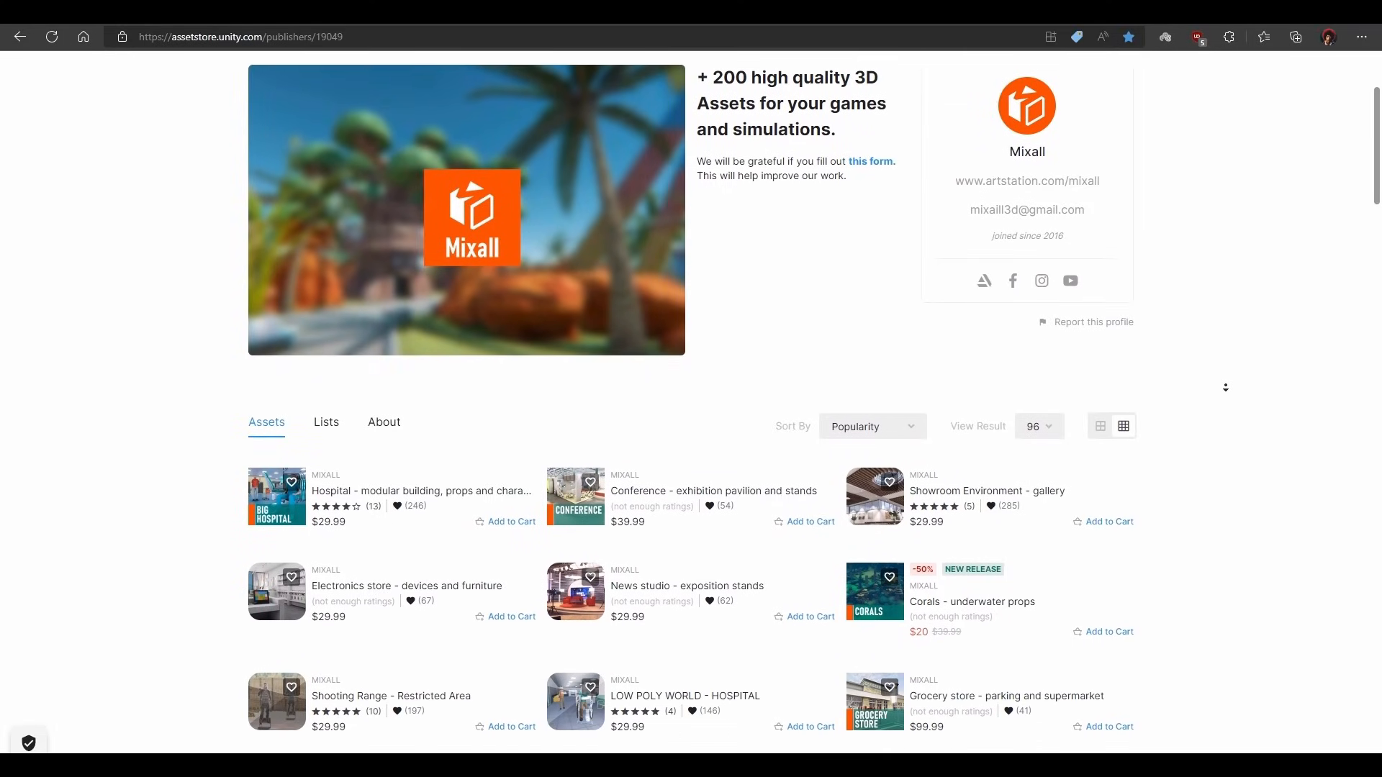
Browse the Mixall publisher pages and their environment packs, such as Fight Arena and Barracks
scroll("down", 3)
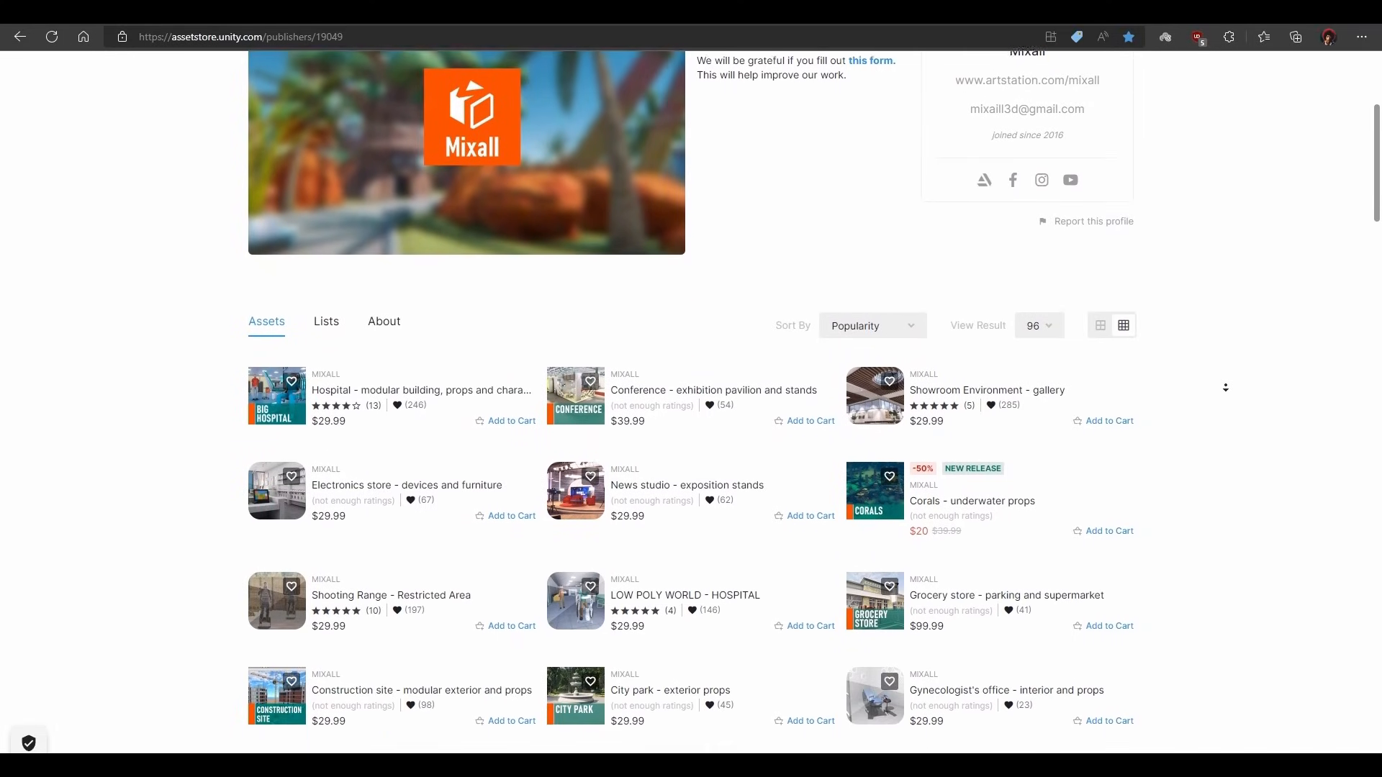
scroll("down", 3)
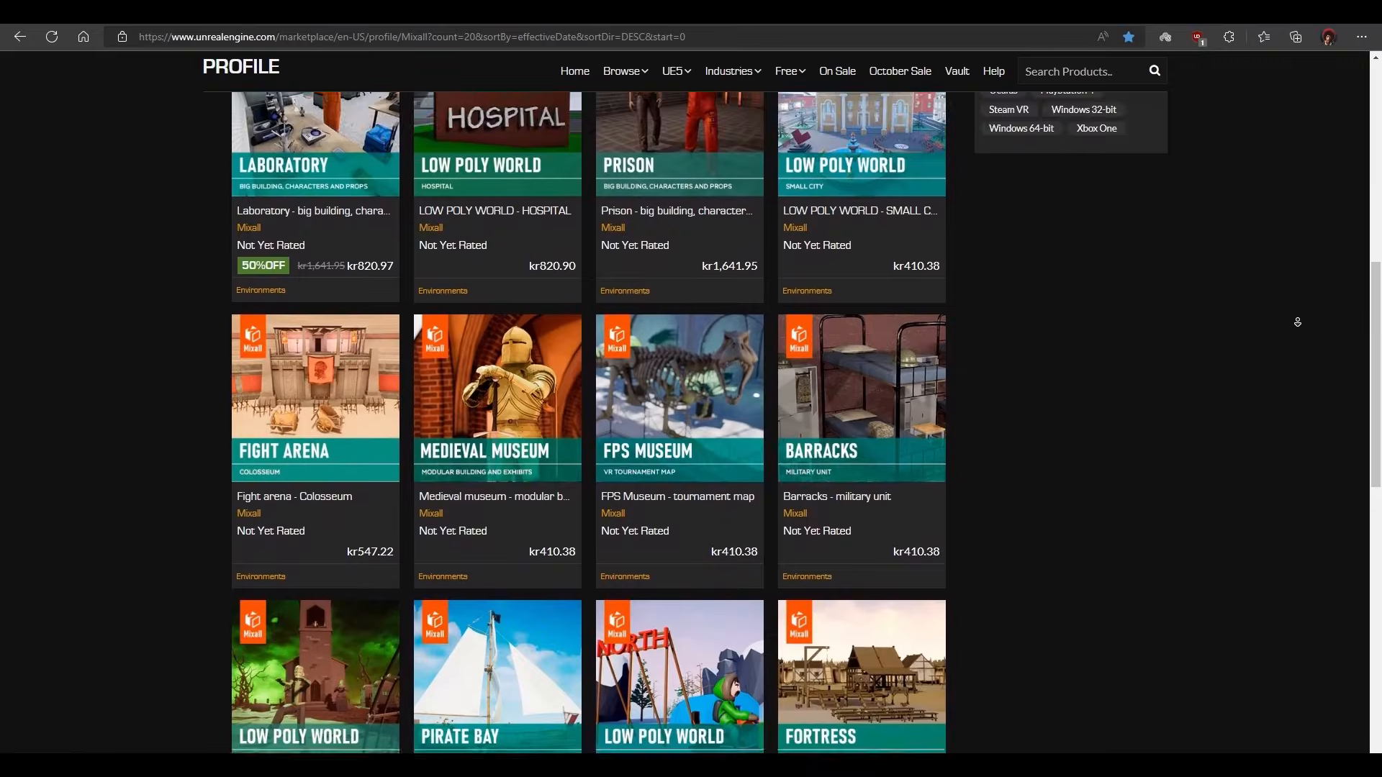
scroll("up", 3)
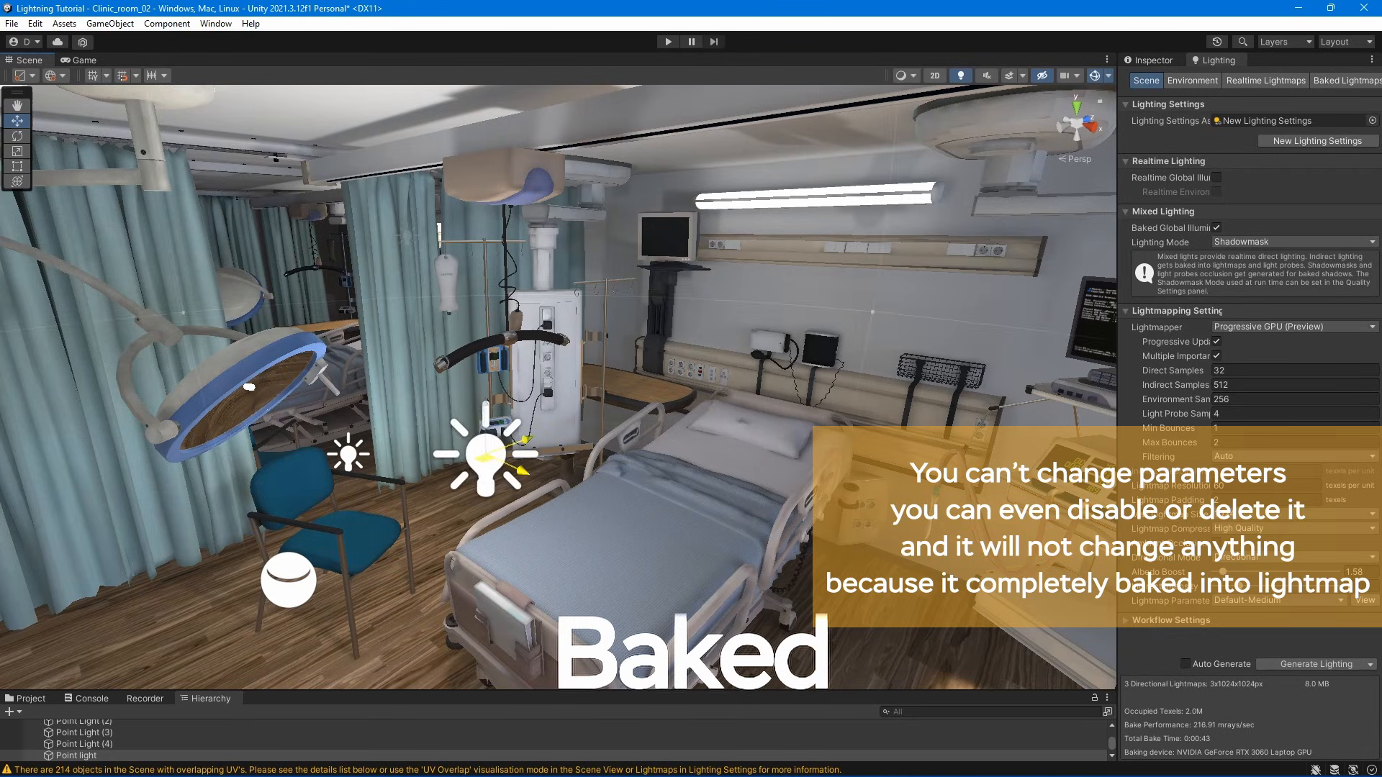
Switch the Scene view draw mode to Baked Global Illumination > Baked Lightmap
left_click(483, 444)
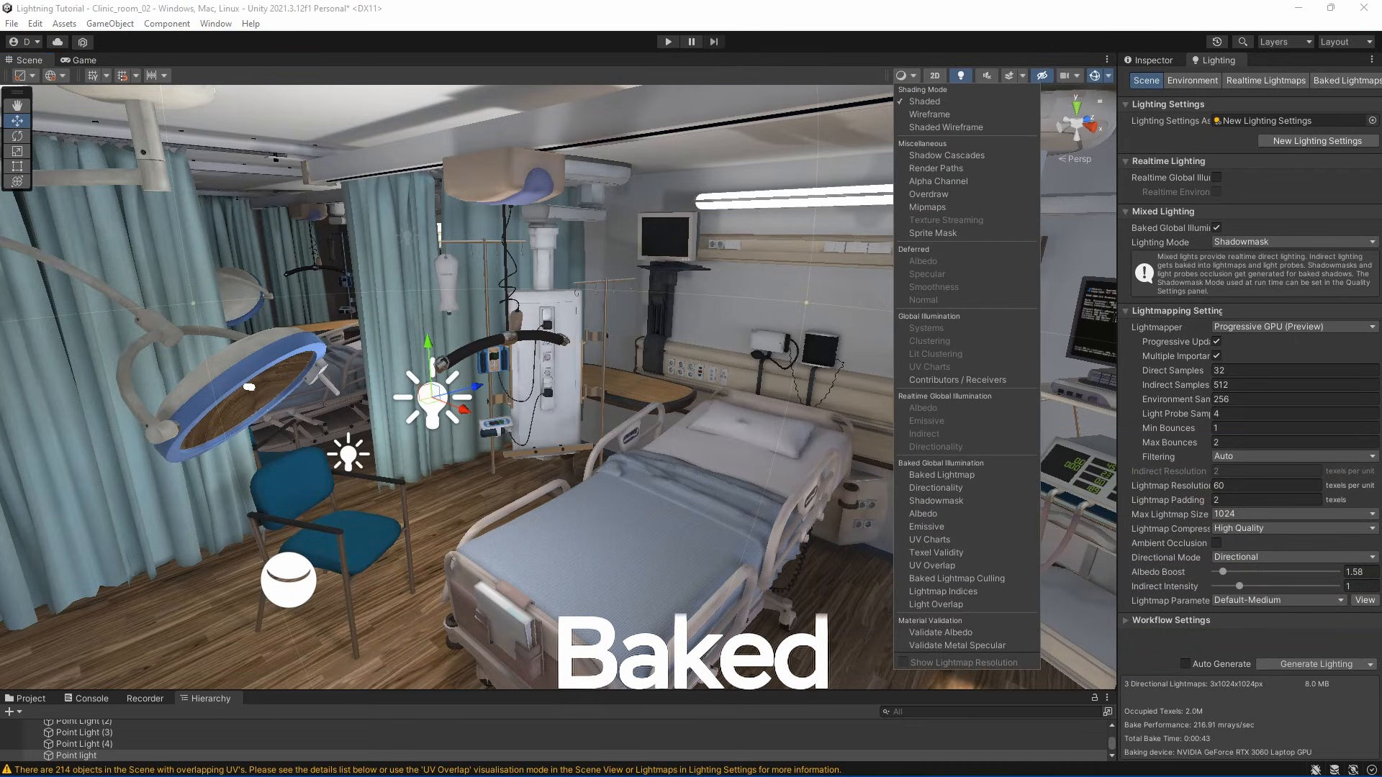
left_click(941, 475)
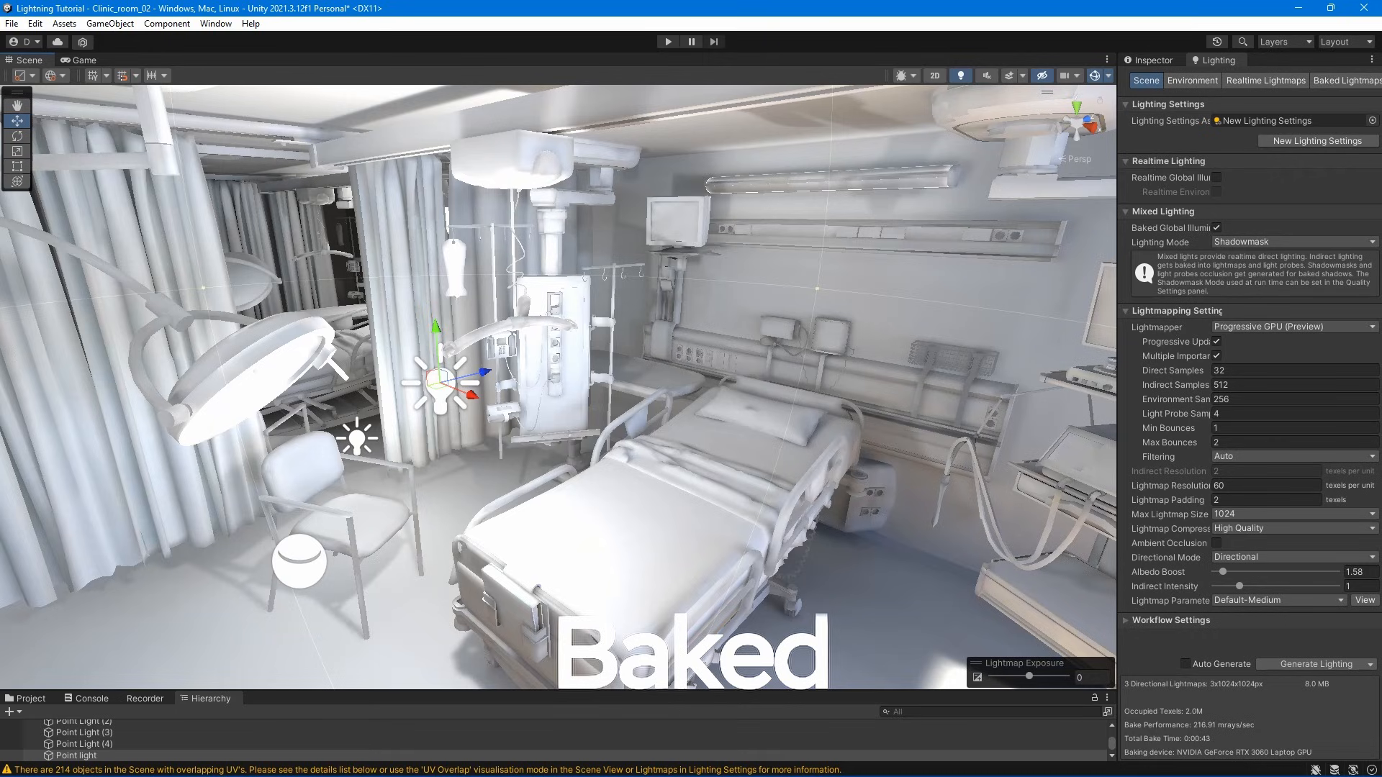
left_click(16, 105)
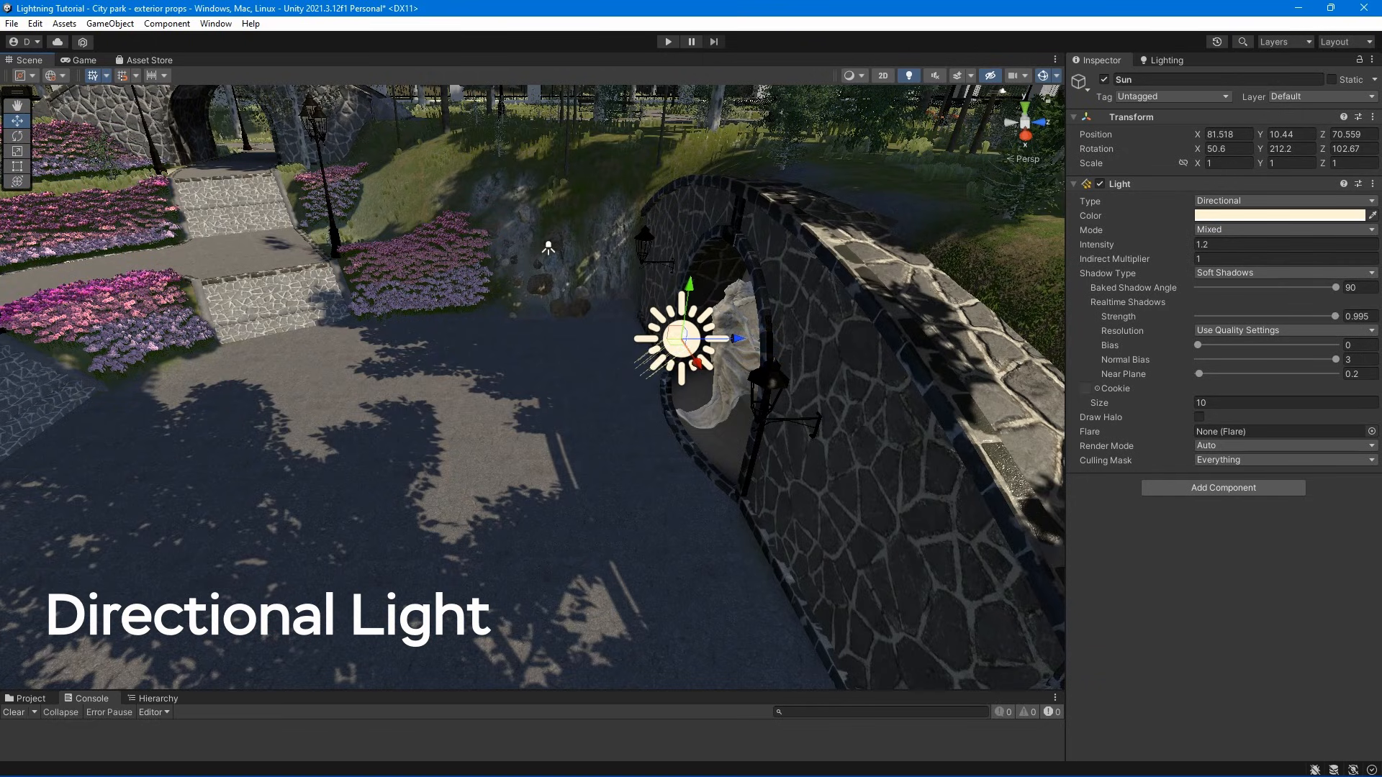
Select the park's Sun light, then drag the clinic Point Light near the wall monitor
left_click(16, 168)
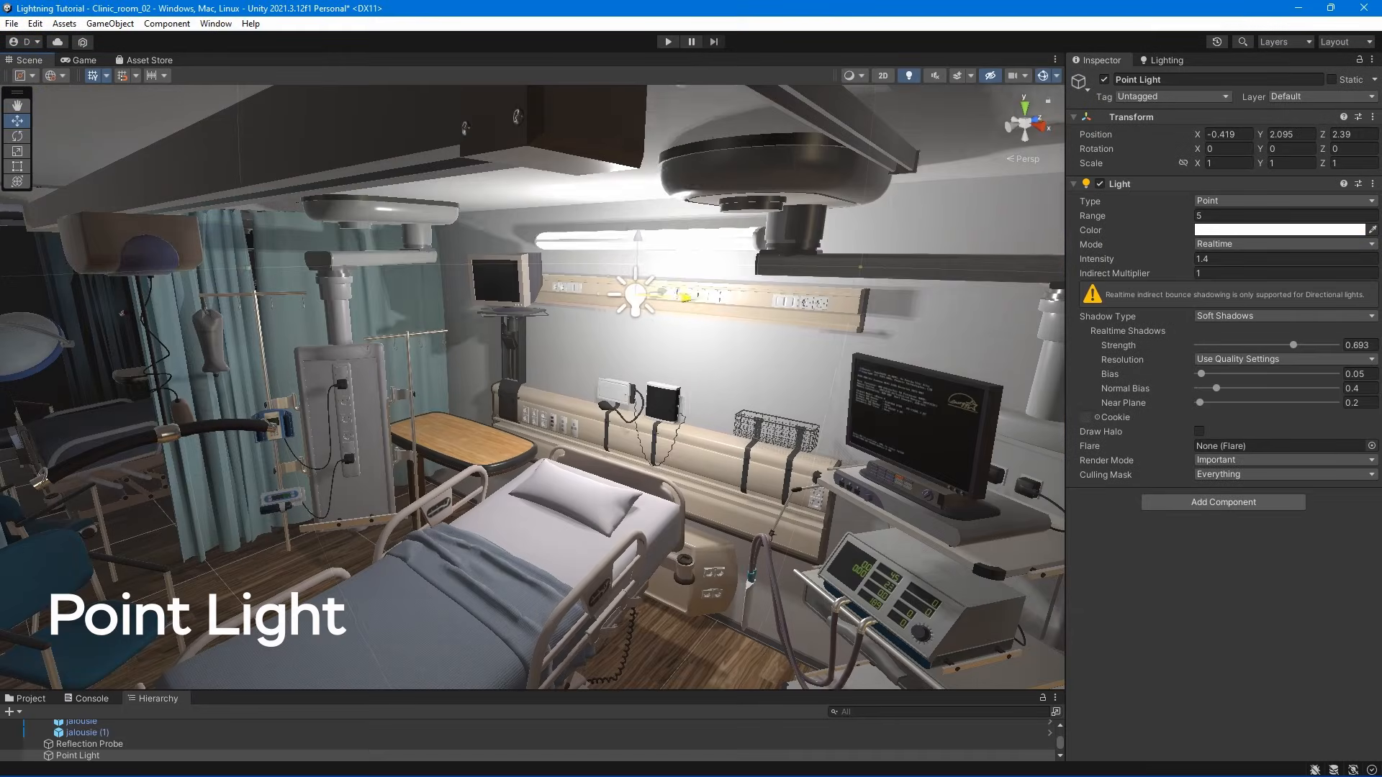
left_click_drag(632, 294, 737, 298)
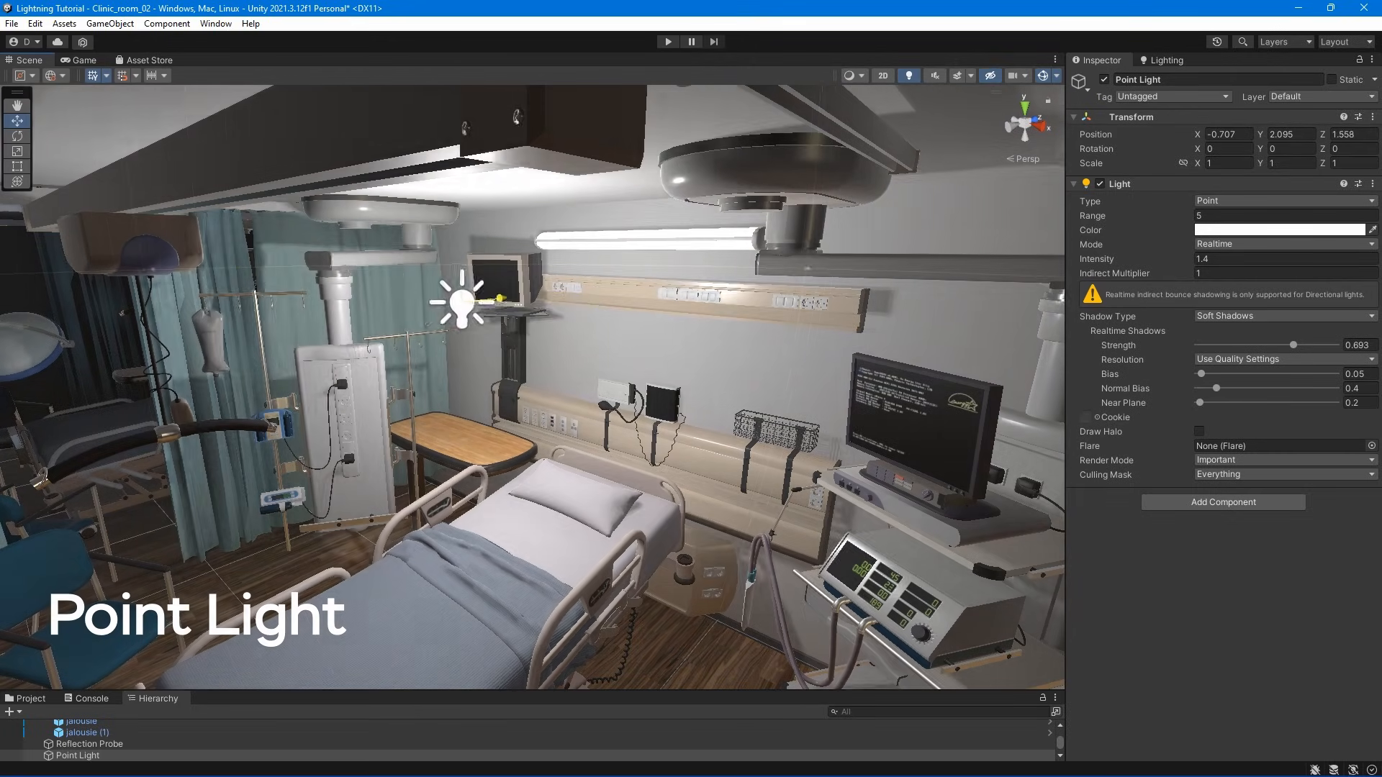
left_click_drag(458, 302, 501, 298)
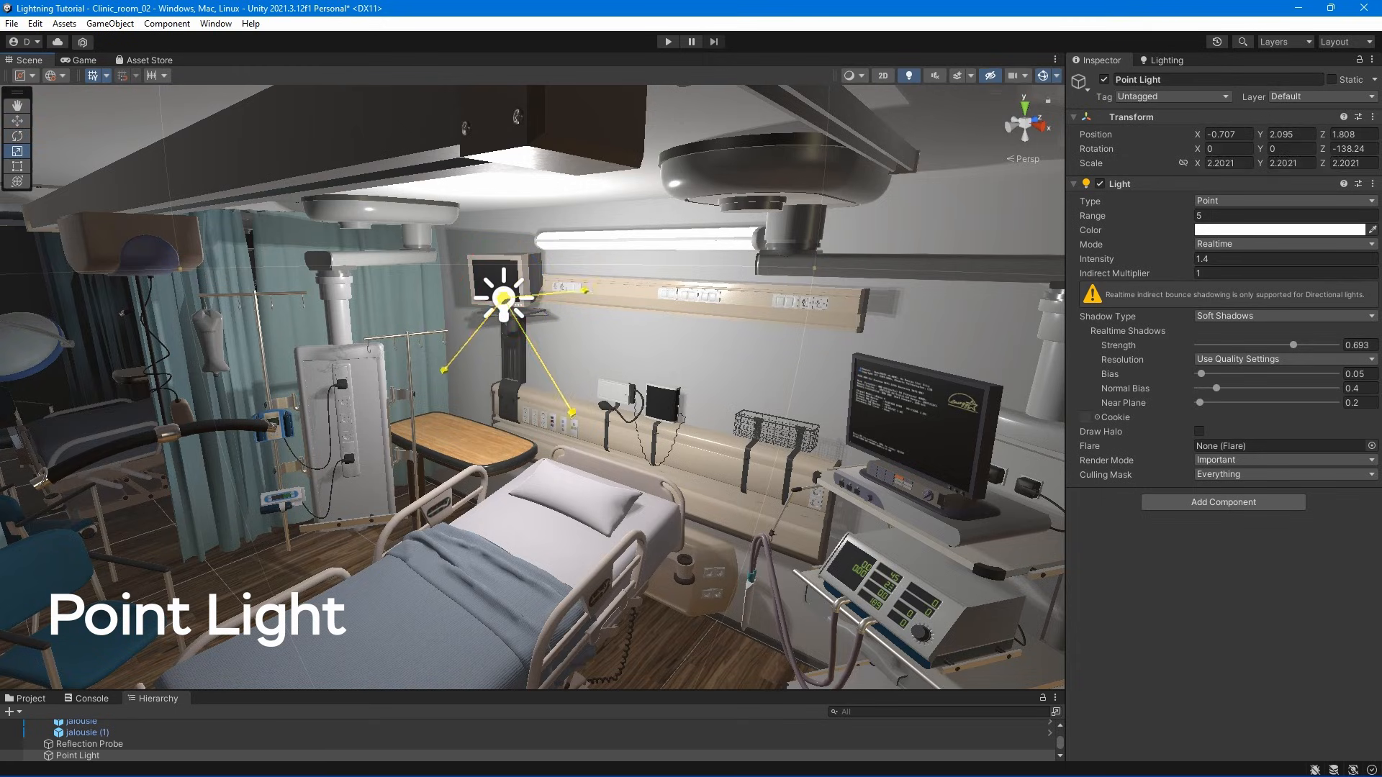
left_click(1281, 201)
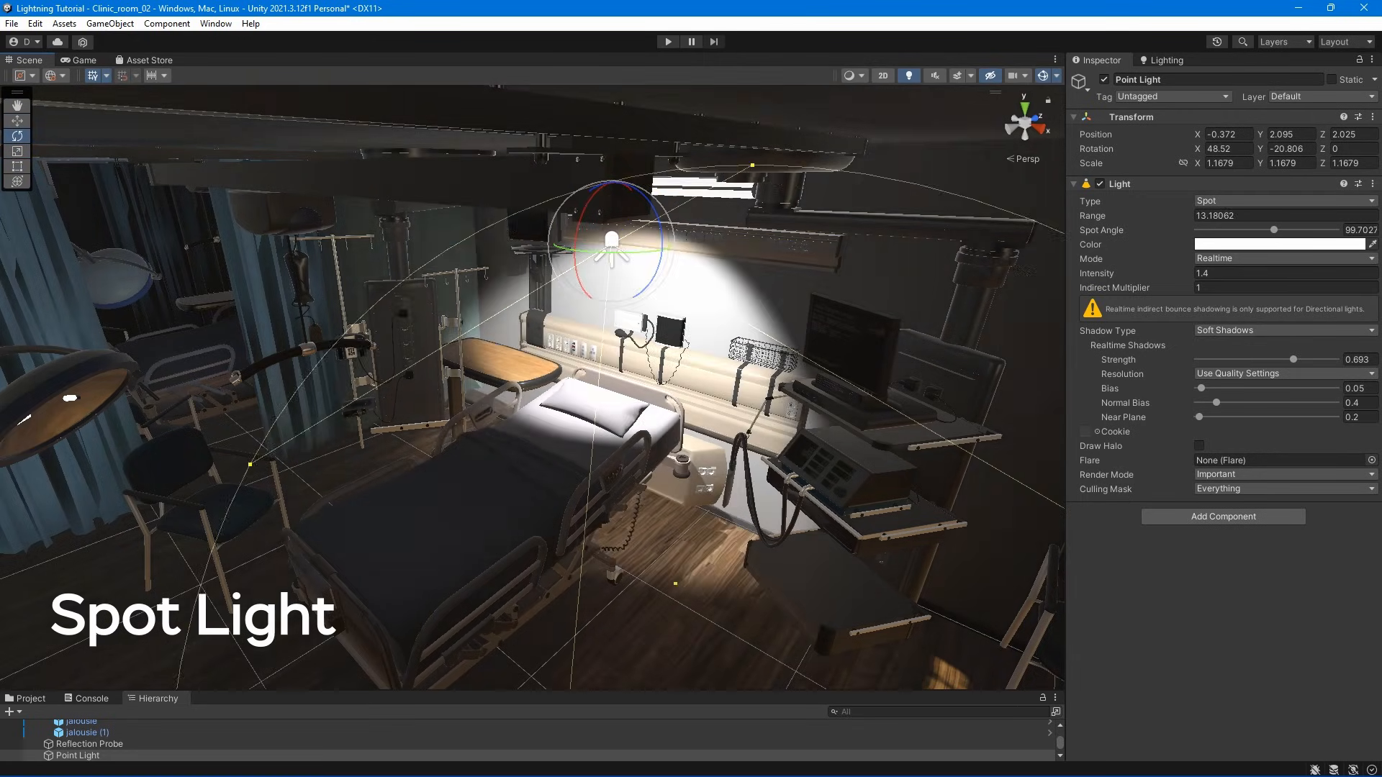
Open the Lighting tab and select the Area Light above the bed for rotating
left_click(1166, 60)
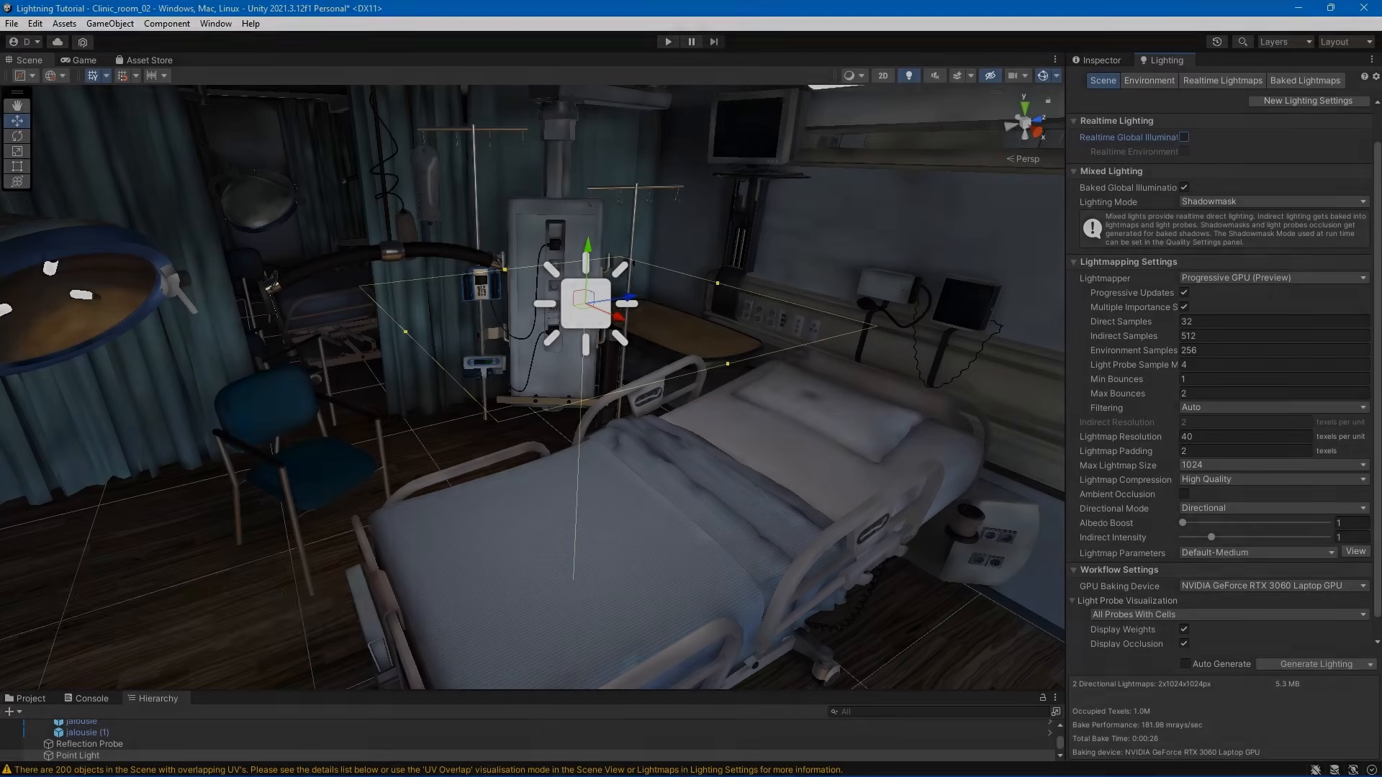
left_click(16, 136)
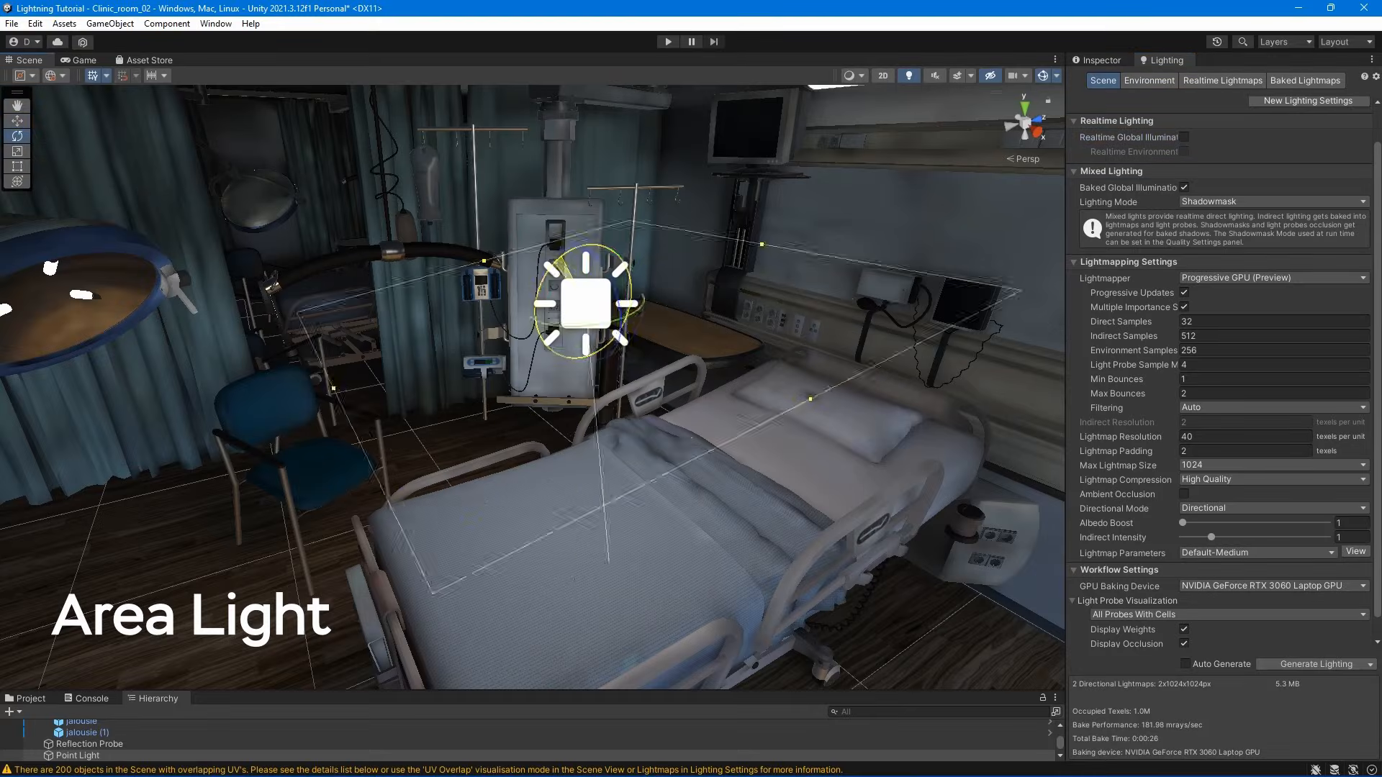
left_click(1314, 664)
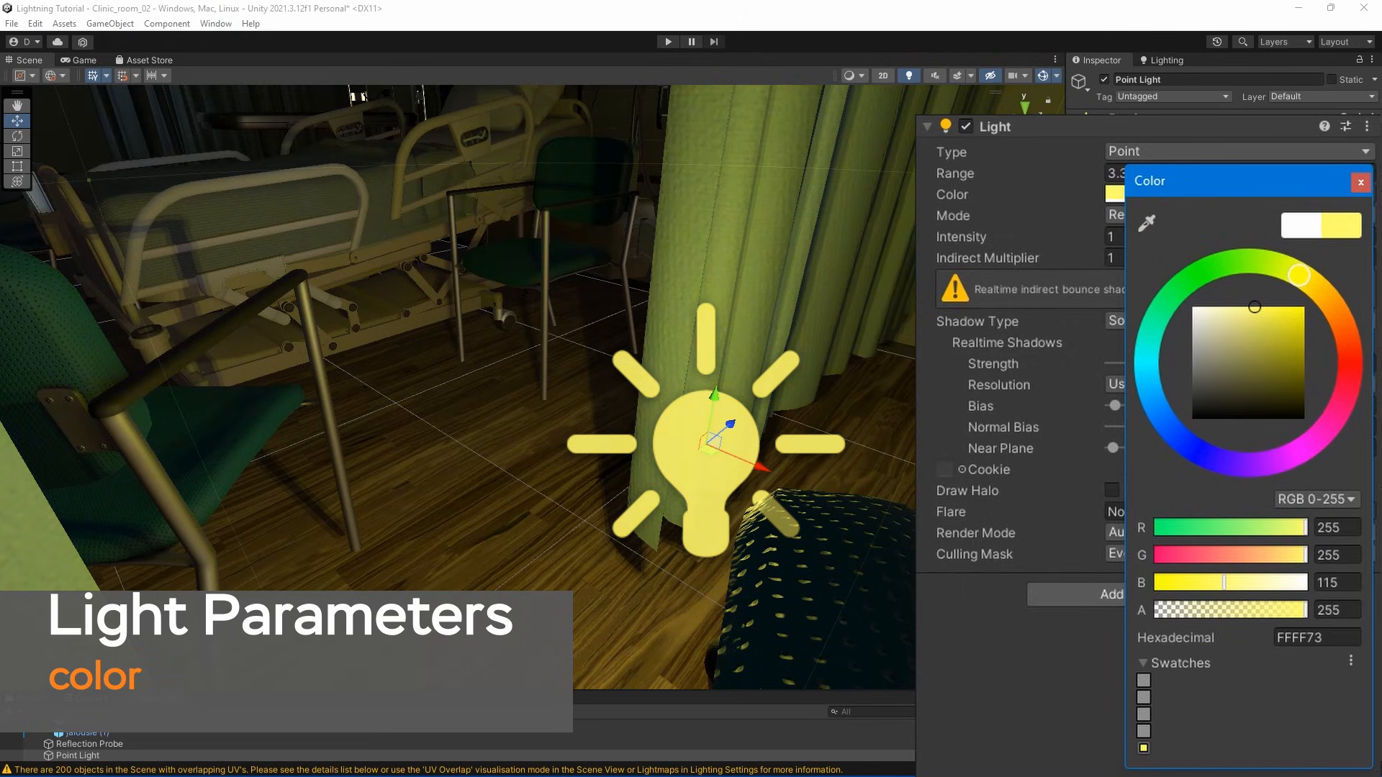
Give the point light a pale yellow colour, Realtime mode, values 2 and 3.44, and soft shadows
left_click(1234, 216)
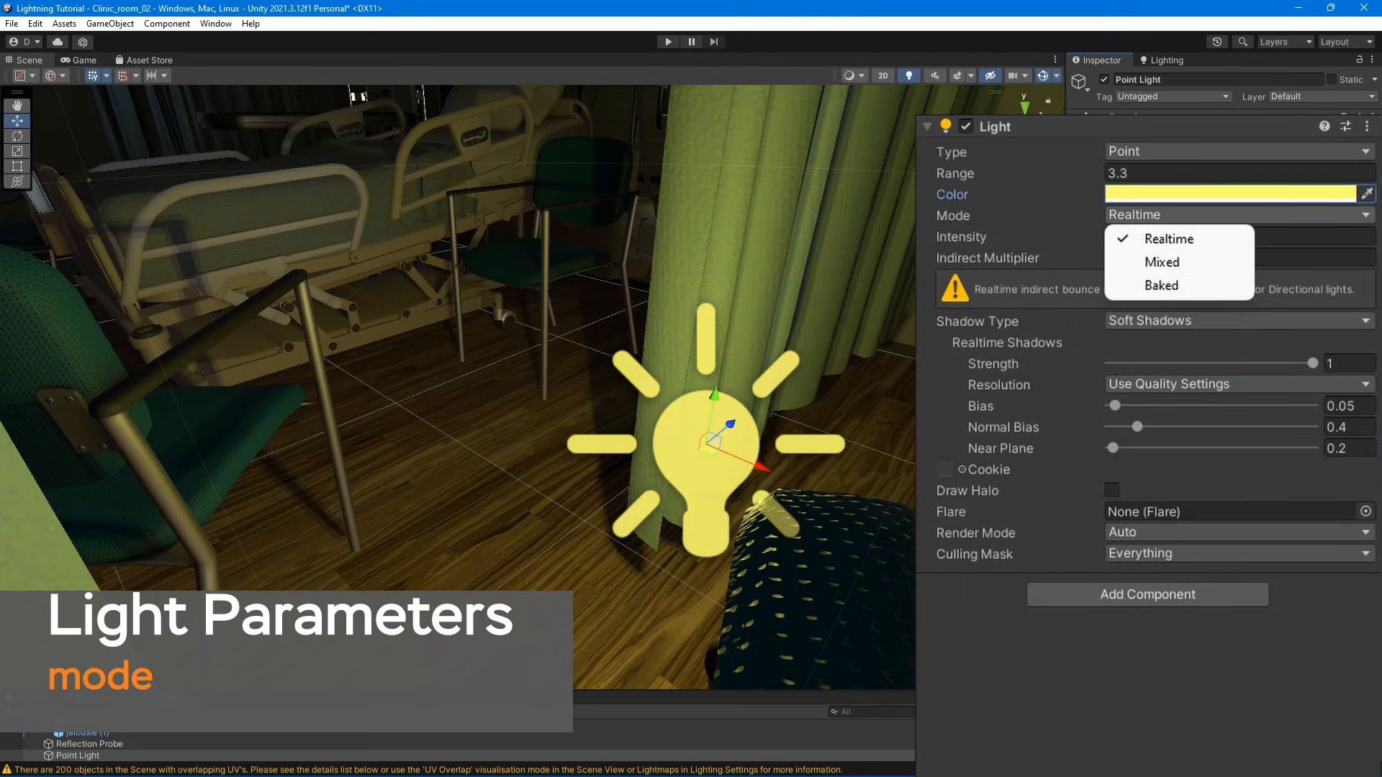
left_click(1167, 238)
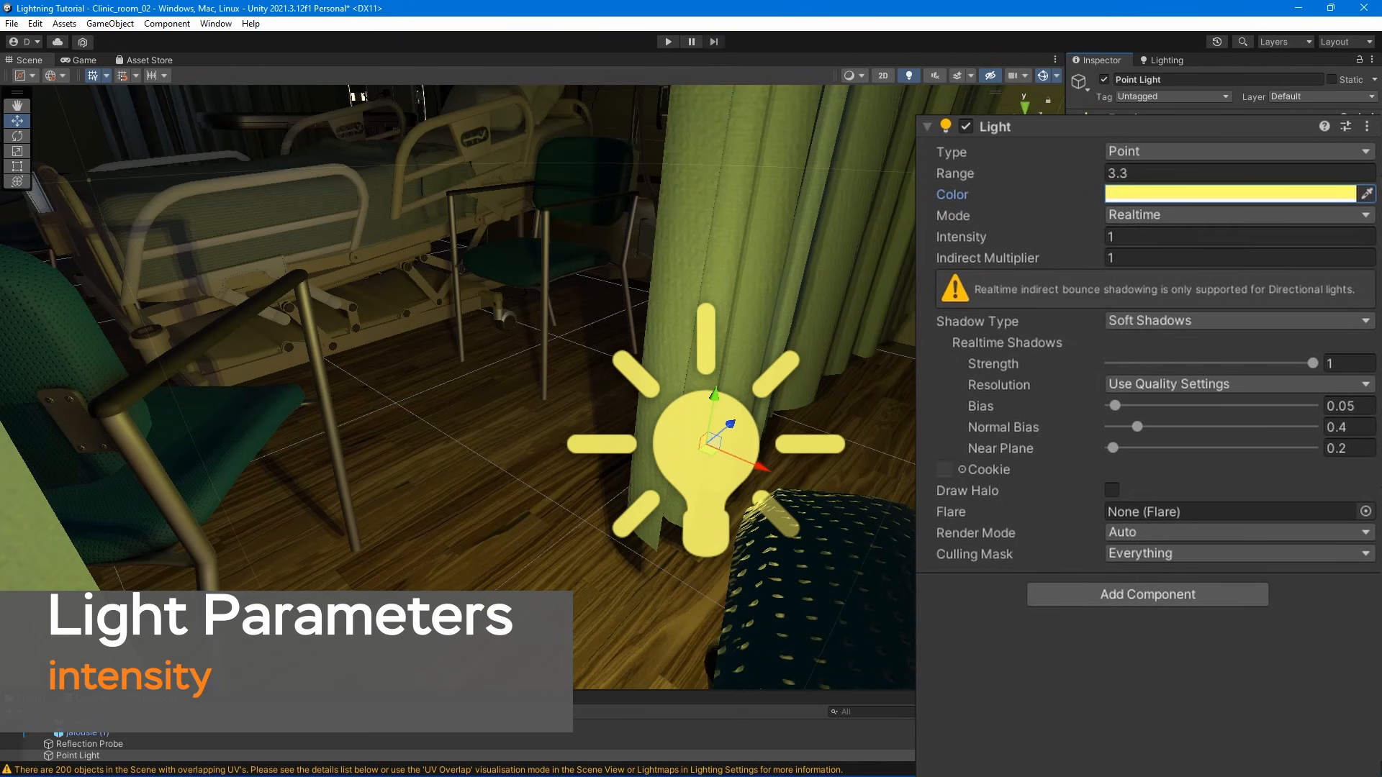
type("2")
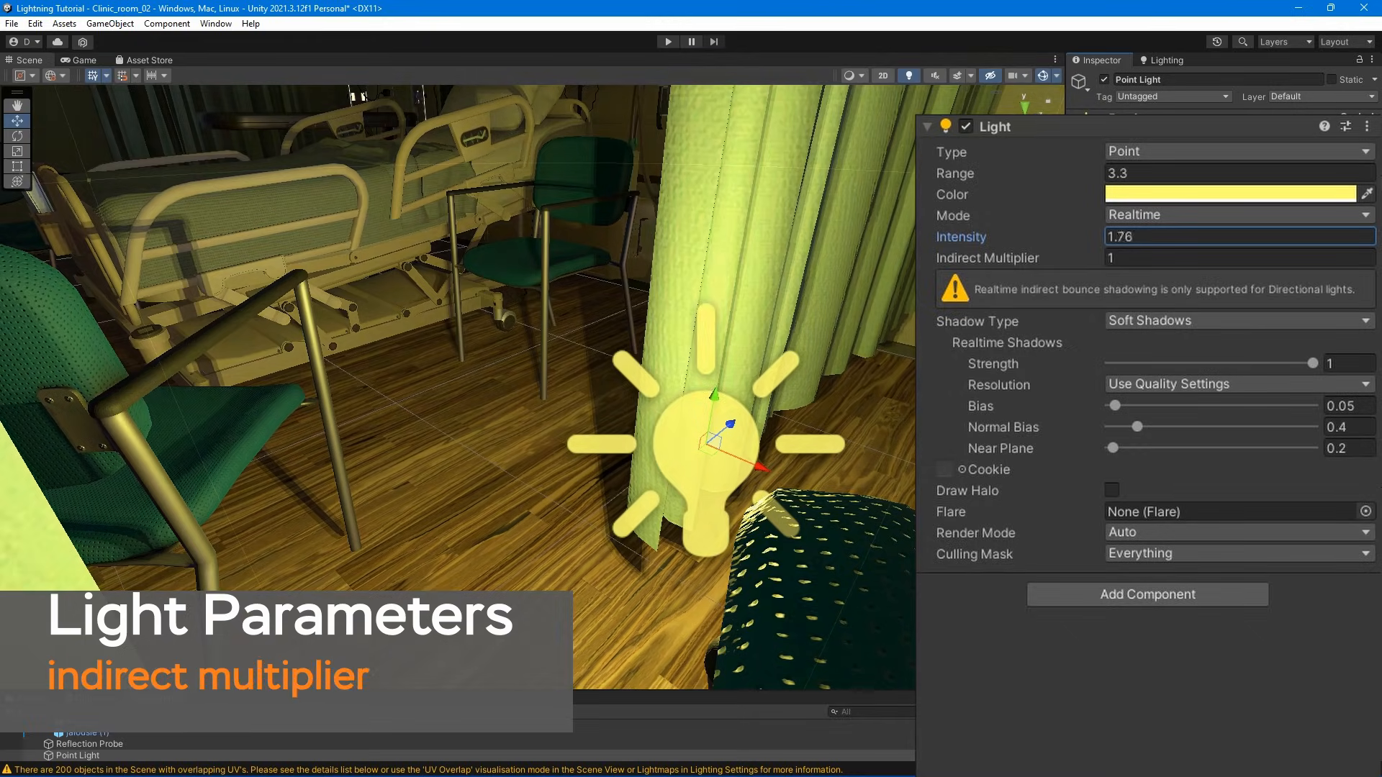
type("3.44")
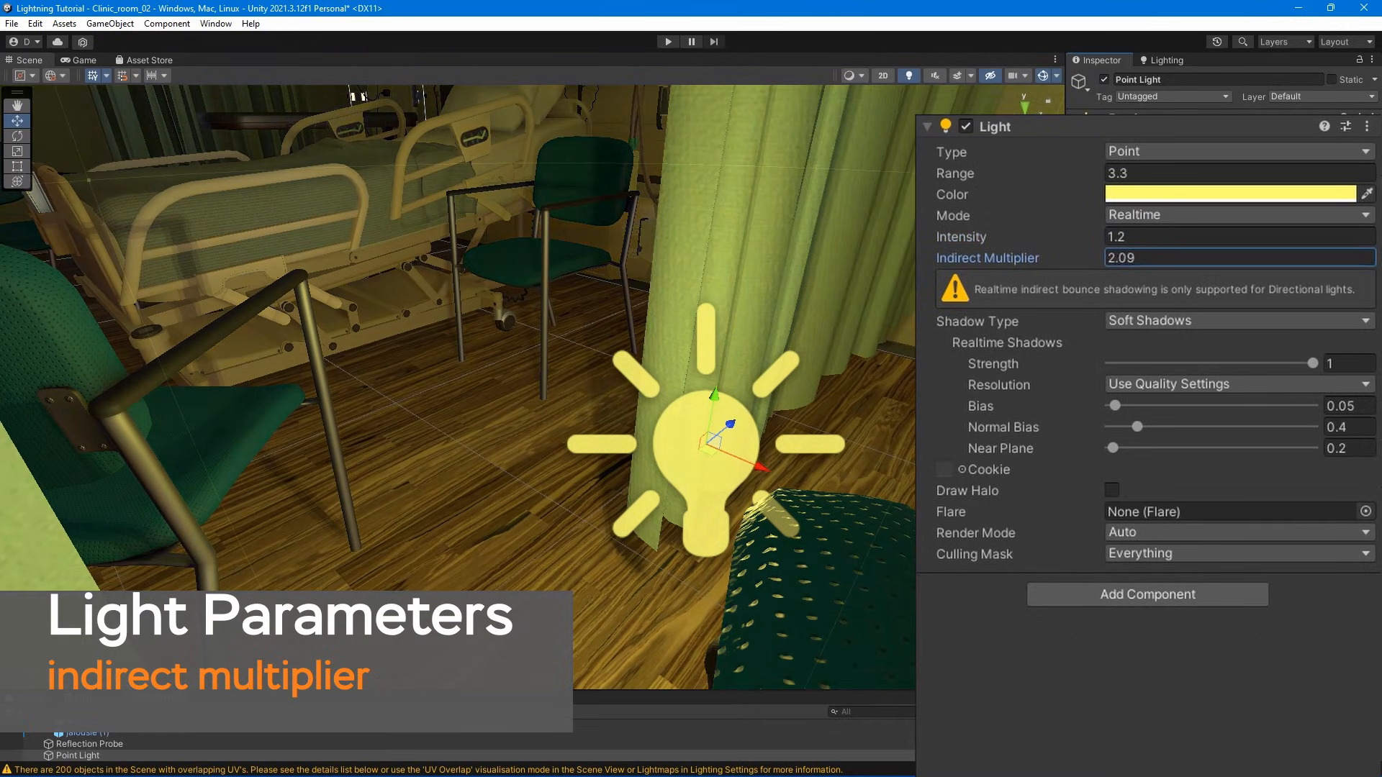
left_click(1234, 319)
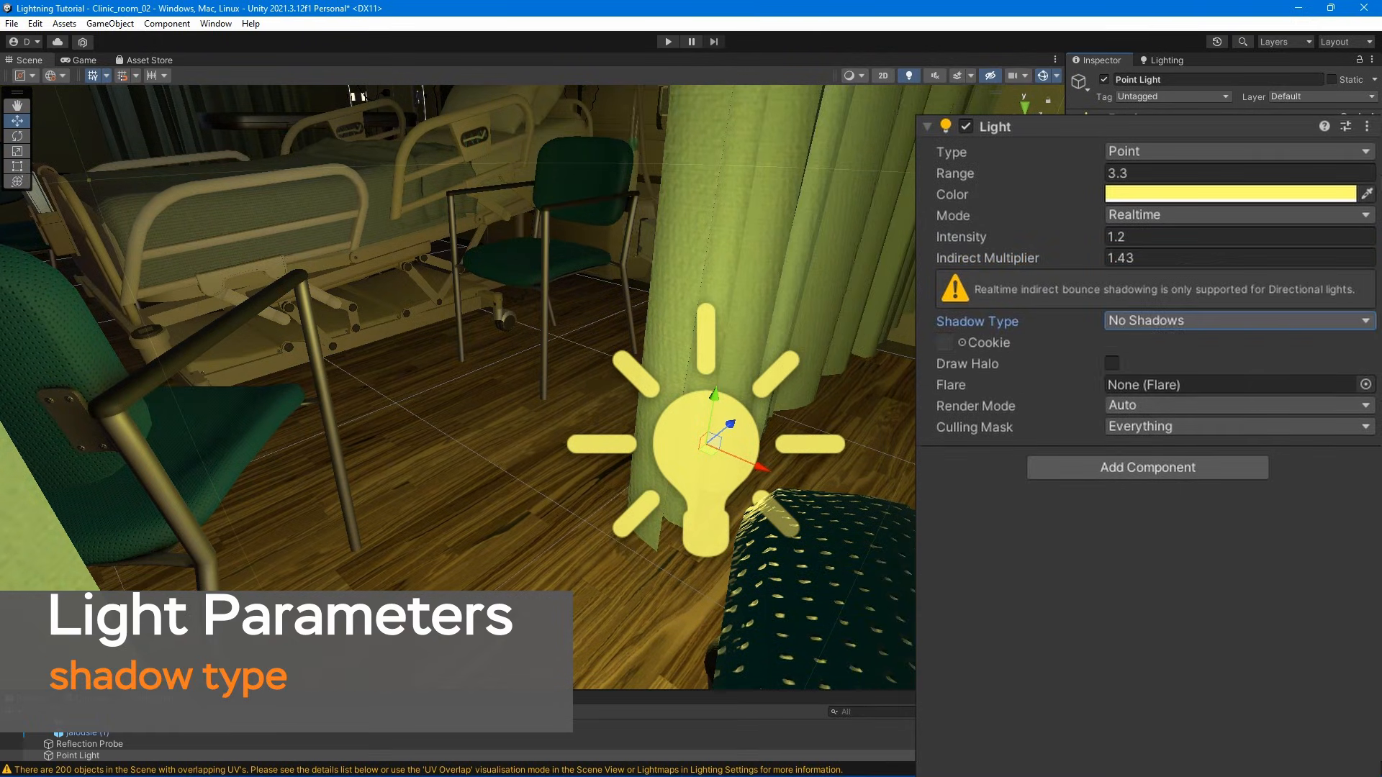
left_click(1234, 319)
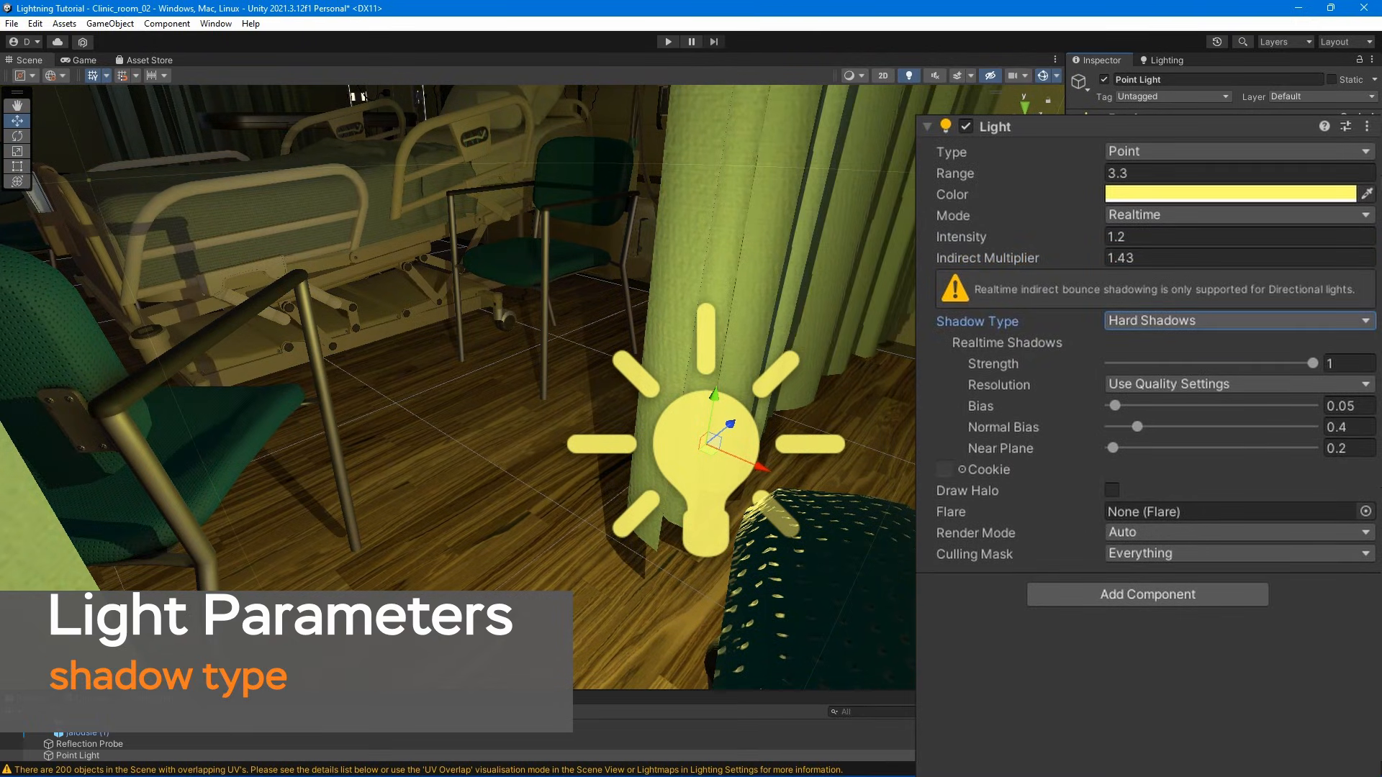
left_click(1234, 319)
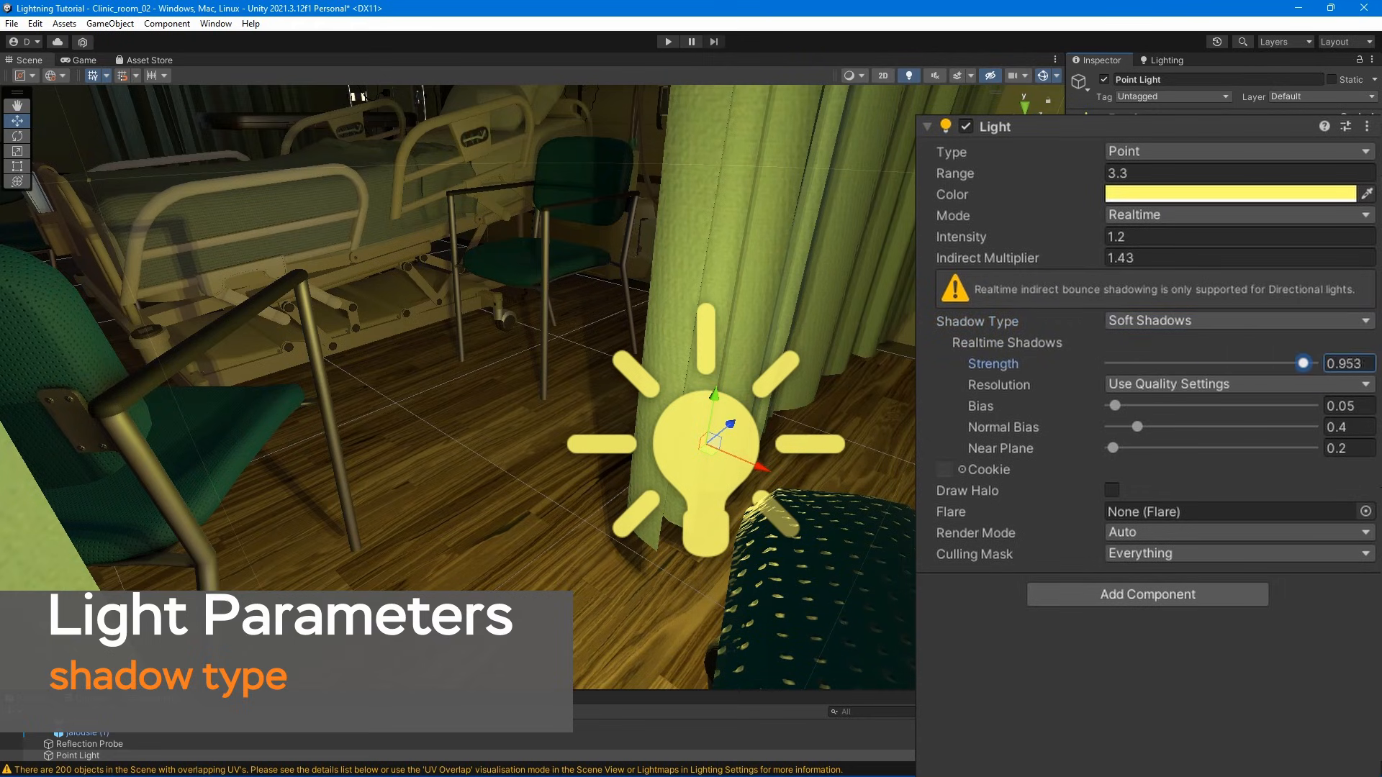
Set the point light's render mode to Important and remove Curtain from its culling mask
left_click(1234, 319)
type("1")
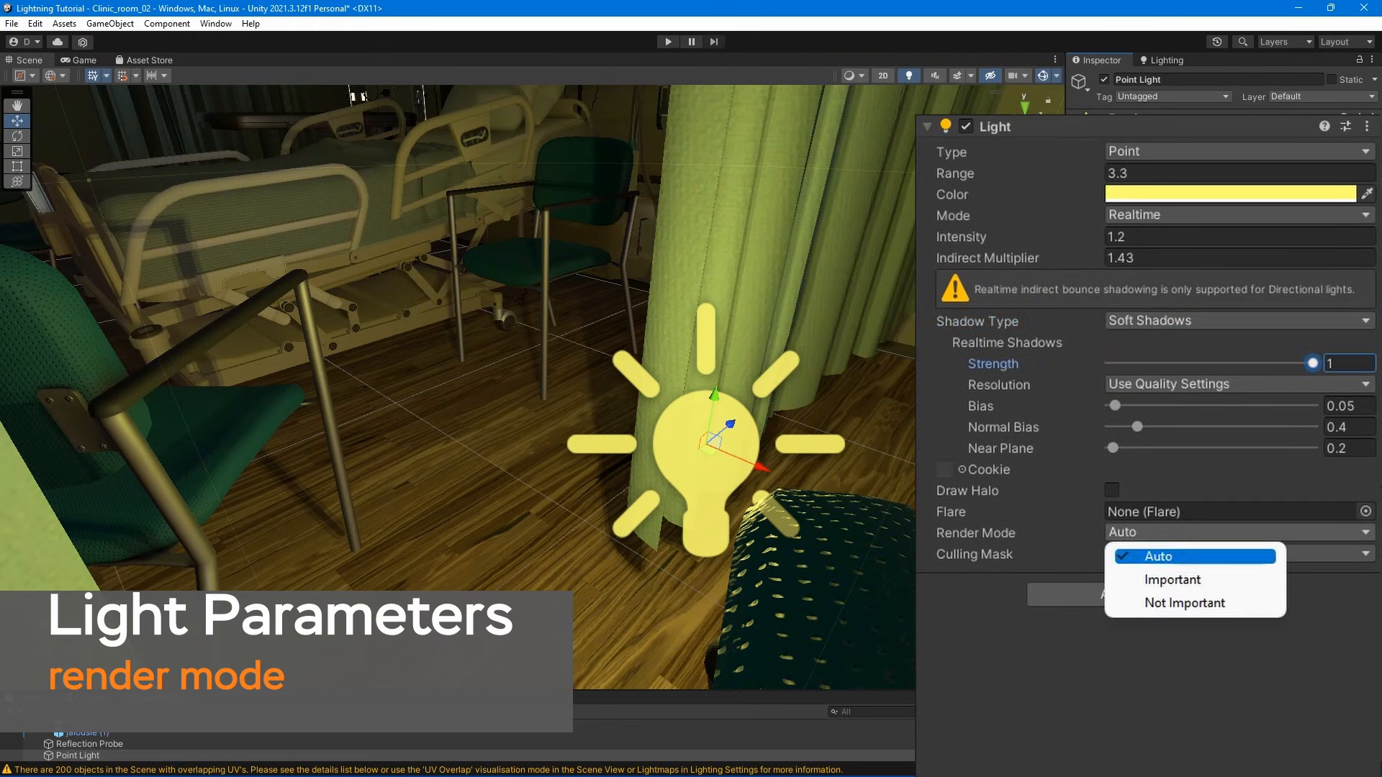
left_click(1173, 579)
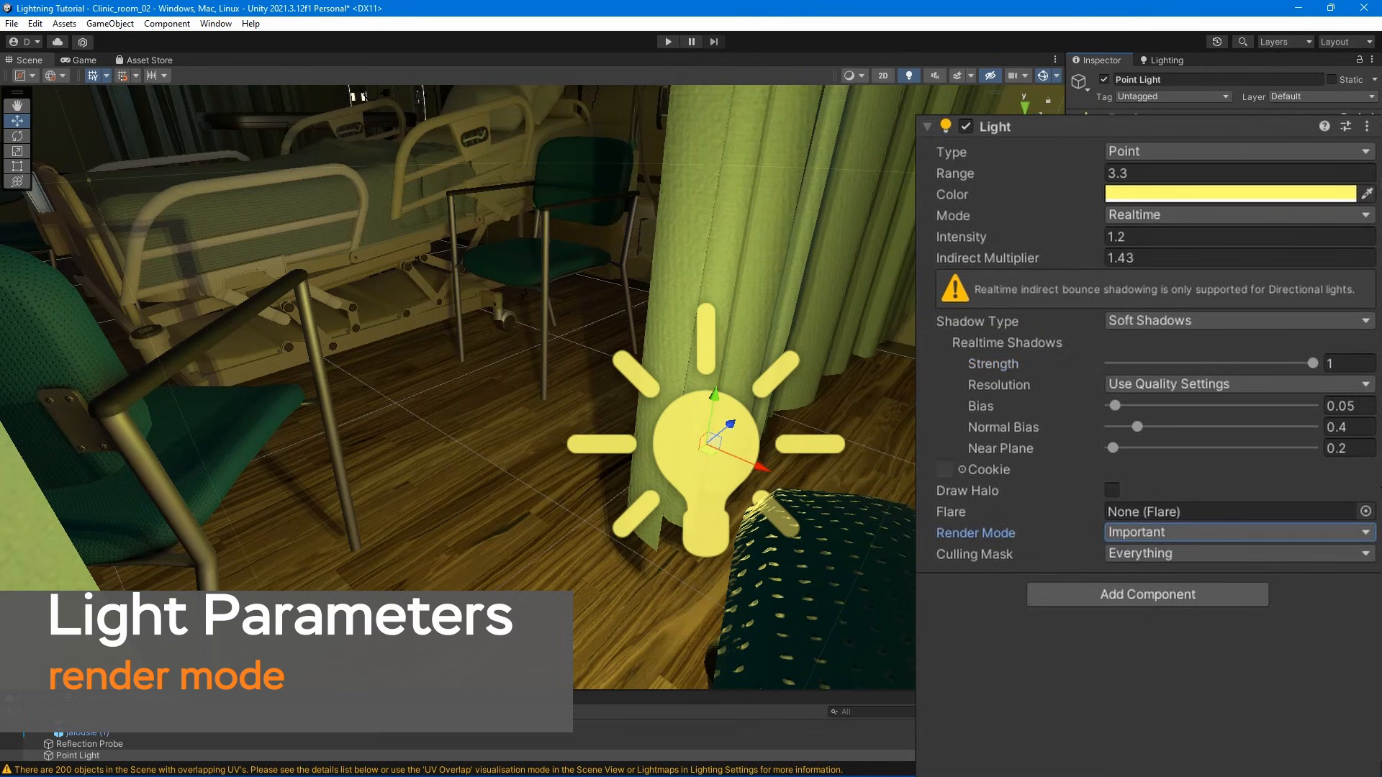
left_click(1234, 553)
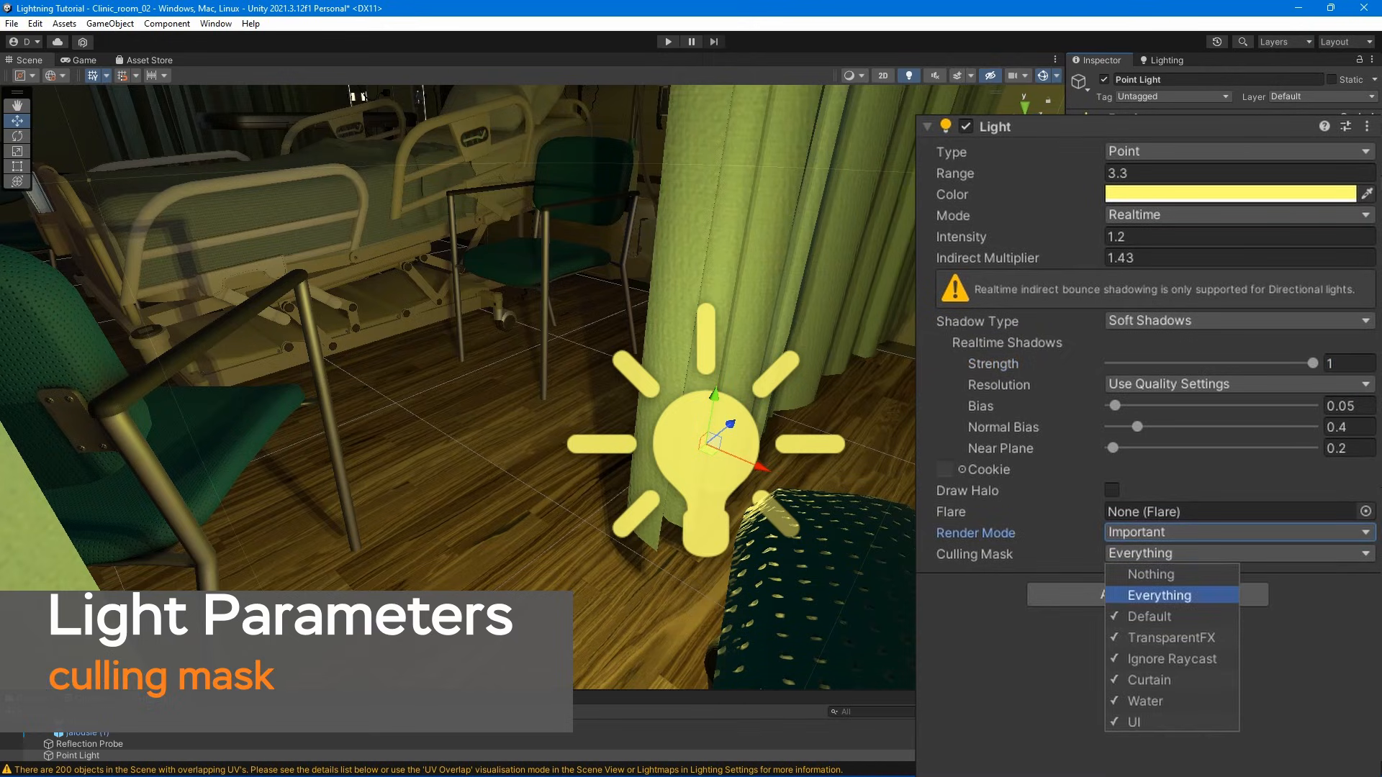
left_click(1149, 680)
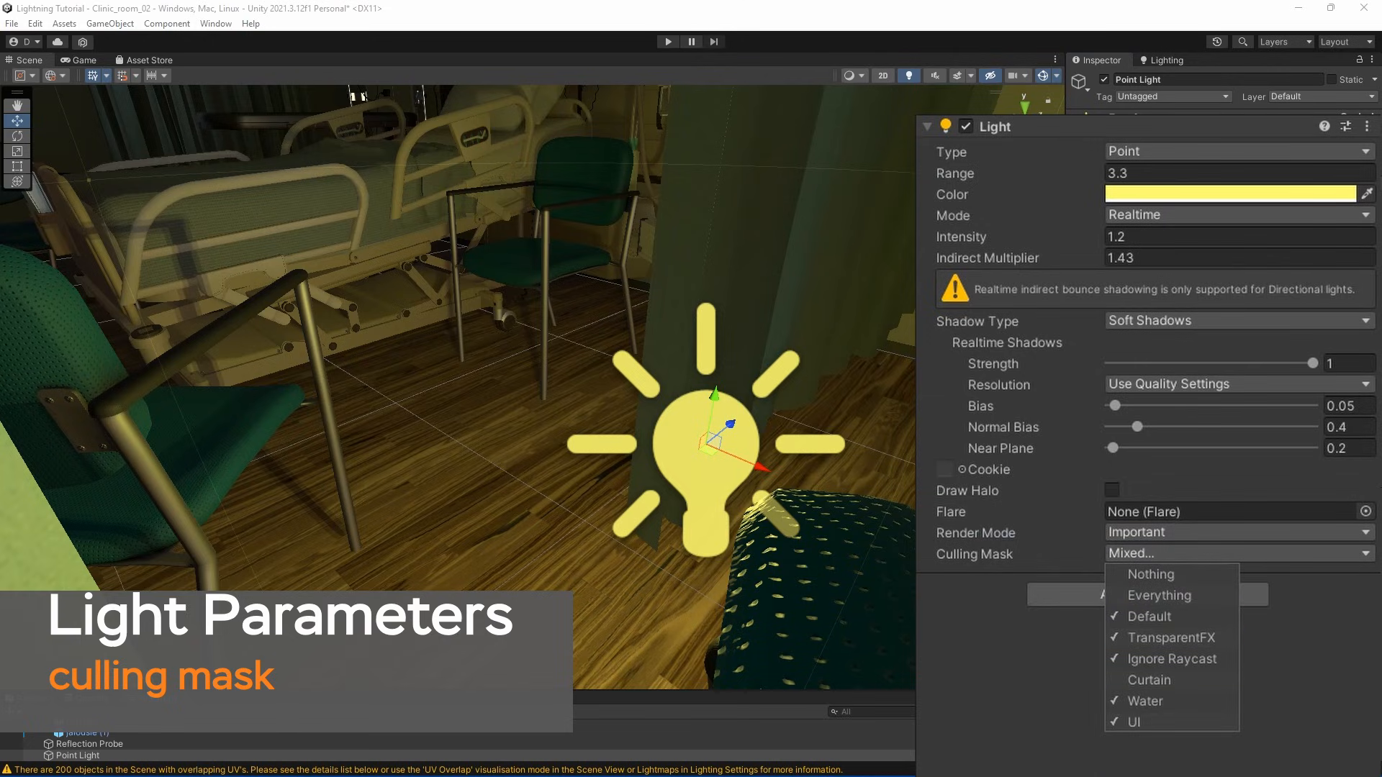
left_click(1148, 679)
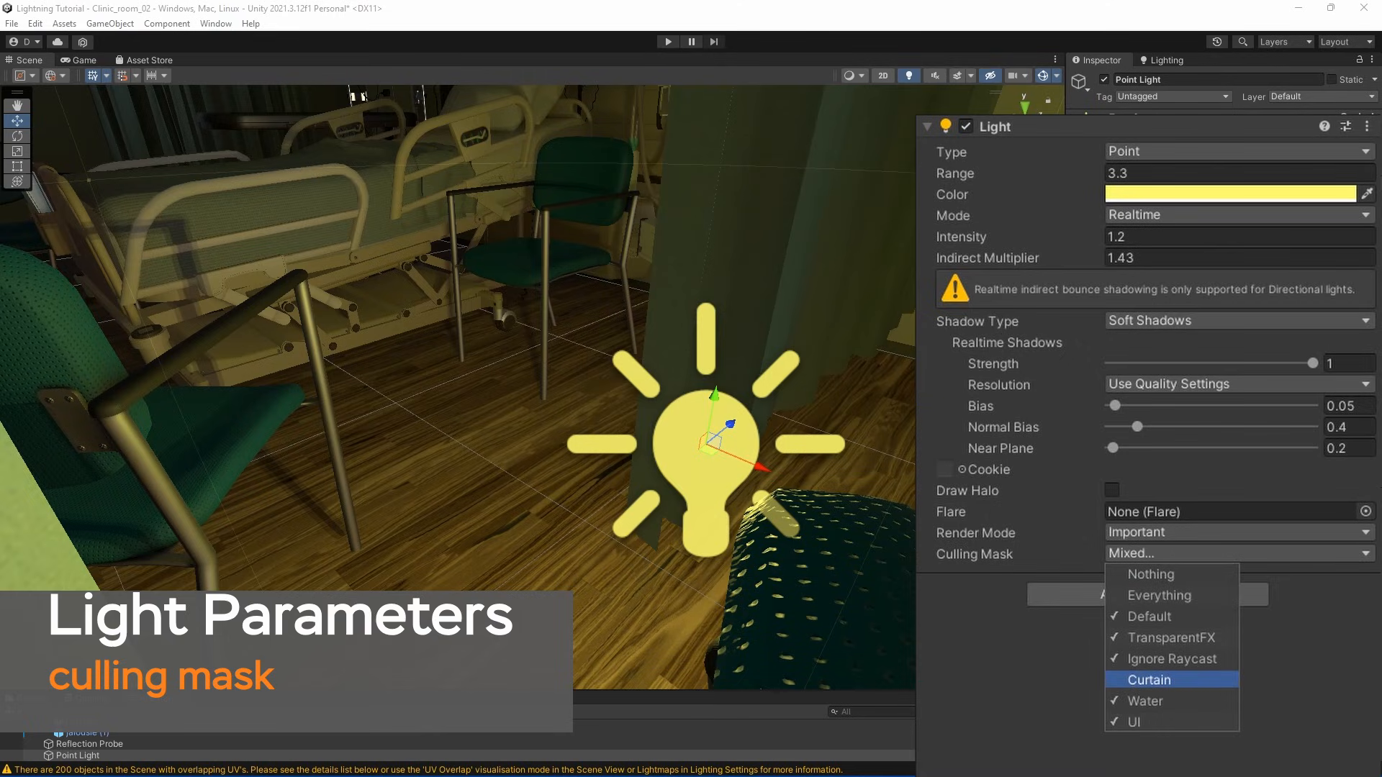
left_click(1149, 680)
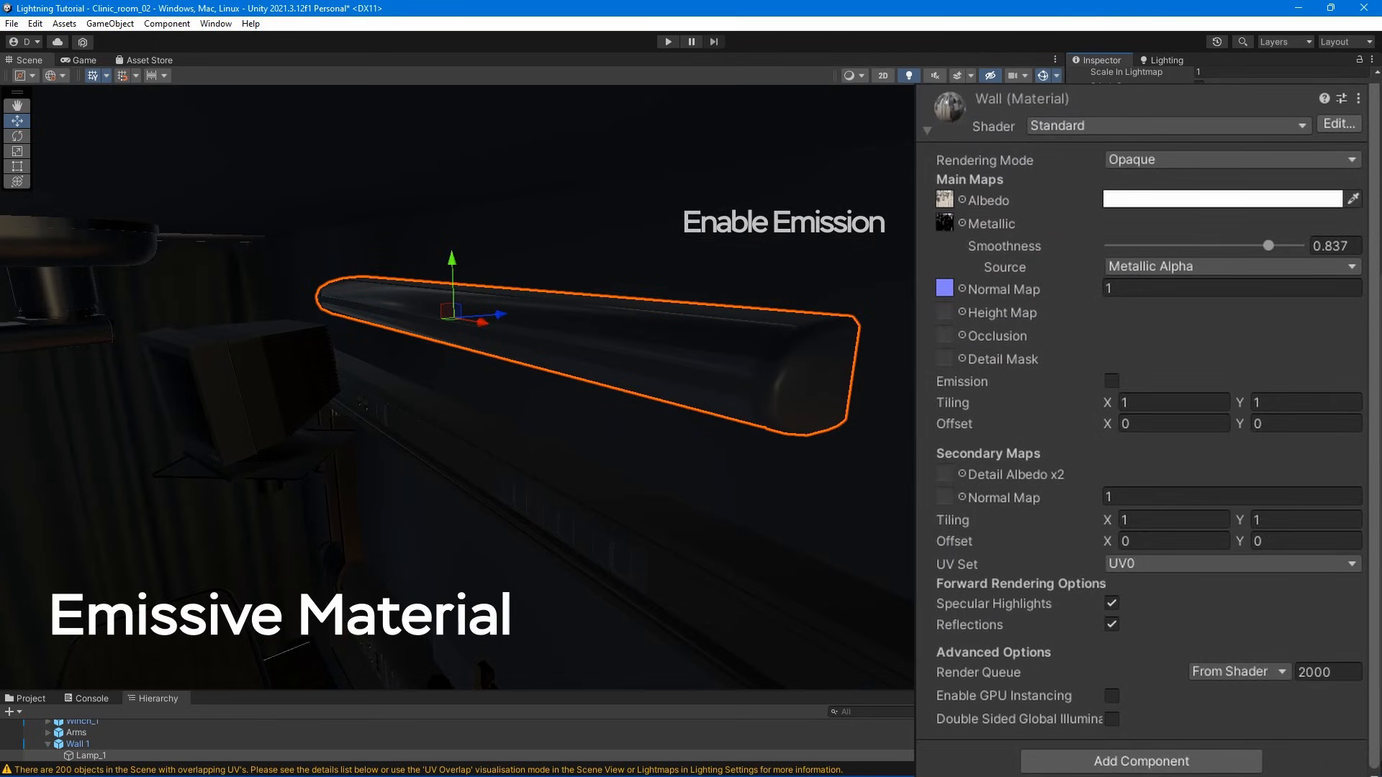
Enable emission on the Wall material at HDR intensity 2.2 with emissive GI set to None
left_click(1111, 380)
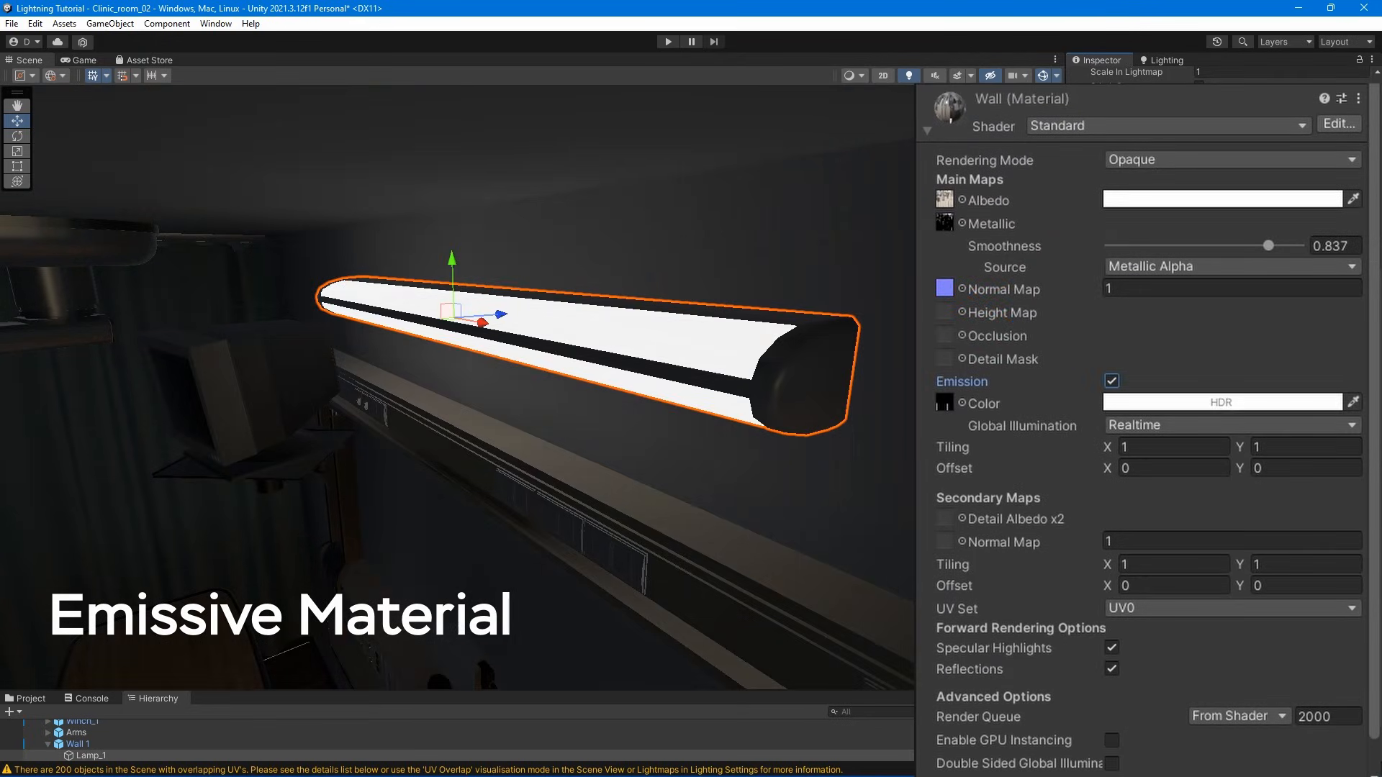
left_click(943, 403)
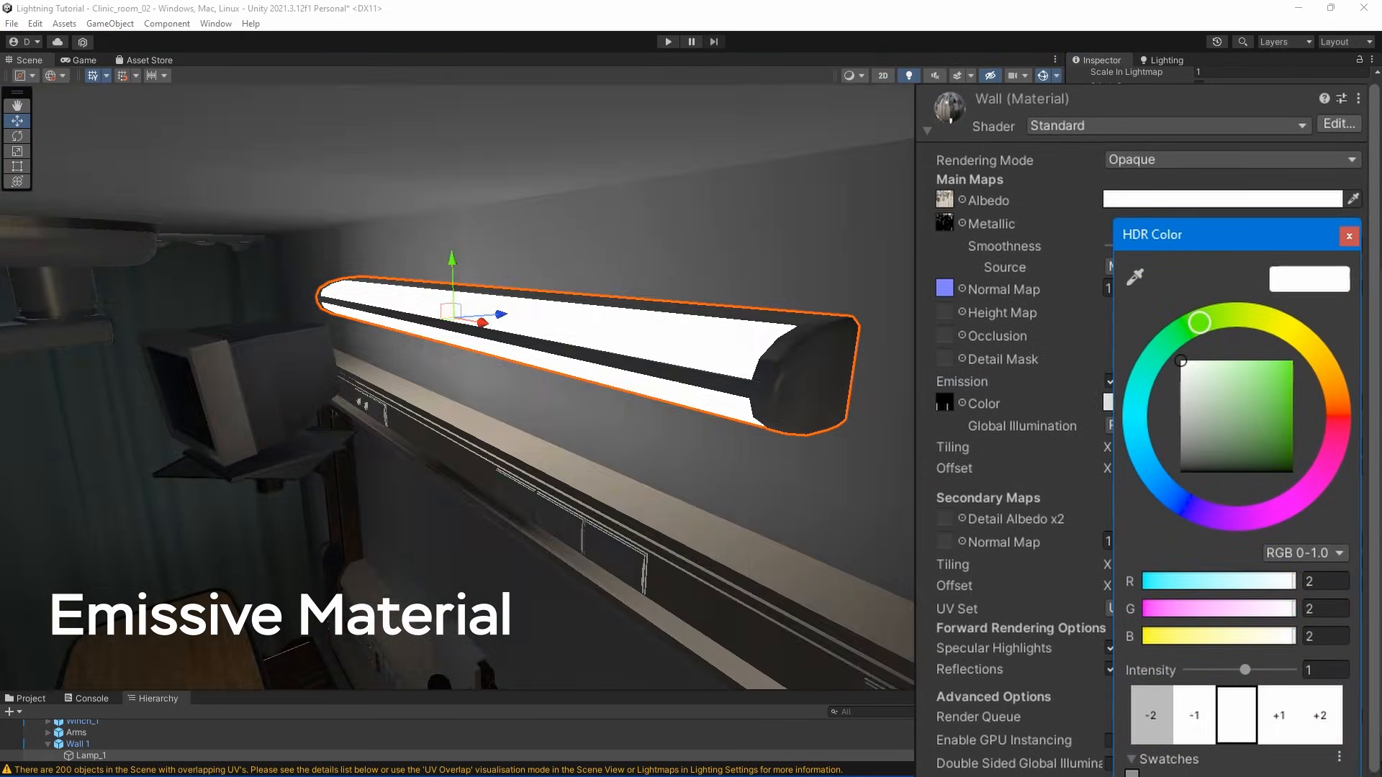
left_click_drag(1245, 670, 1251, 670)
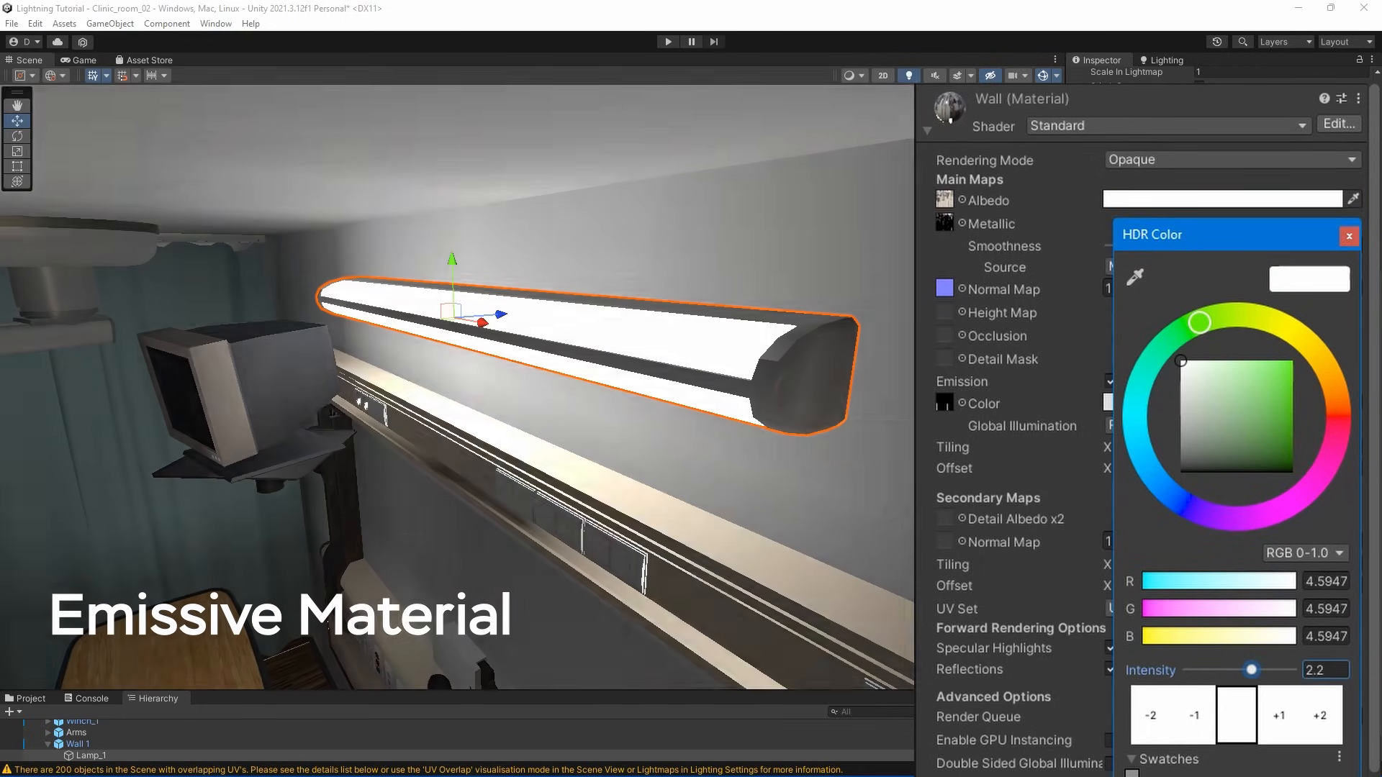
left_click(1348, 235)
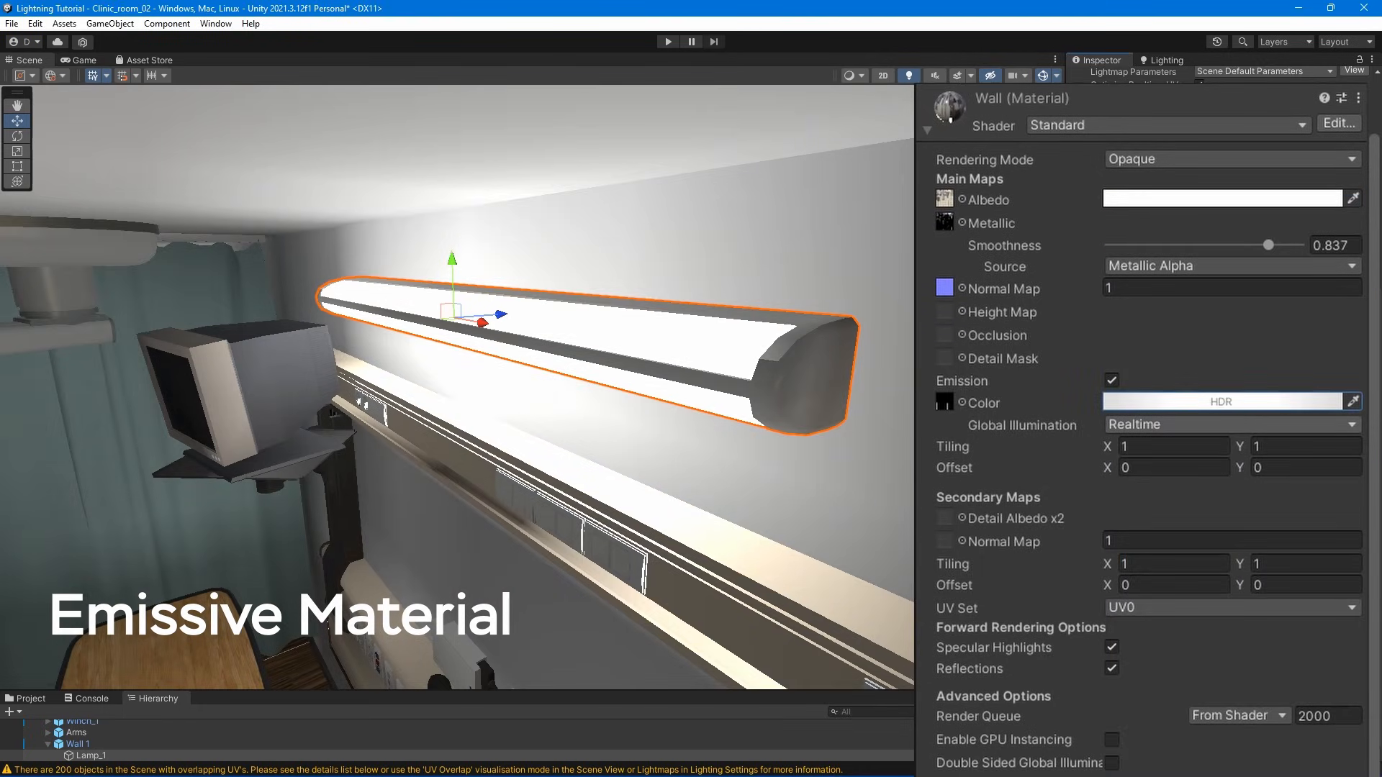
left_click(1230, 424)
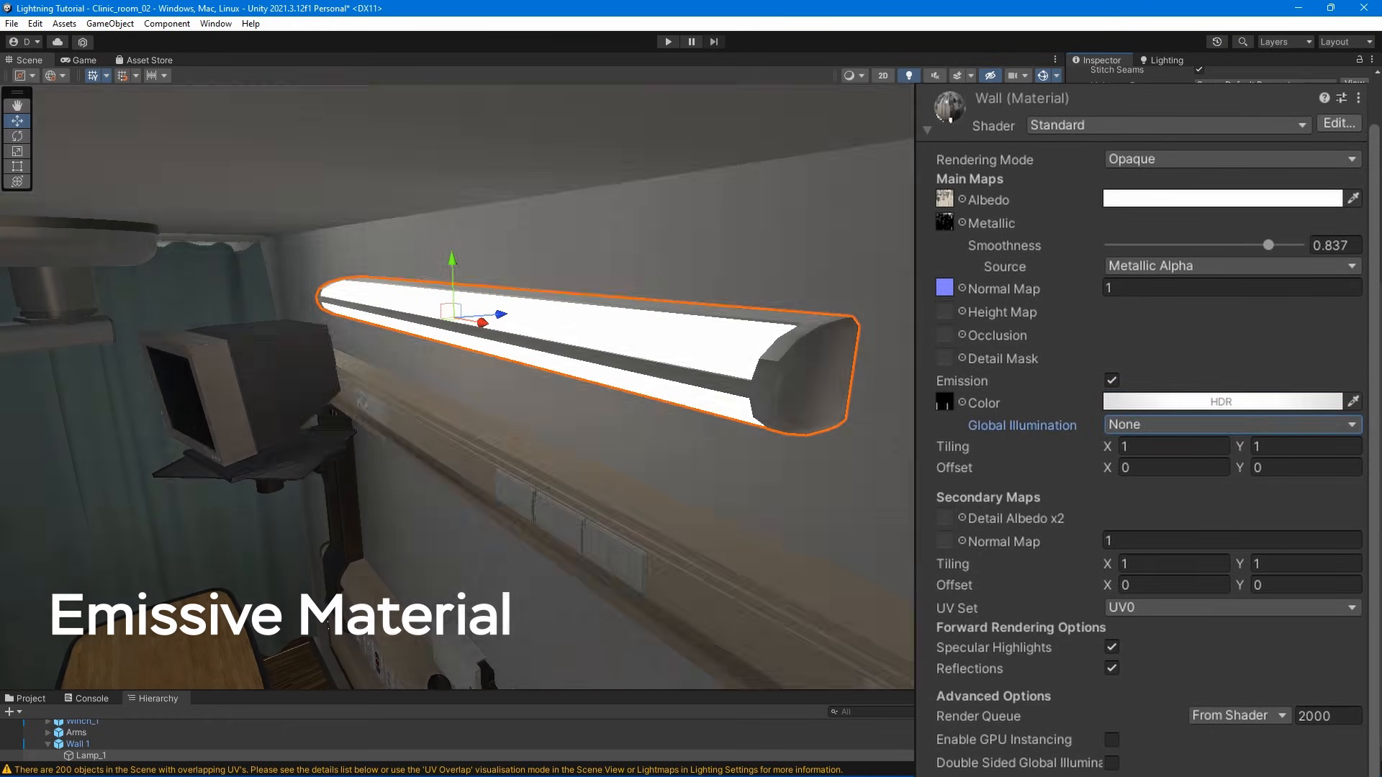
left_click(1228, 424)
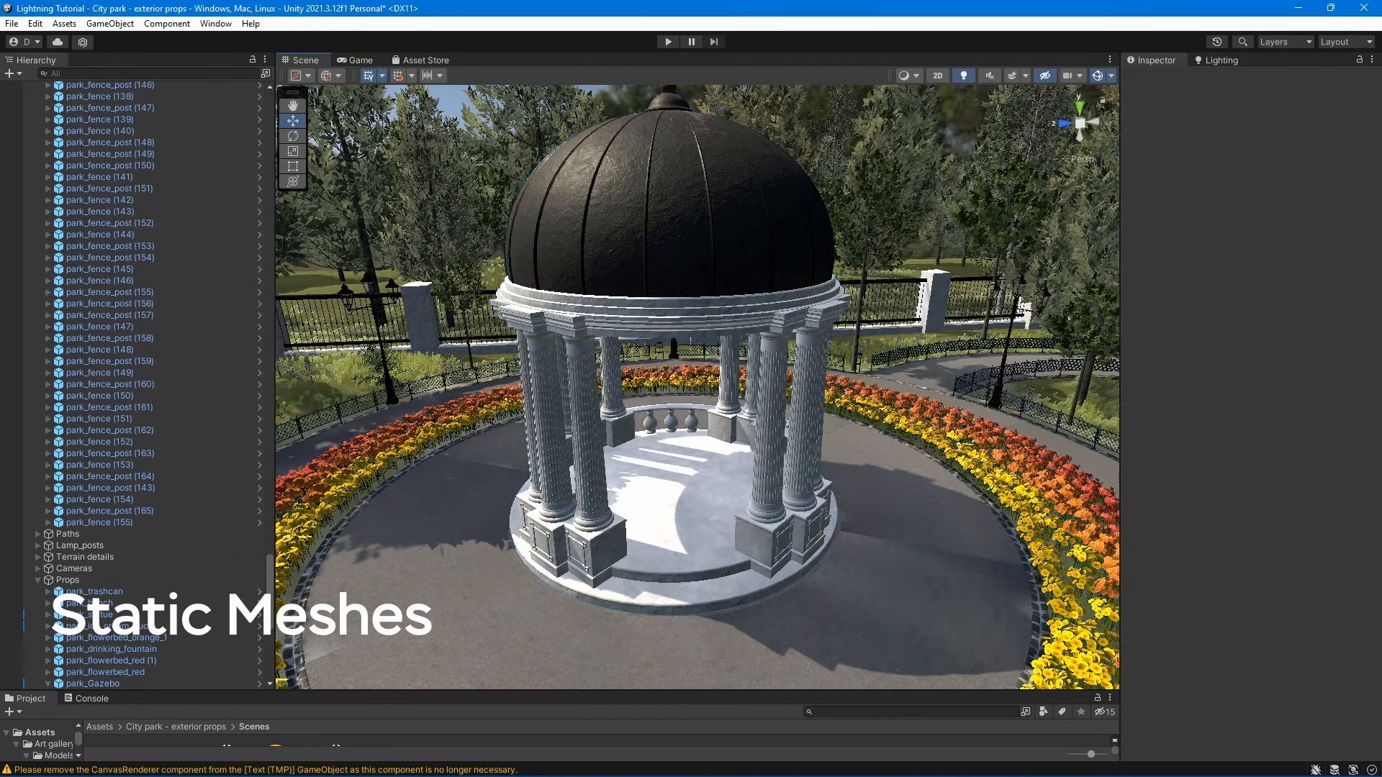
Mark park_Gazebo and all its children as static
left_click(91, 683)
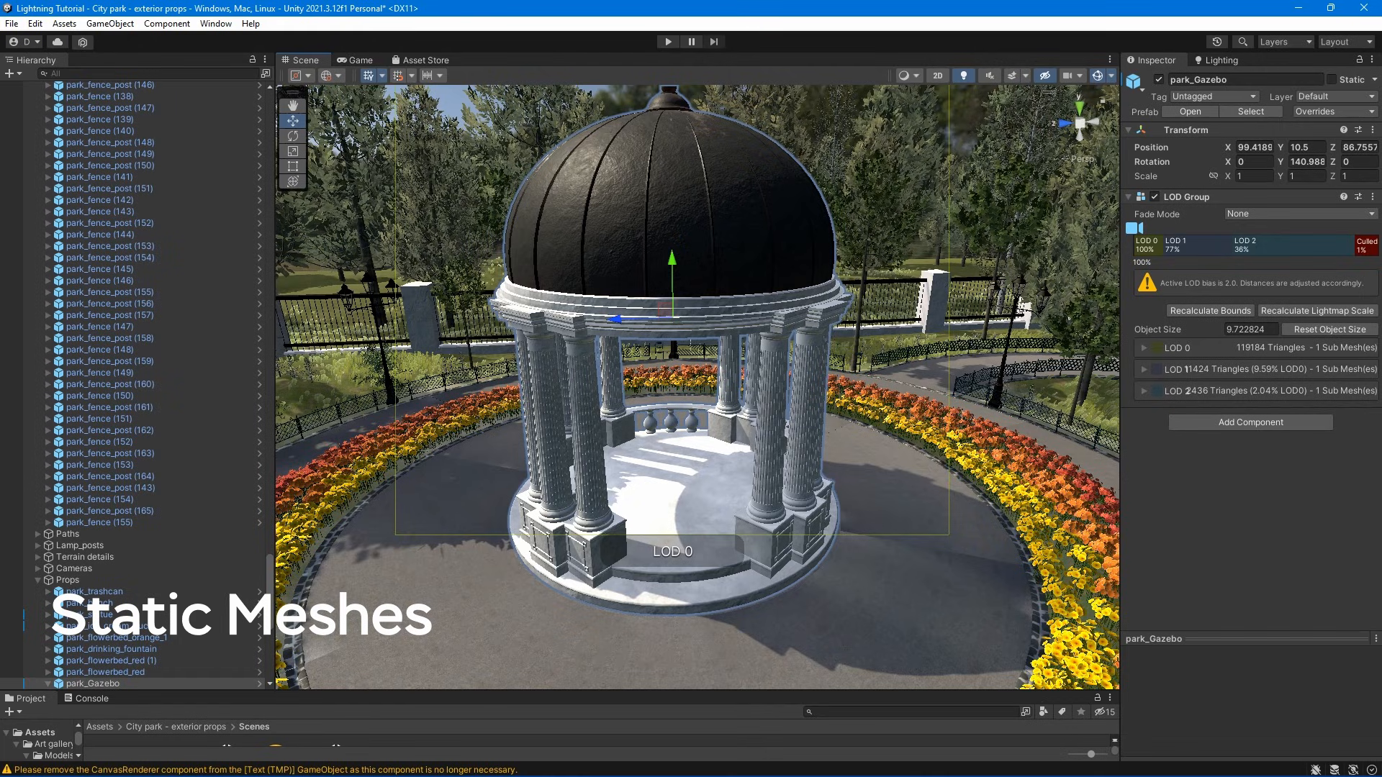
left_click(1339, 79)
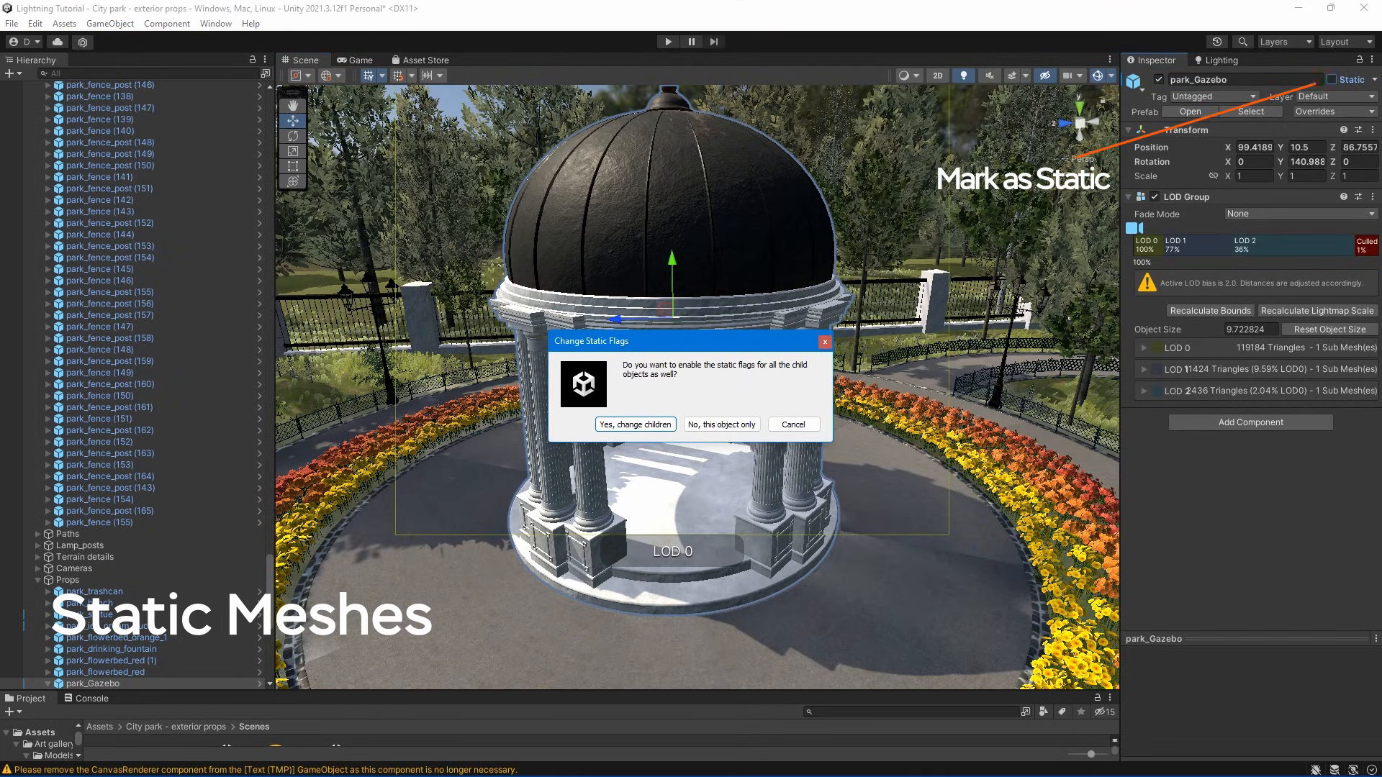
left_click(635, 424)
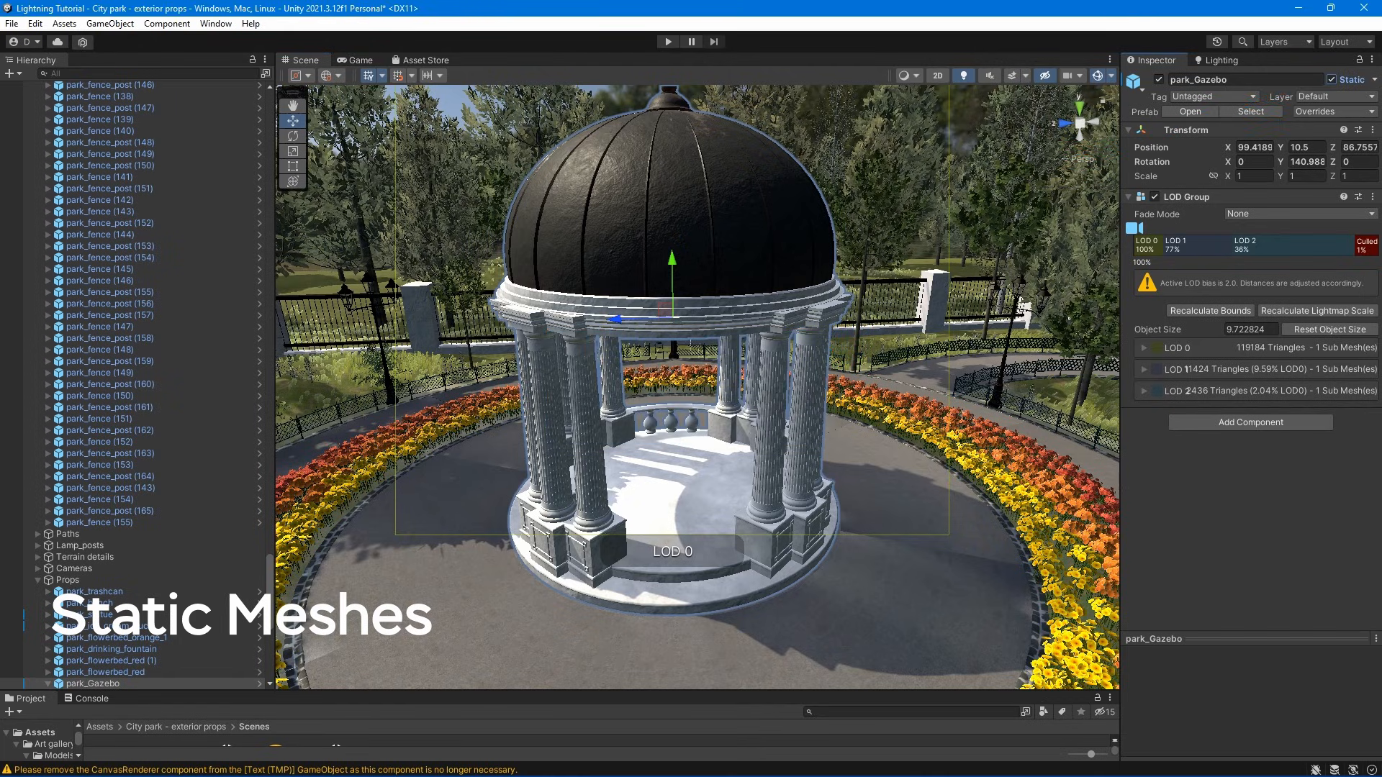
Open the park scene's Lighting settings and display the scene as Baked Lightmap
left_click(1224, 60)
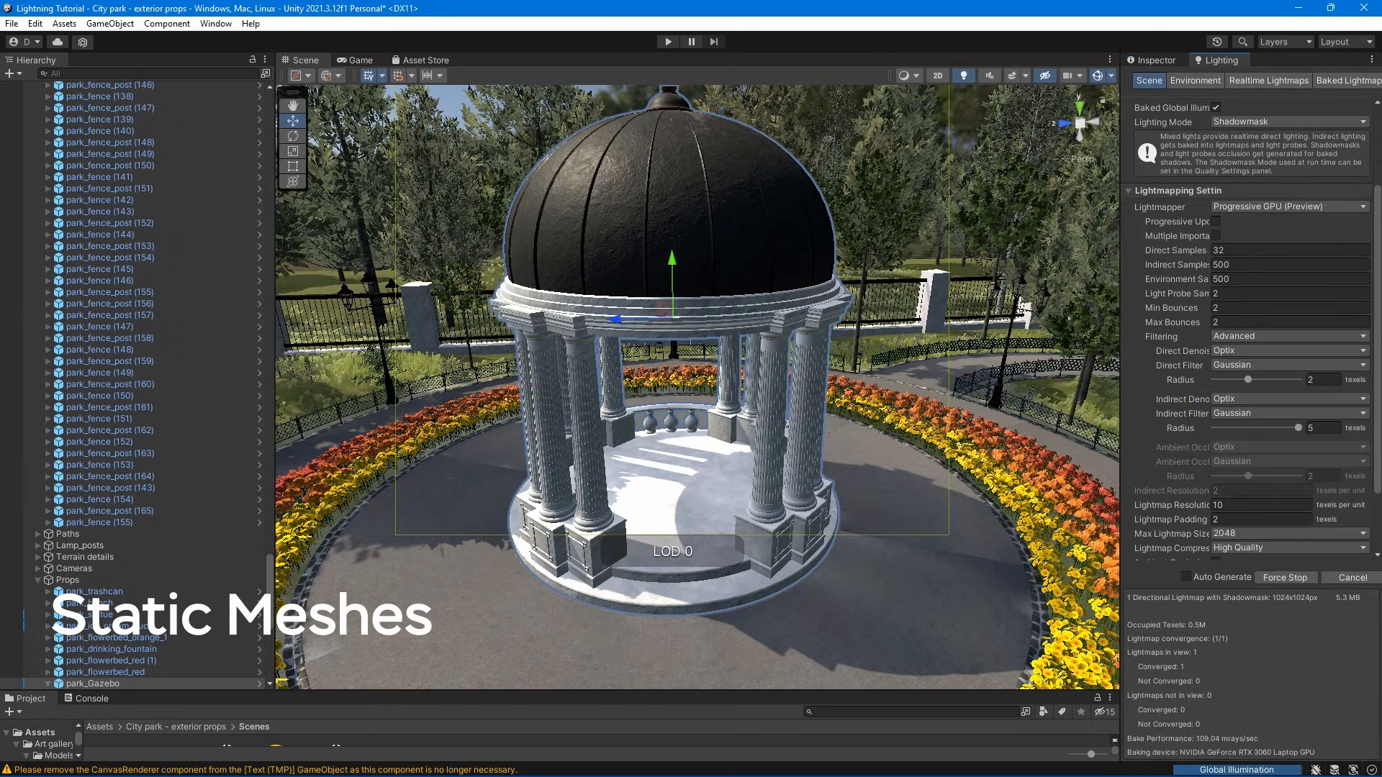
left_click(906, 75)
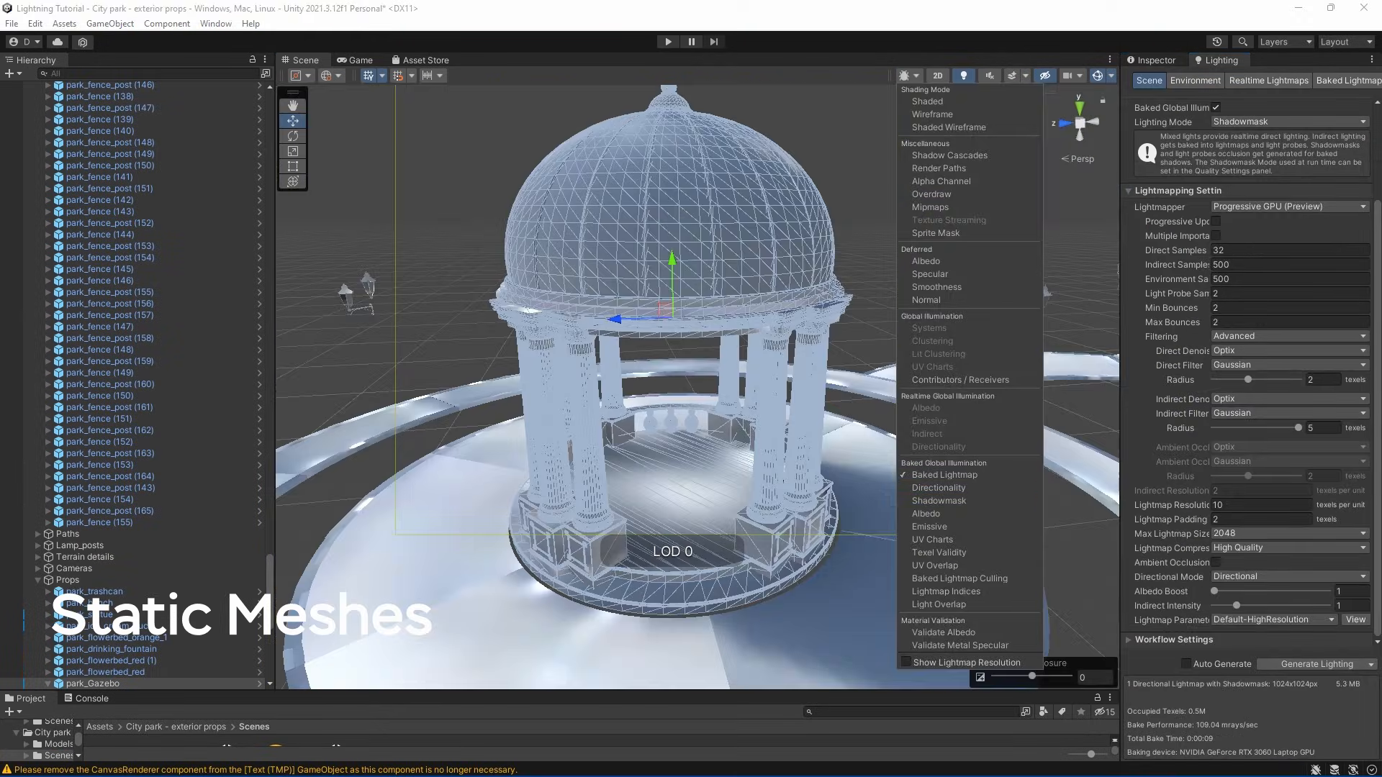
left_click(927, 101)
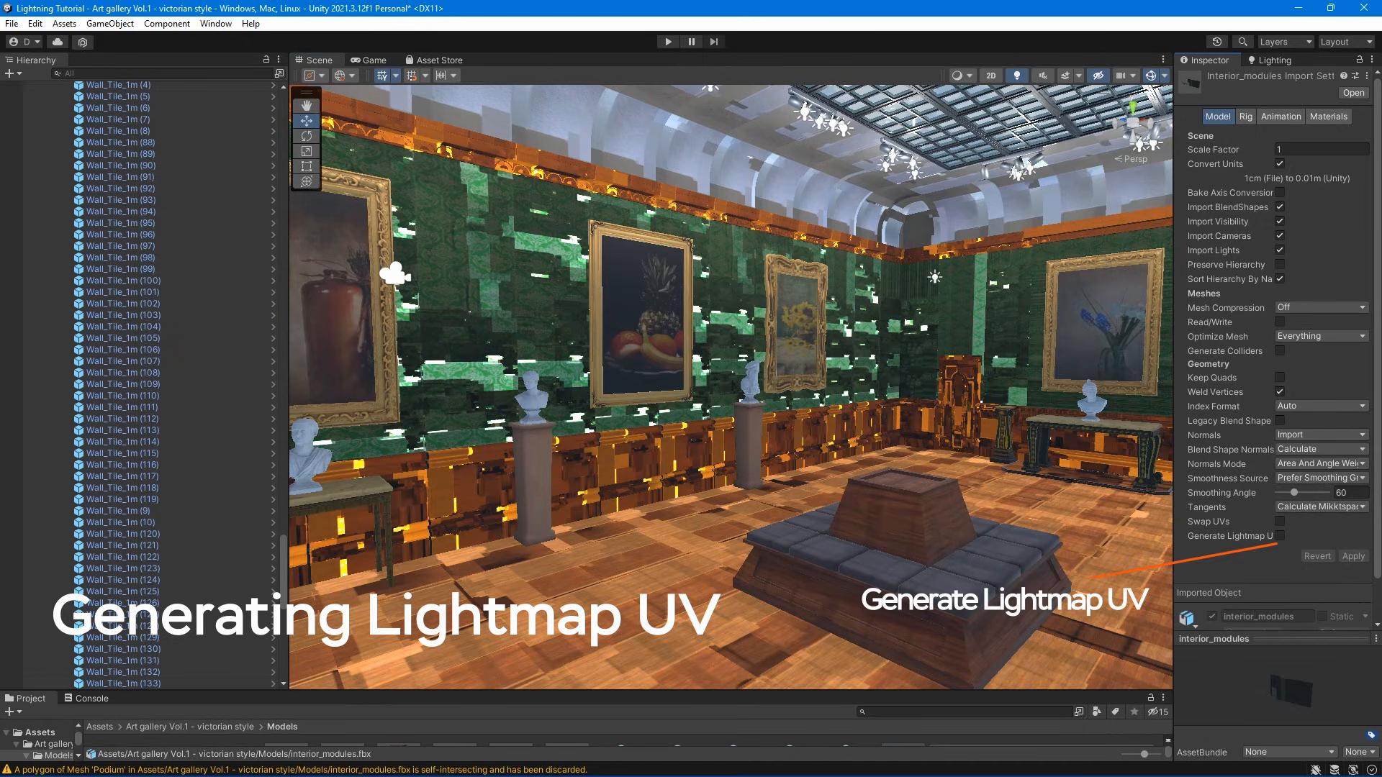
Tick Generate Lightmap UVs in the interior_modules.fbx Model import settings
left_click(1279, 536)
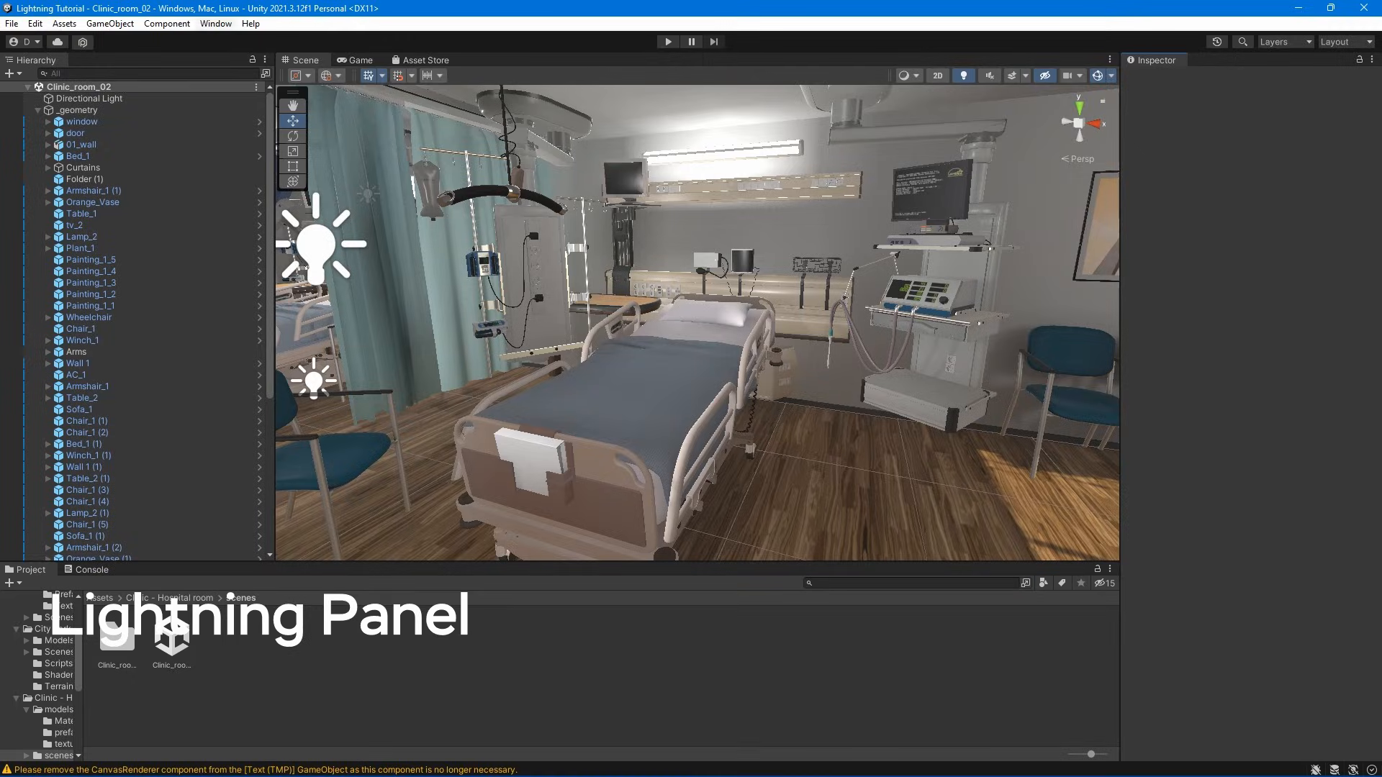
Open Window > Rendering > Lighting to view the Clinic_room lighting settings asset
left_click(215, 23)
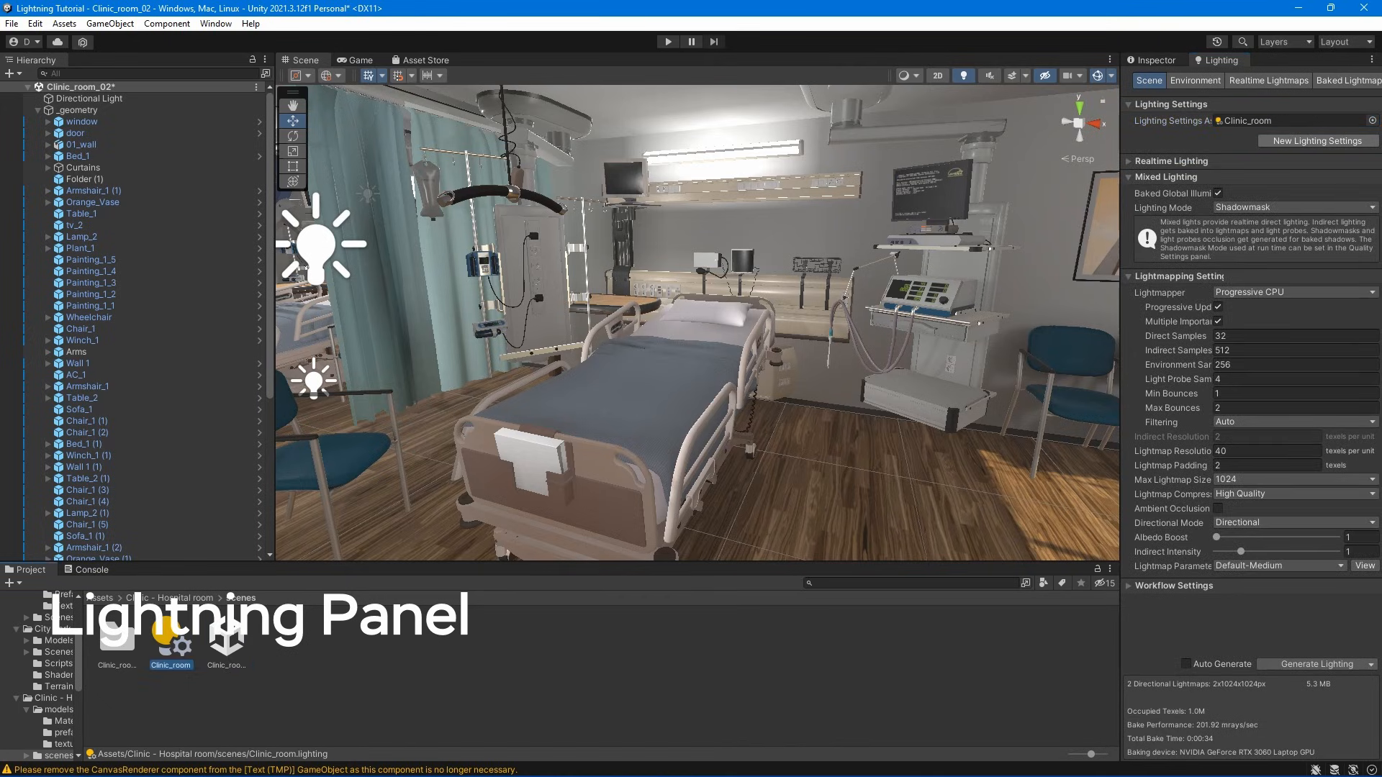
left_click(1129, 176)
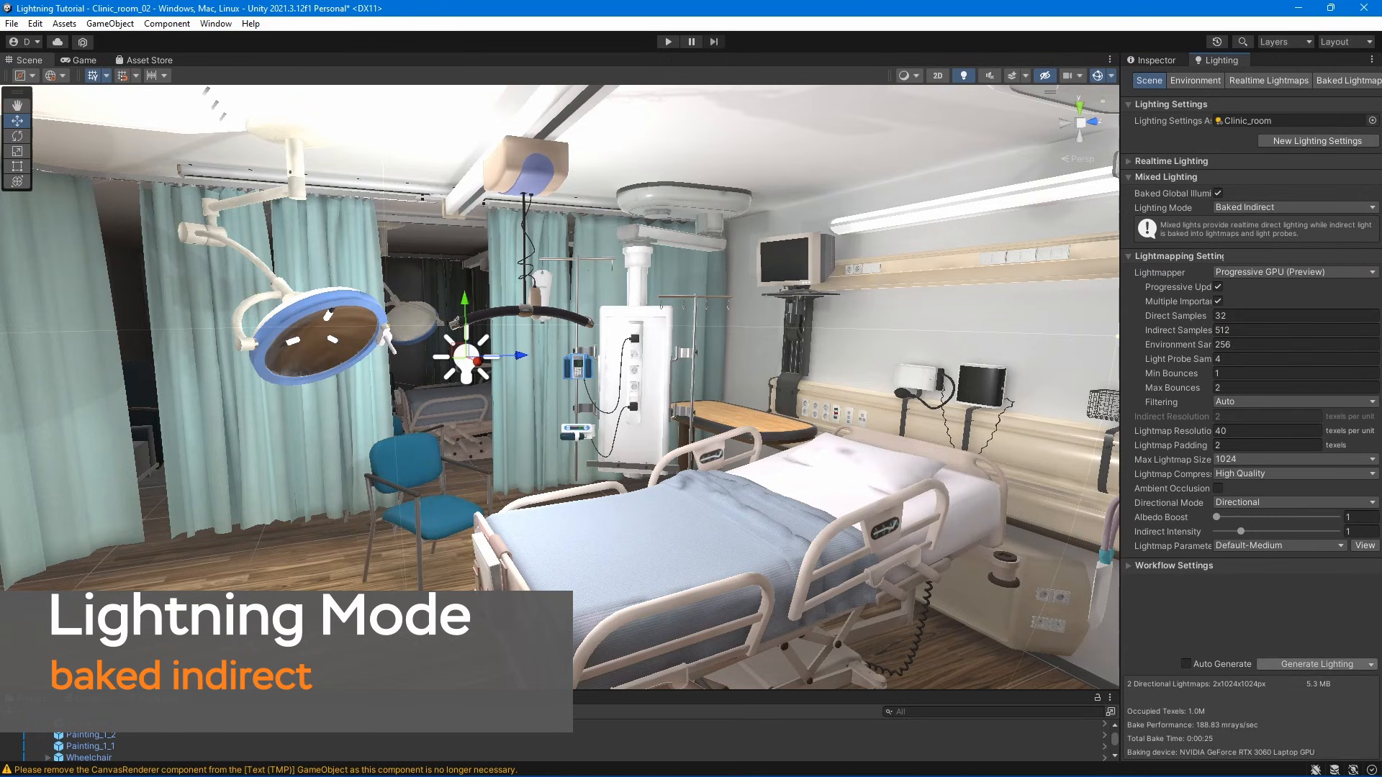
Use Baked Indirect mixed lighting with the Progressive GPU (Preview) lightmapper
left_click(1315, 663)
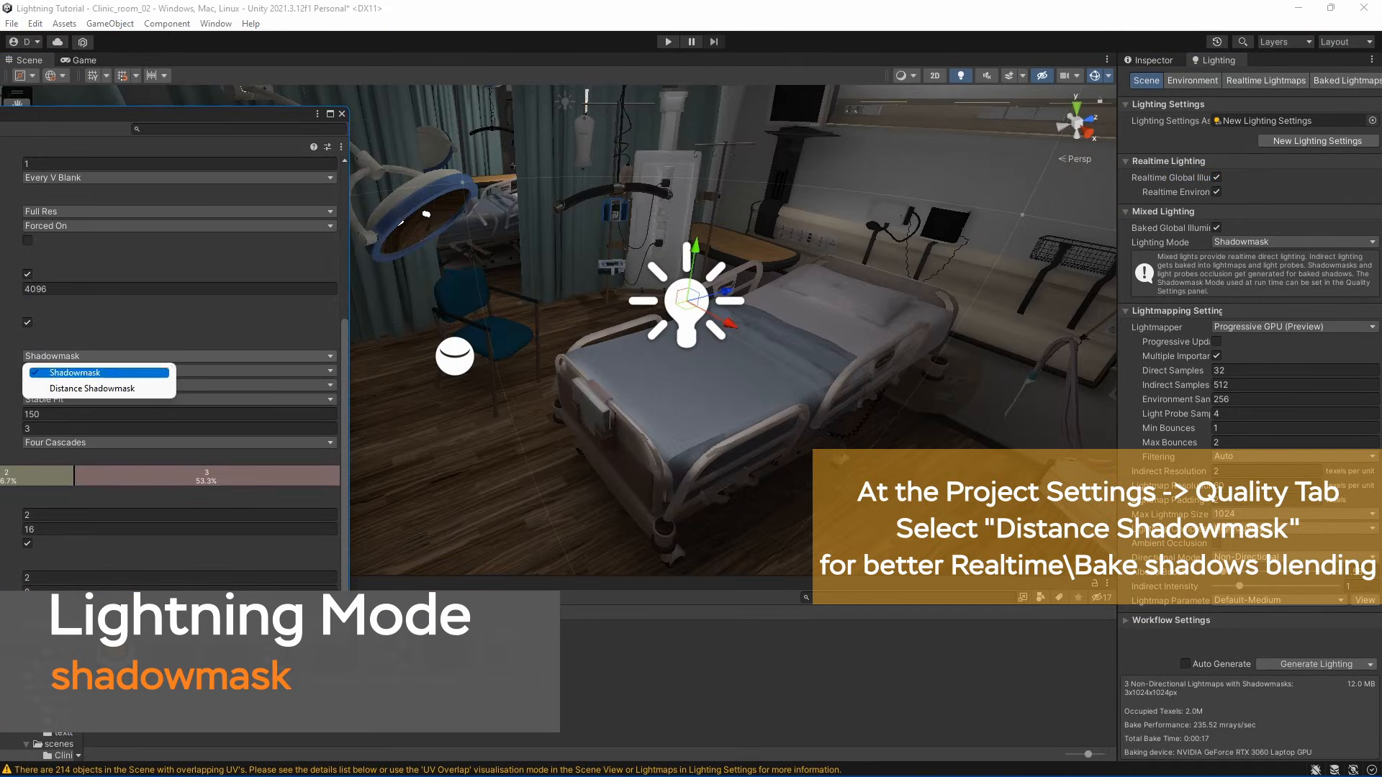
Try Distance Shadowmask in Quality settings, then revert Shadowmask Mode to Shadowmask
left_click(90, 388)
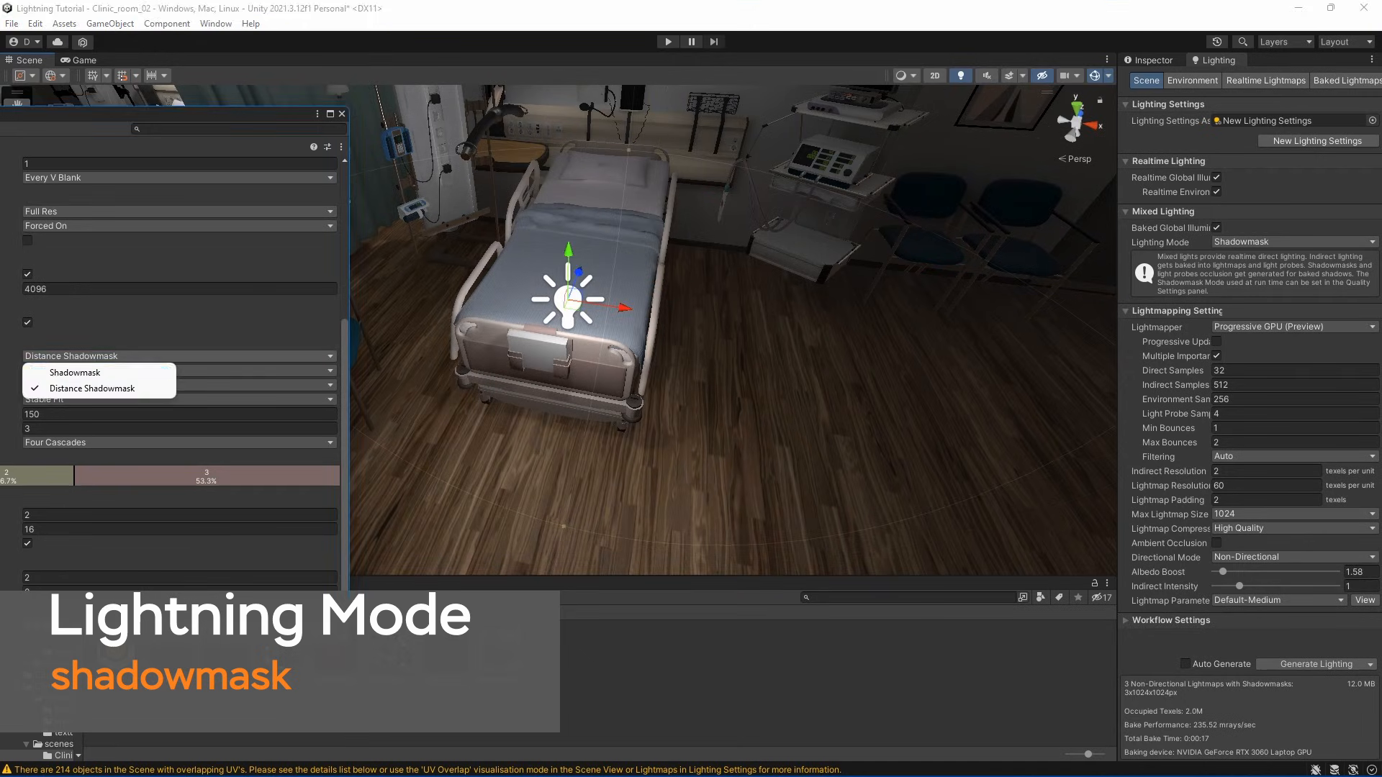
left_click(74, 372)
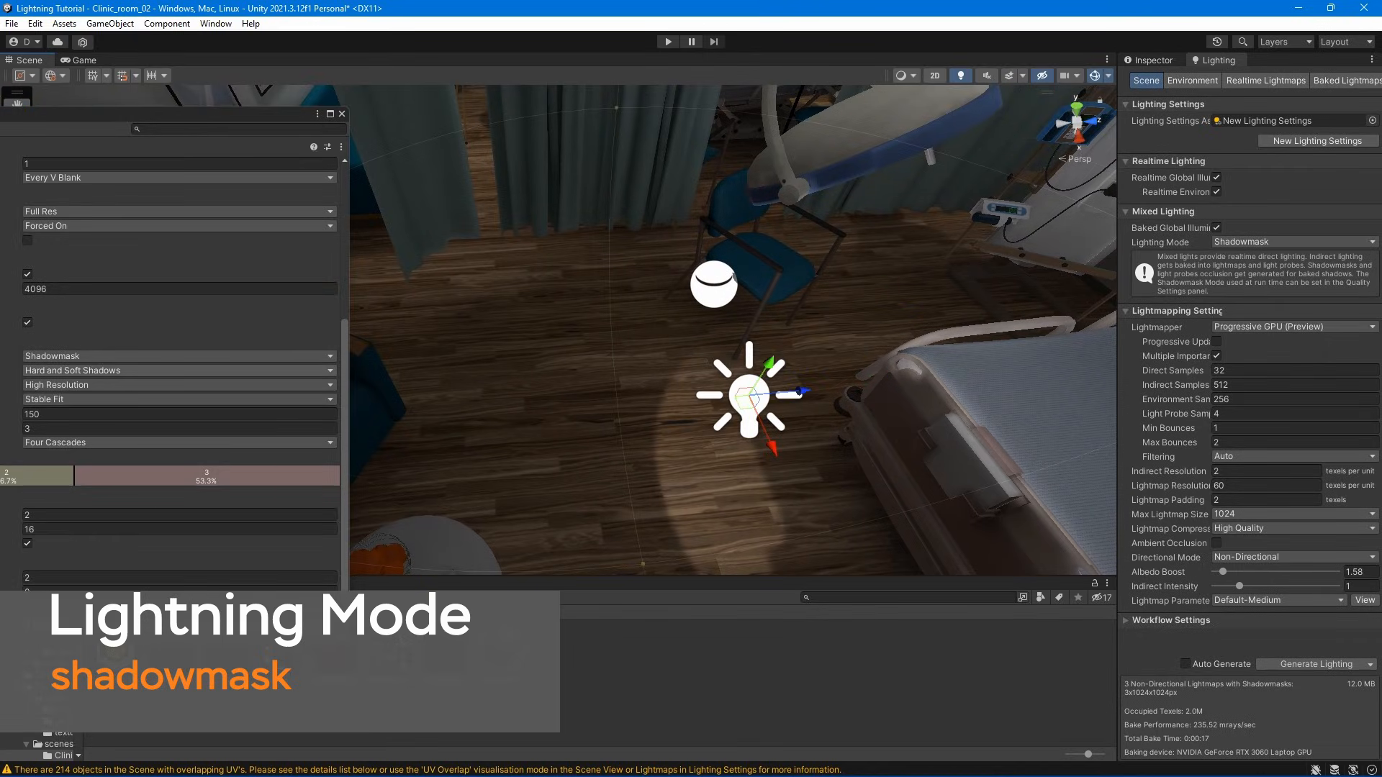
left_click(177, 357)
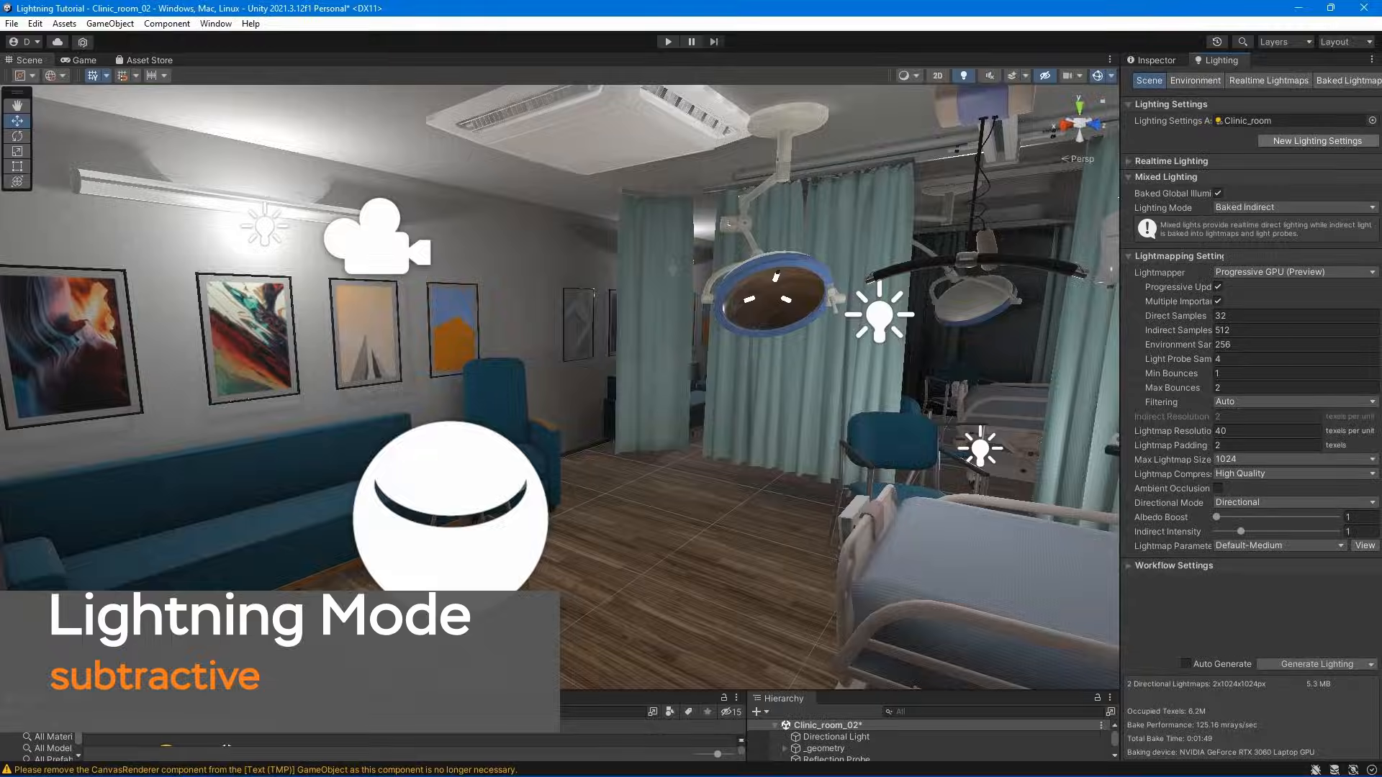
Change the Mixed Lighting mode from Baked Indirect to Subtractive
left_click(1292, 207)
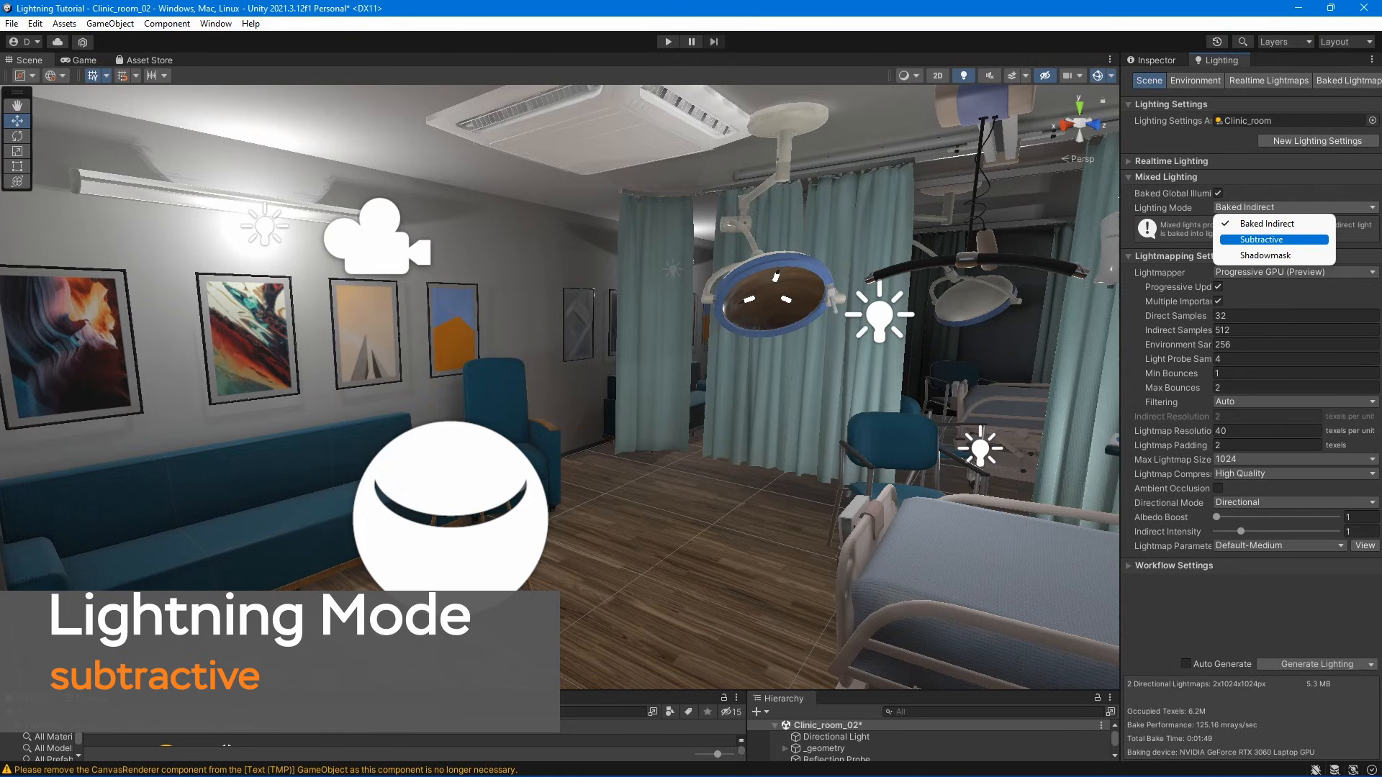
left_click(1262, 239)
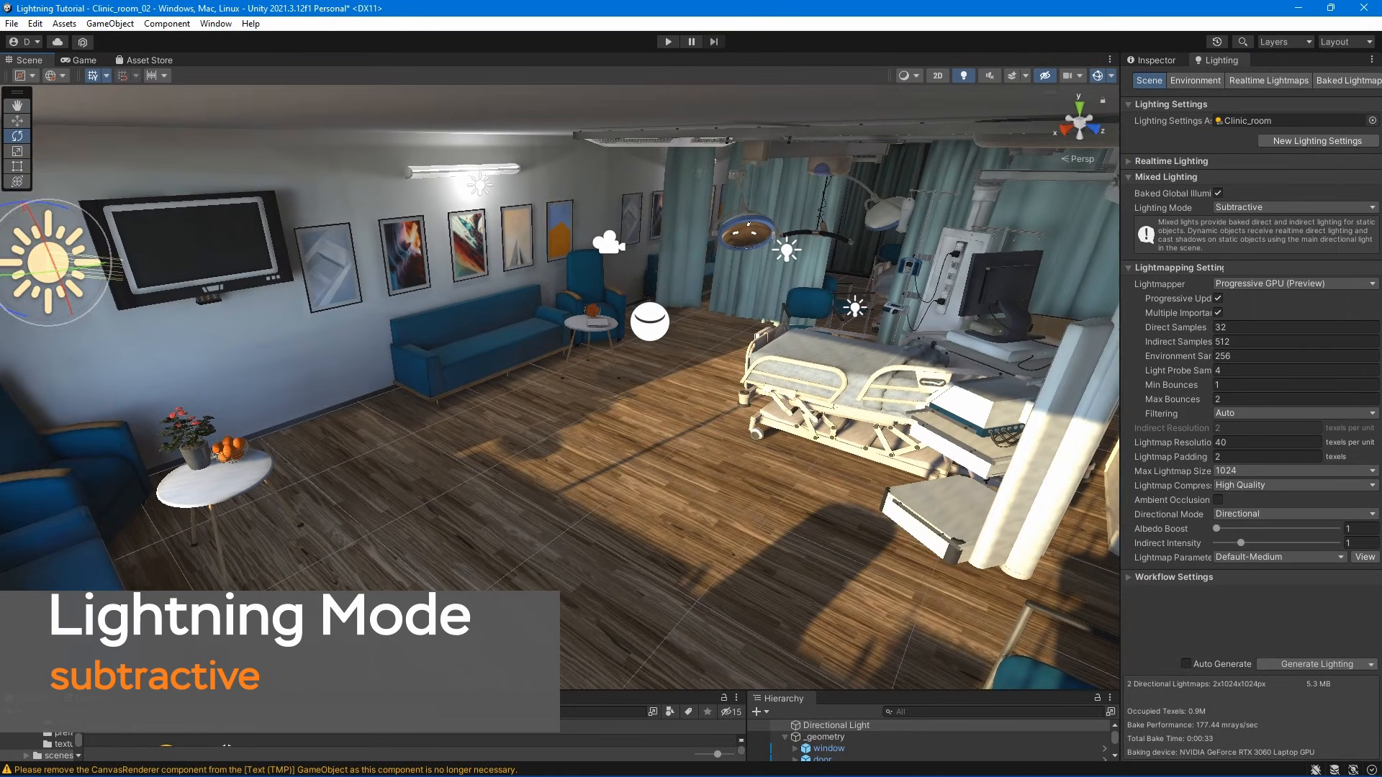
left_click(822, 756)
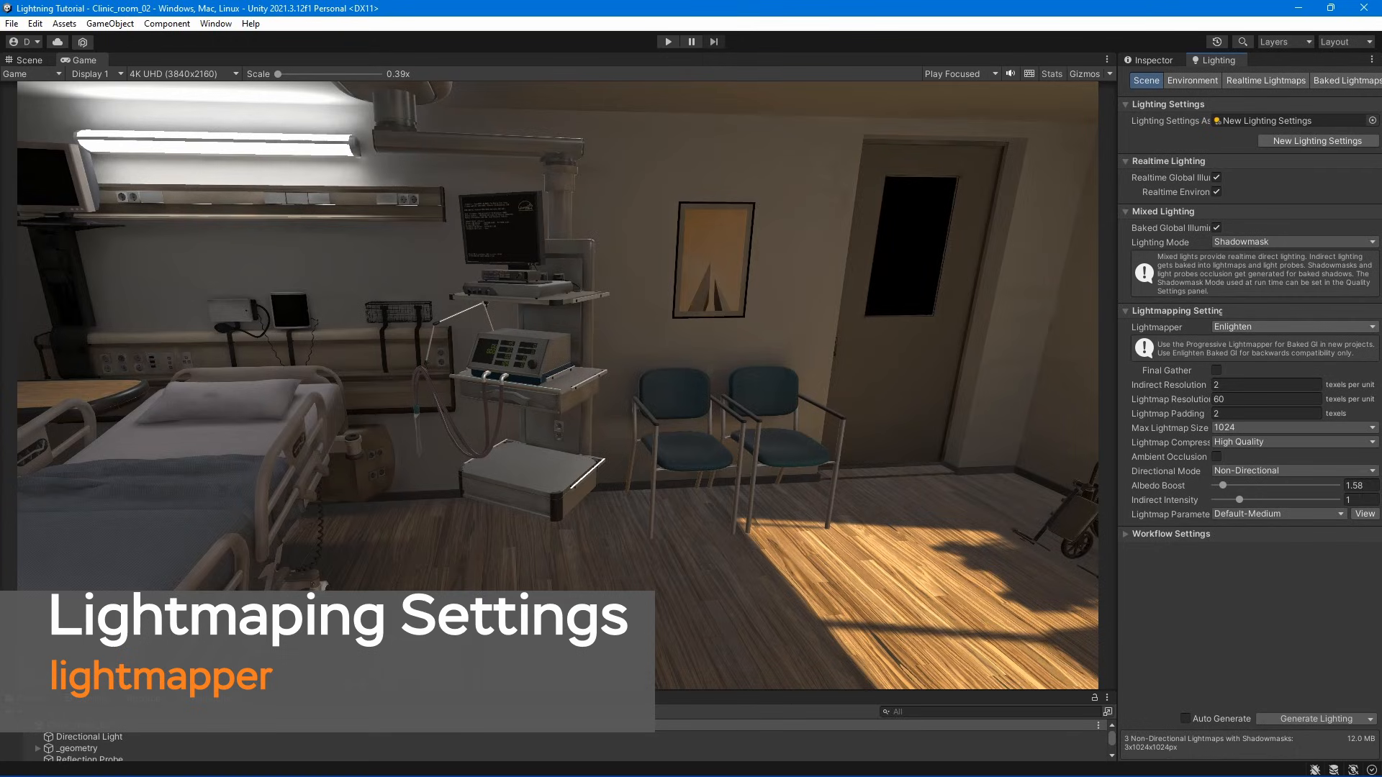
left_click(1292, 327)
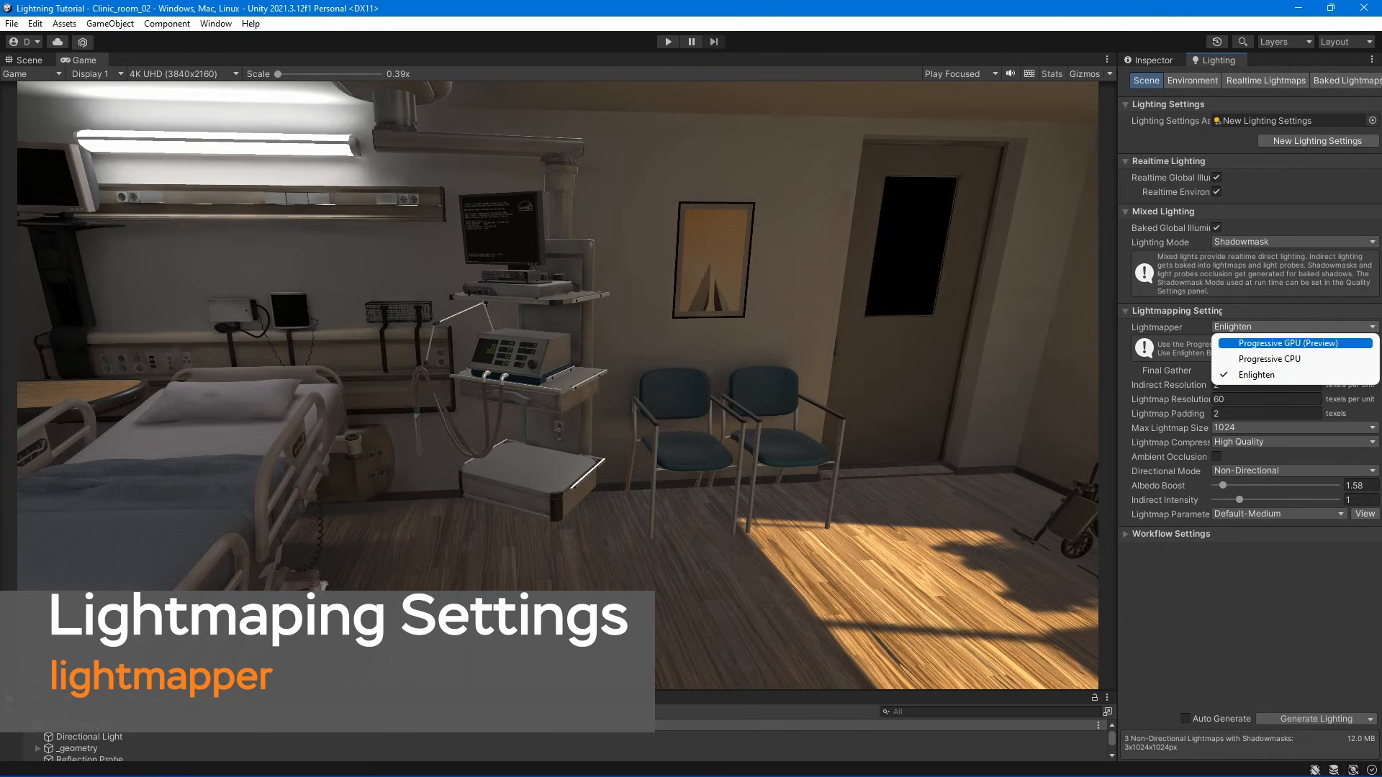
left_click(1272, 343)
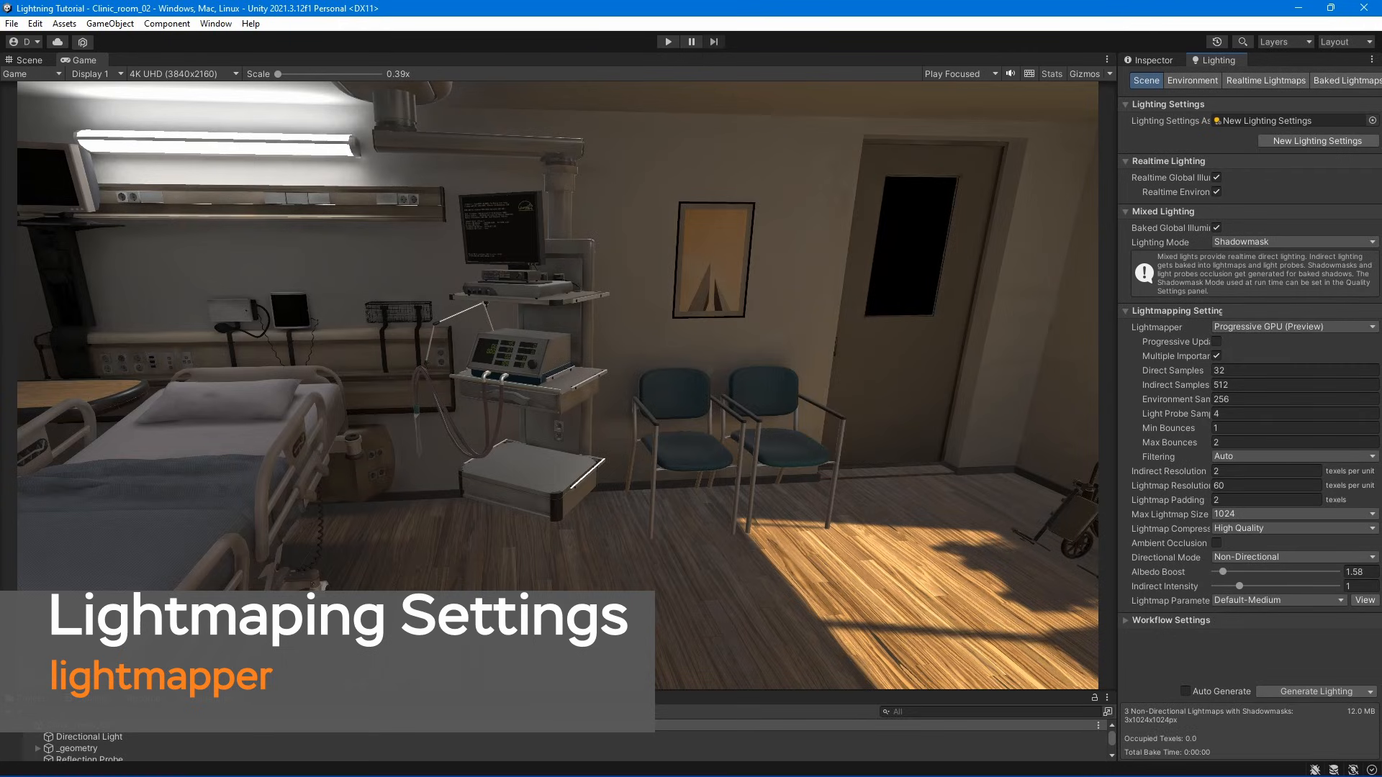
left_click(1292, 327)
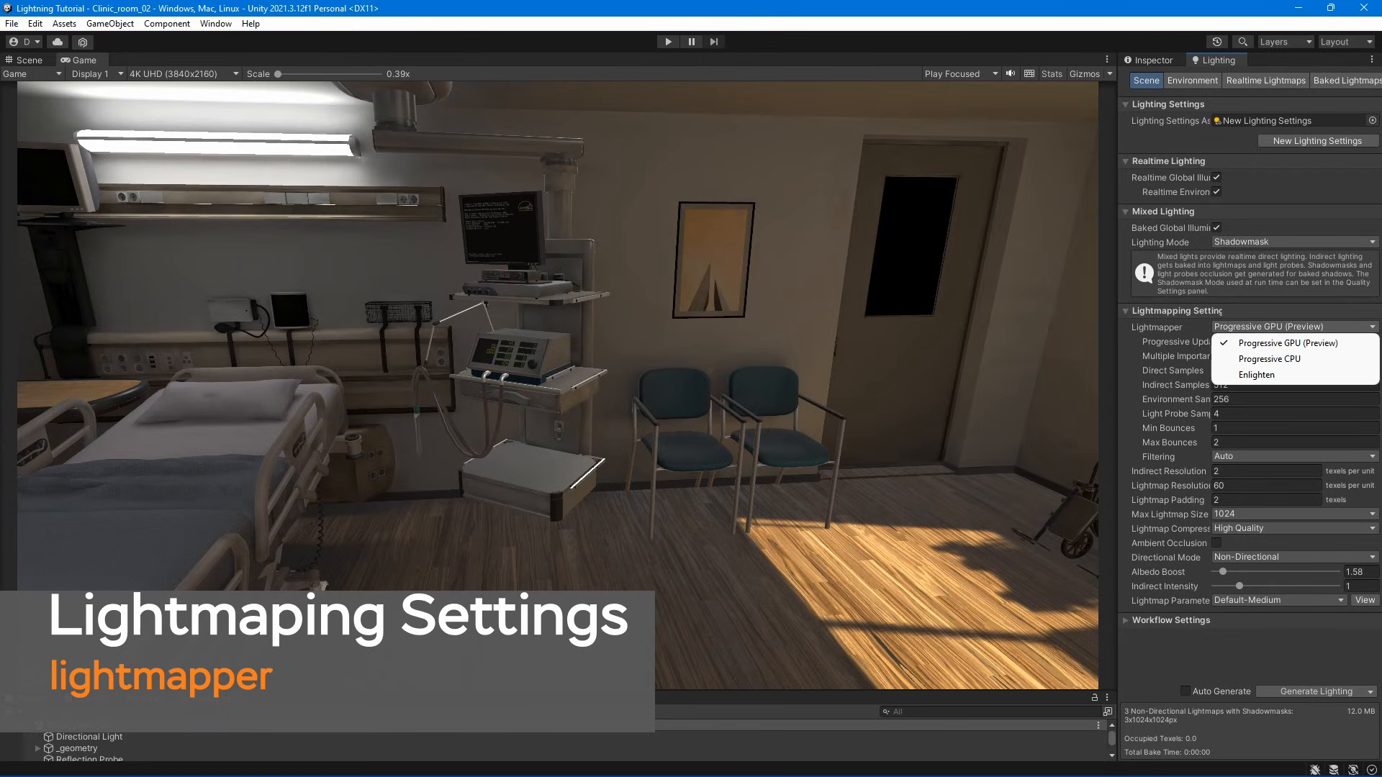
left_click(1270, 359)
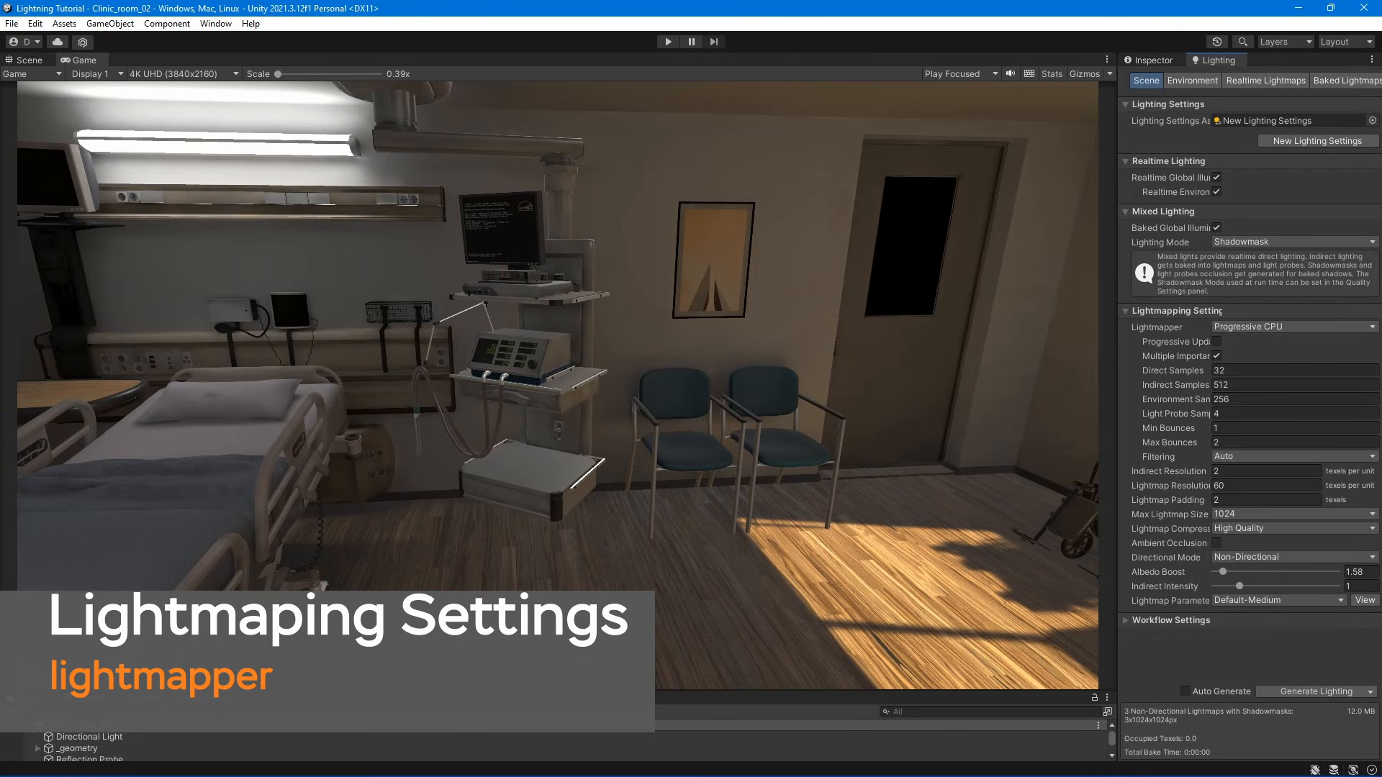
left_click(1291, 326)
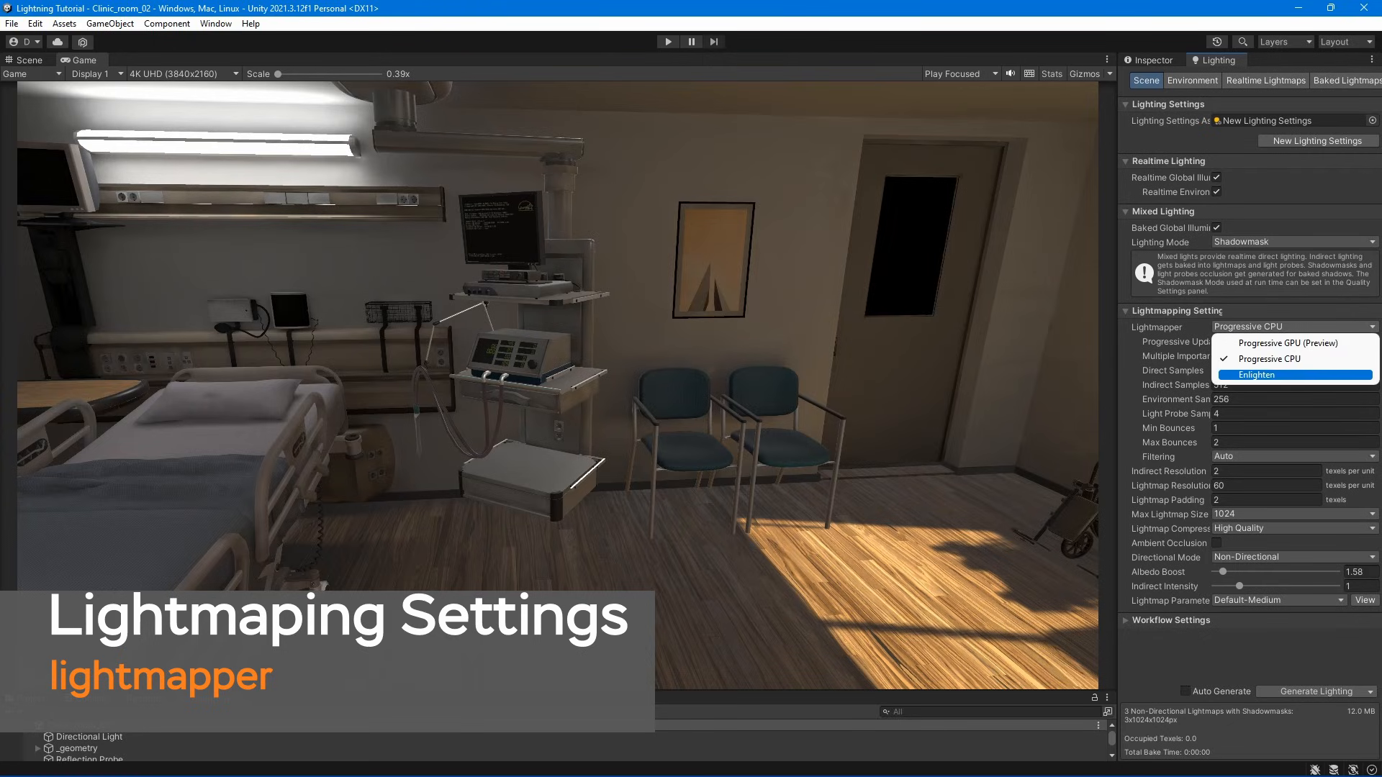
left_click(1257, 374)
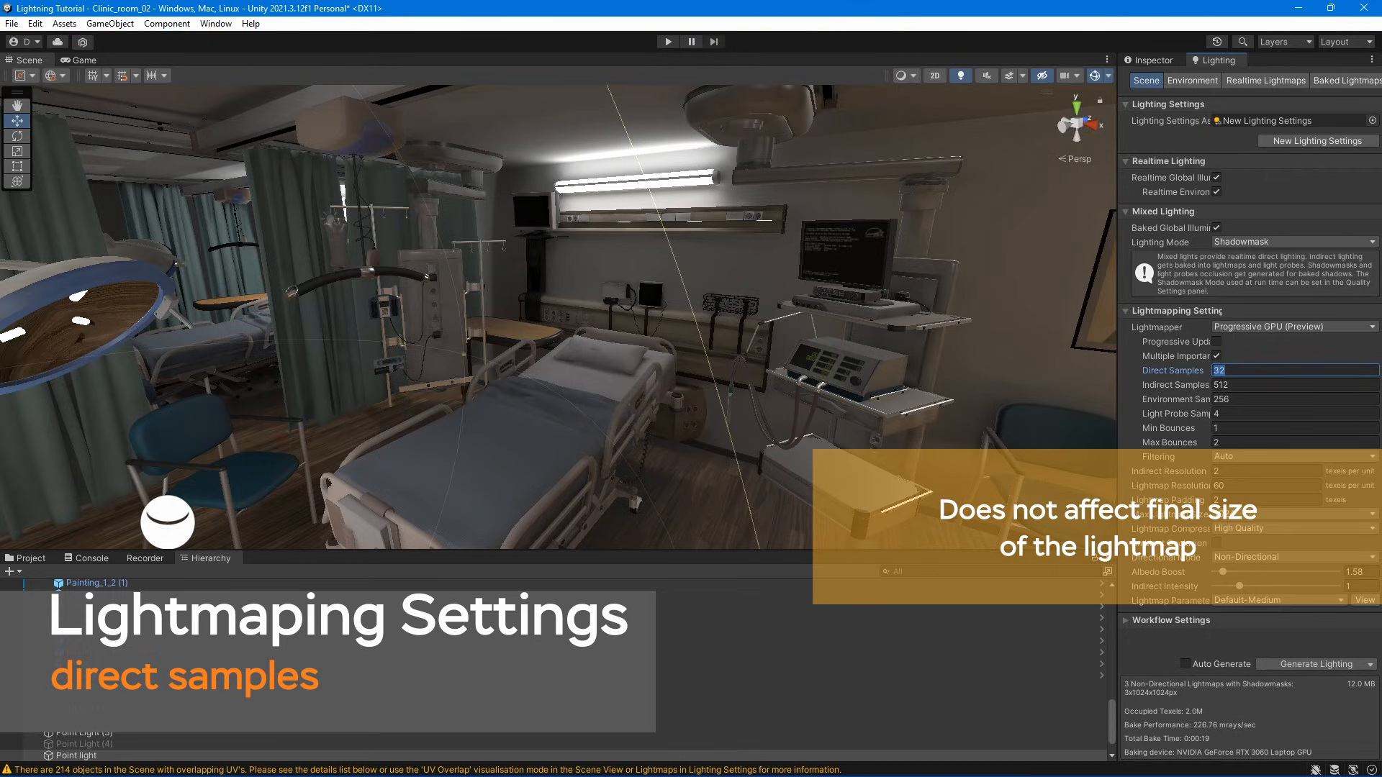
left_click(1293, 385)
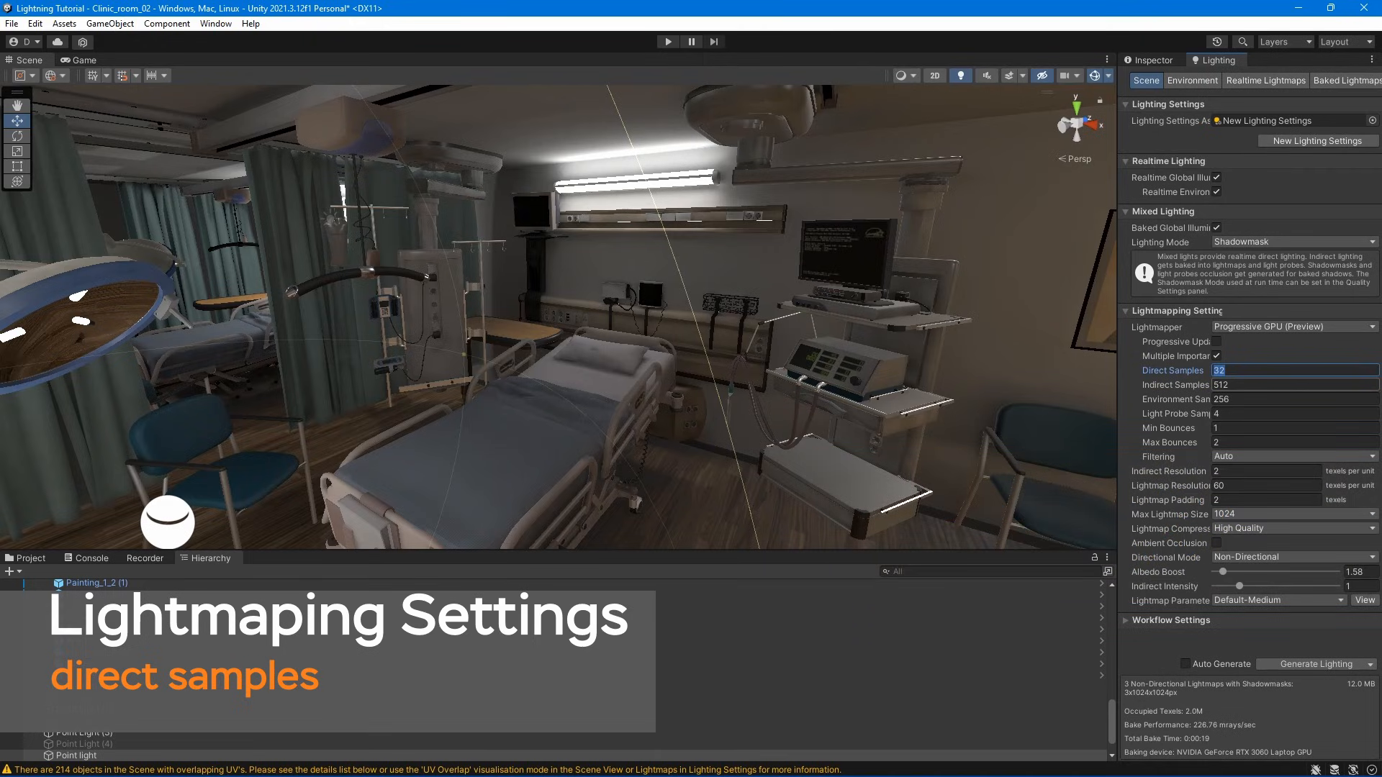
left_click(1292, 385)
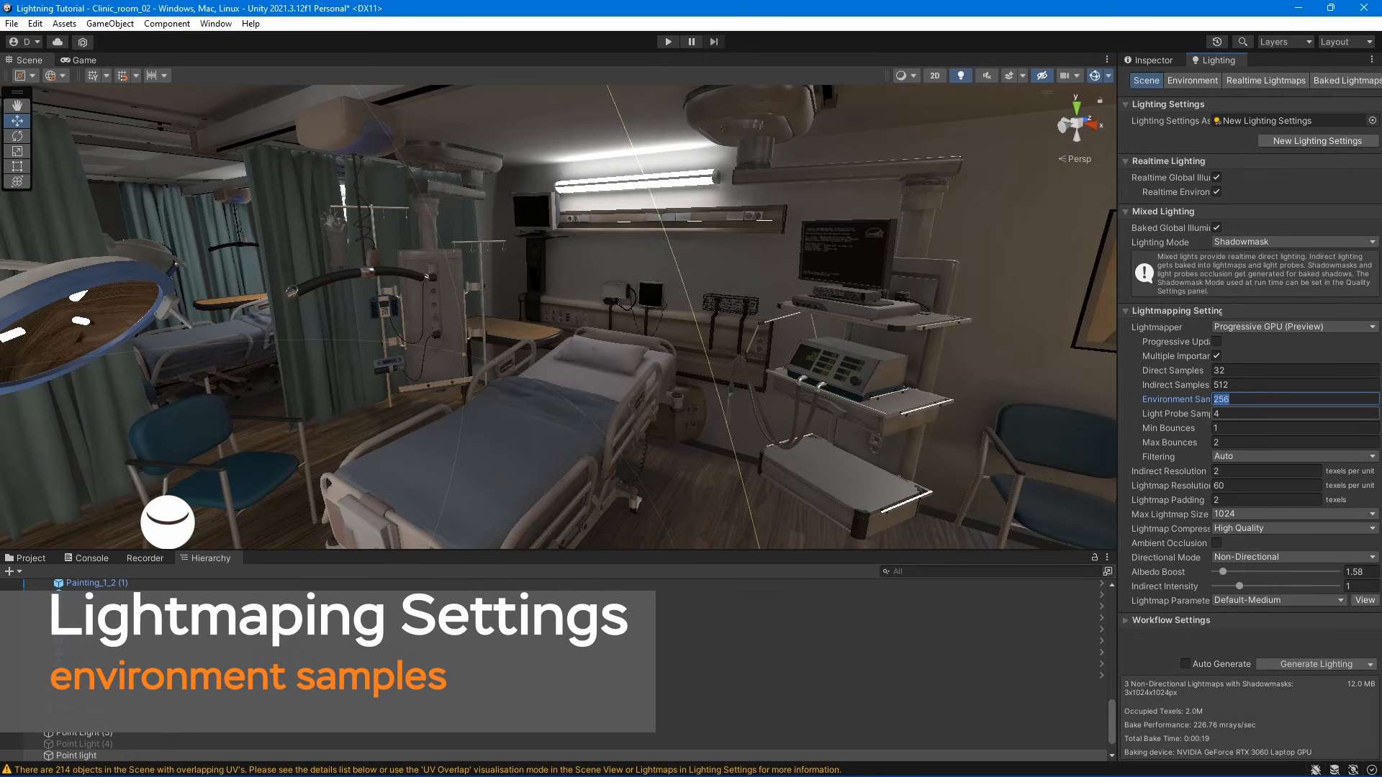
left_click(1288, 414)
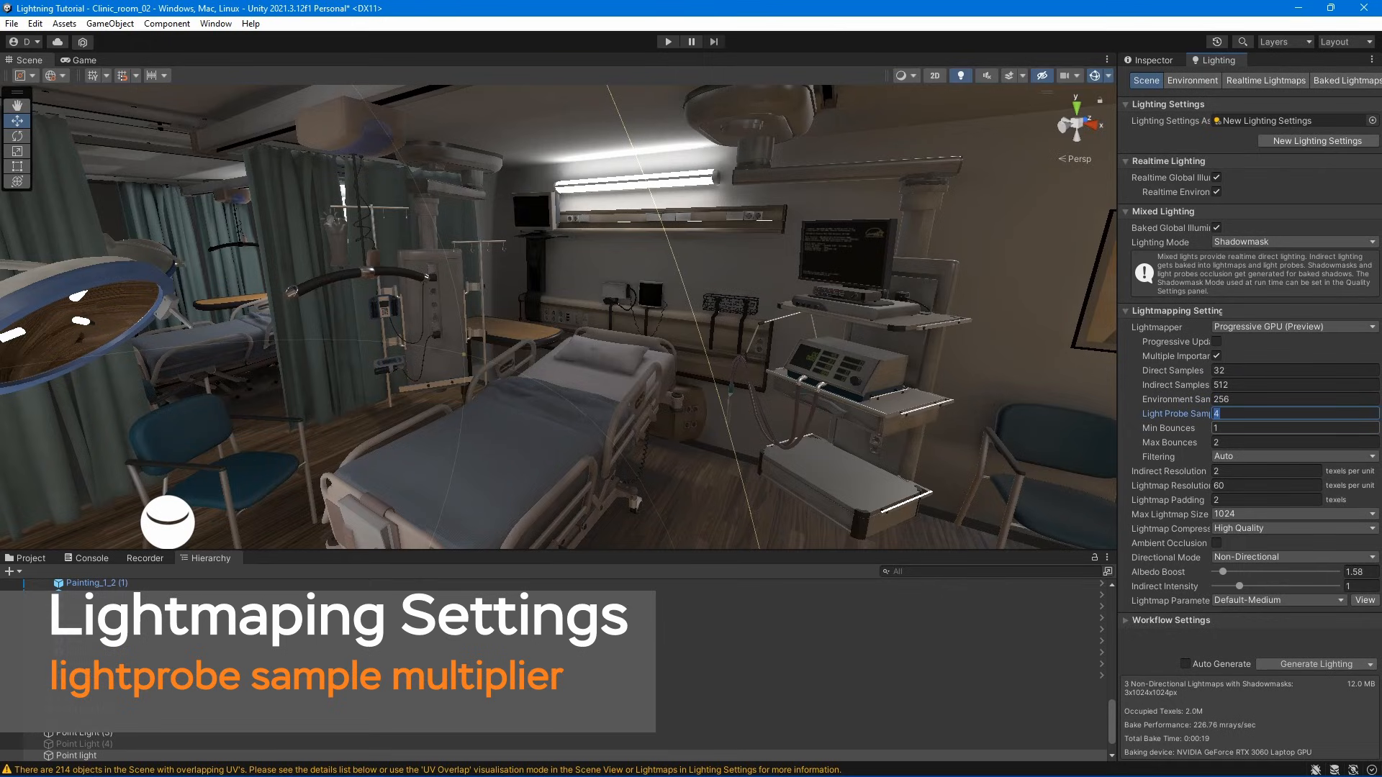
left_click(1293, 427)
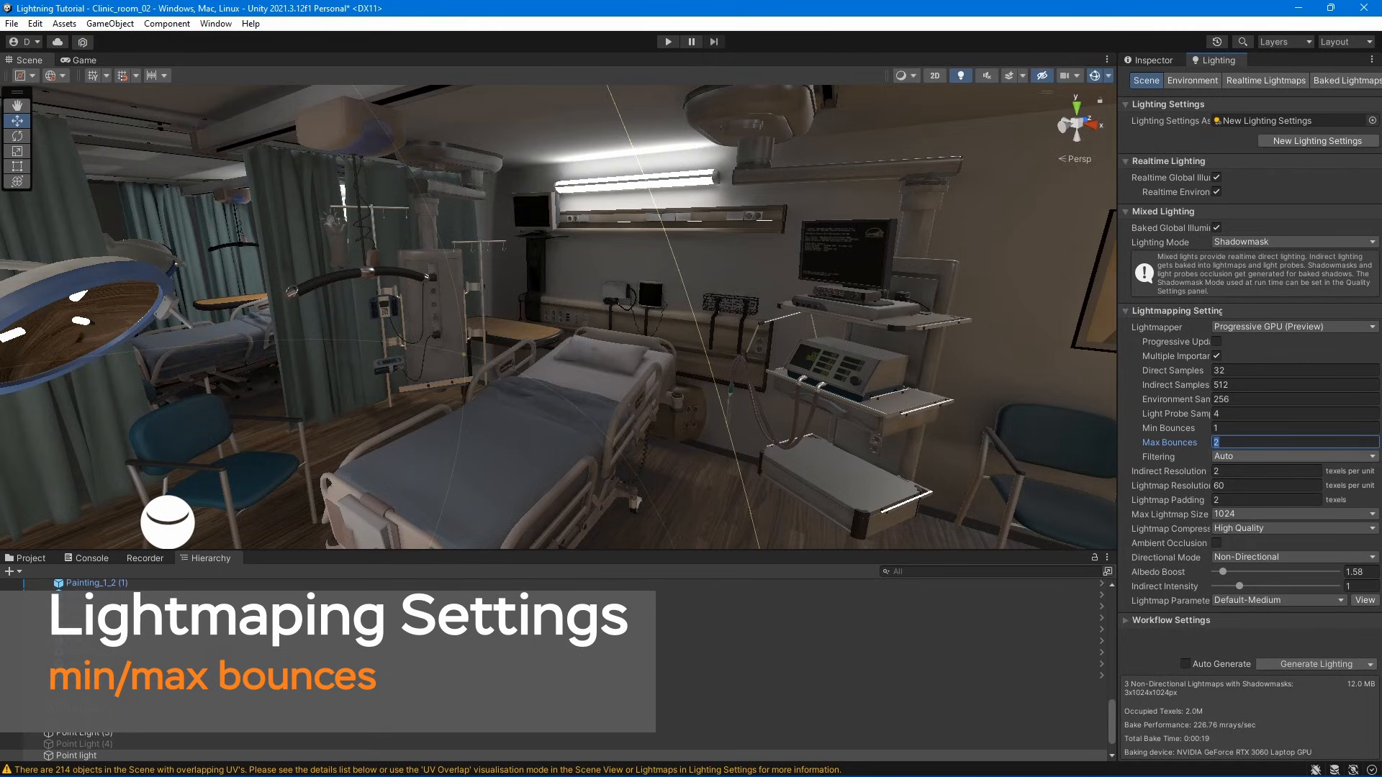
Cycle lightmap Filtering through None and Auto, settling on Advanced
left_click(1292, 456)
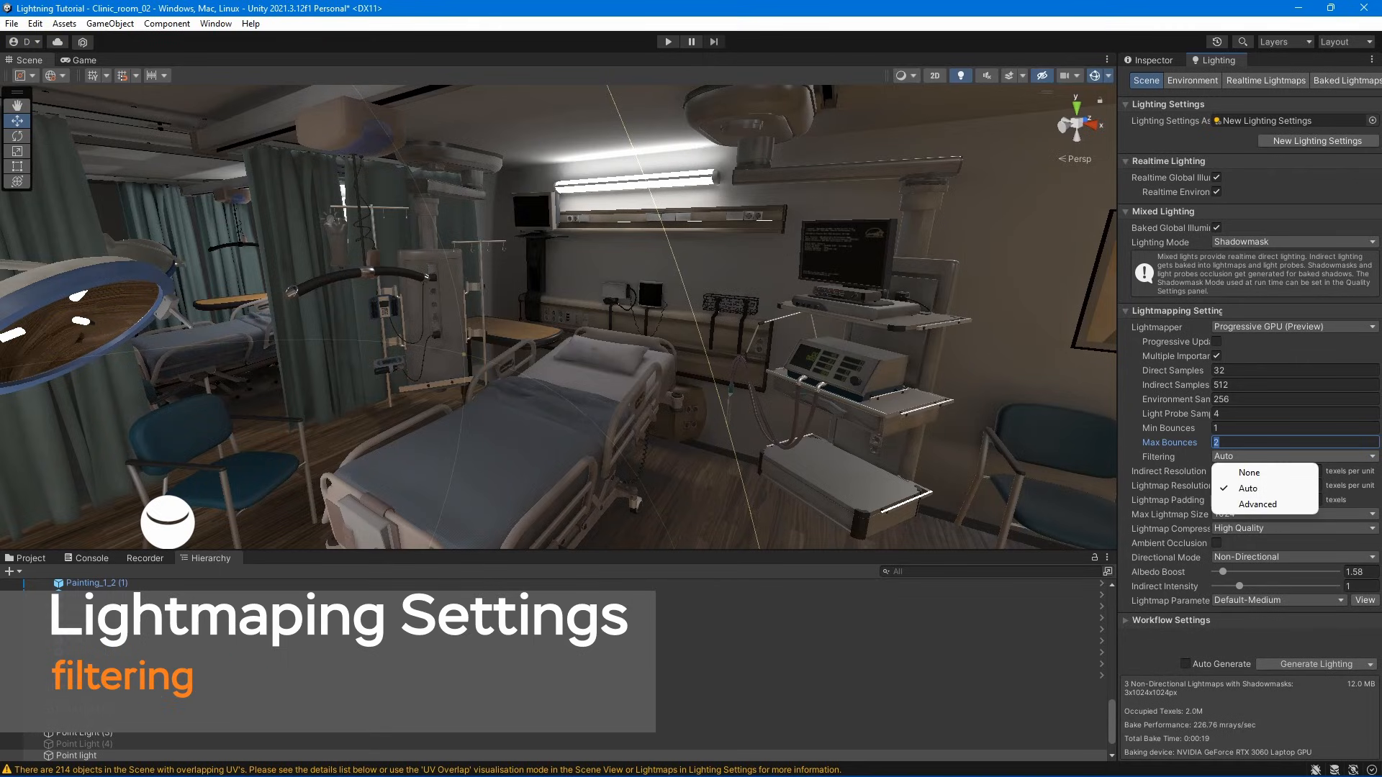
left_click(1249, 473)
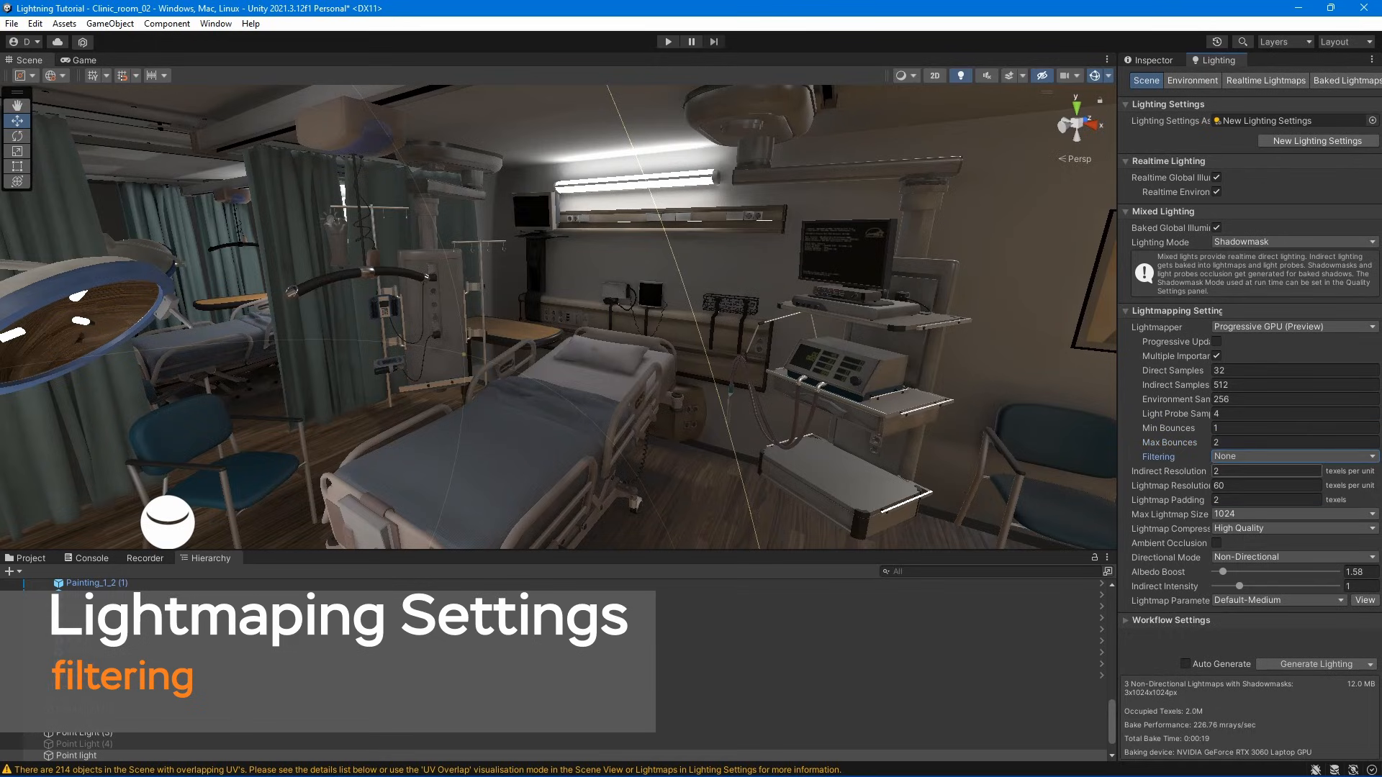
left_click(1292, 456)
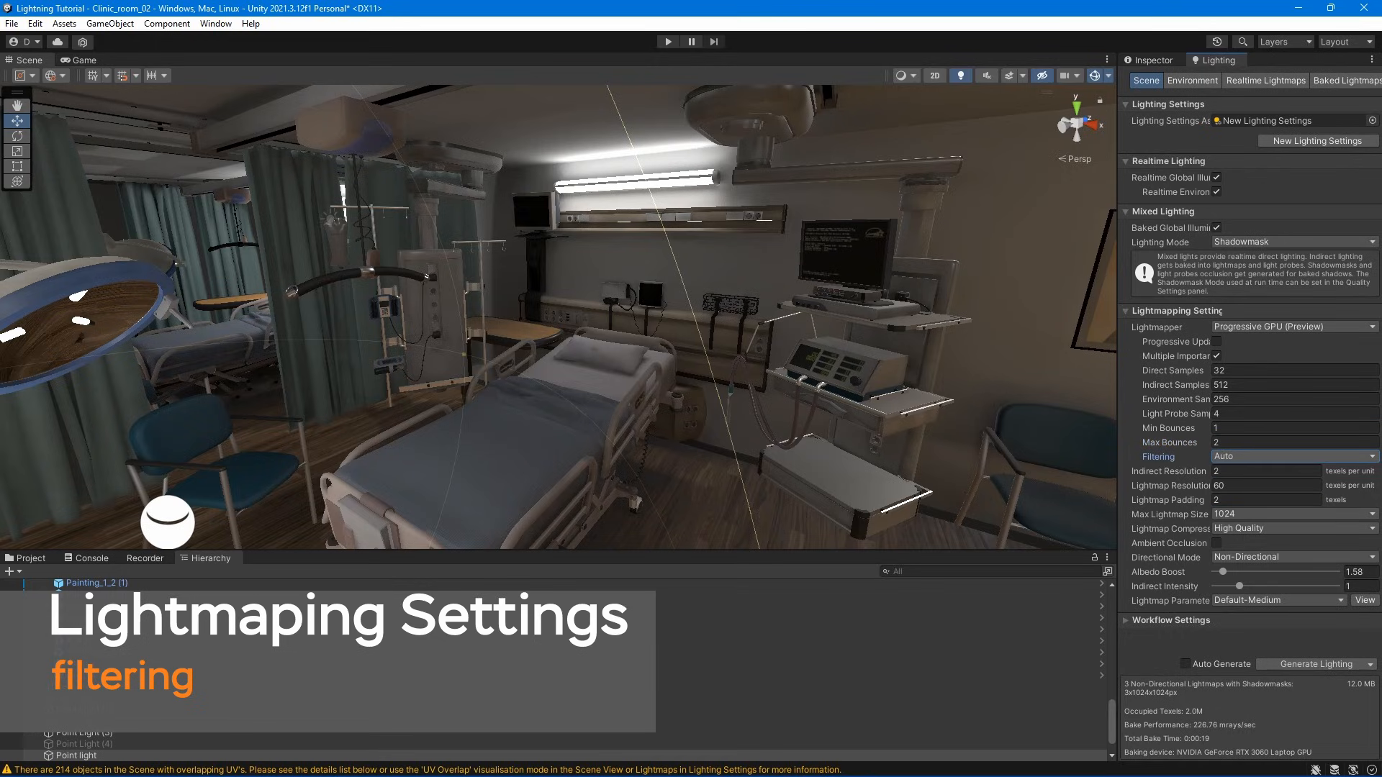
left_click(1287, 455)
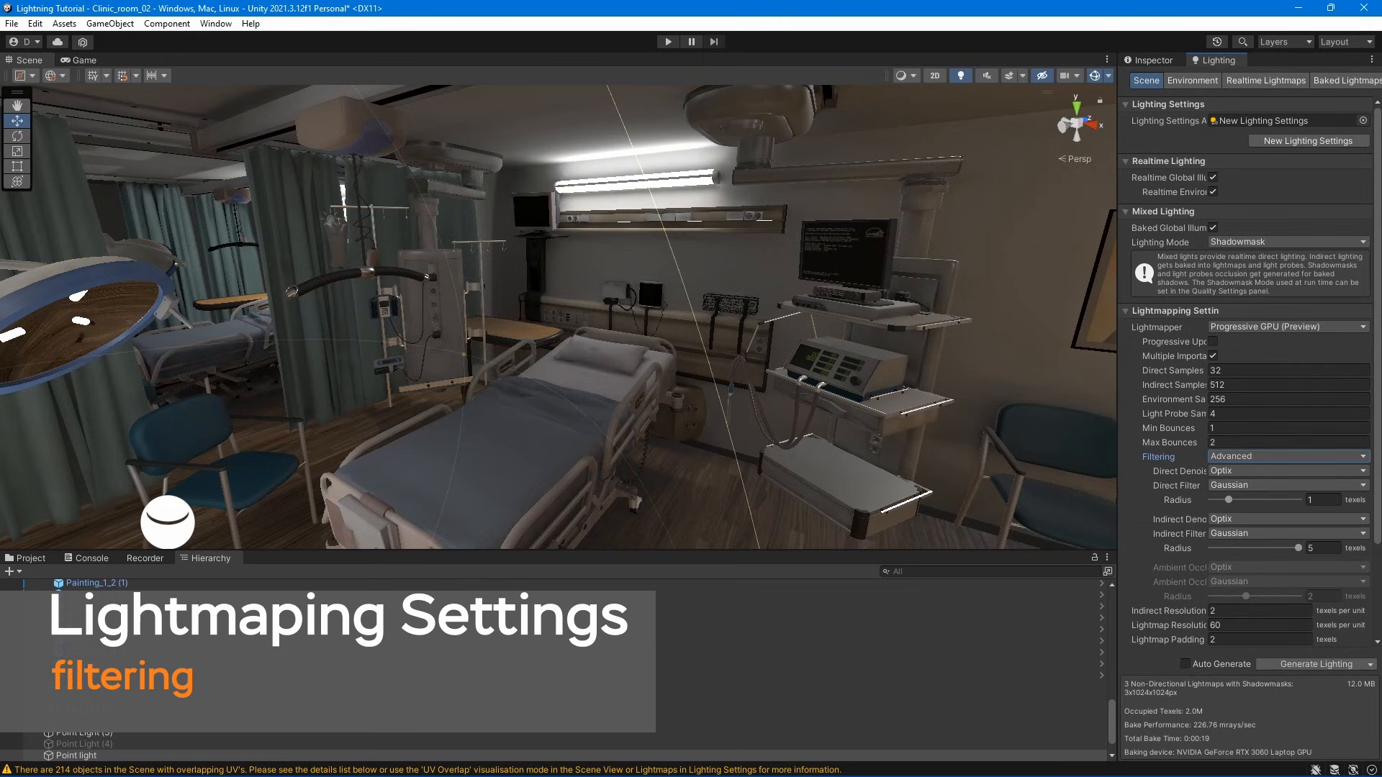
left_click(1285, 471)
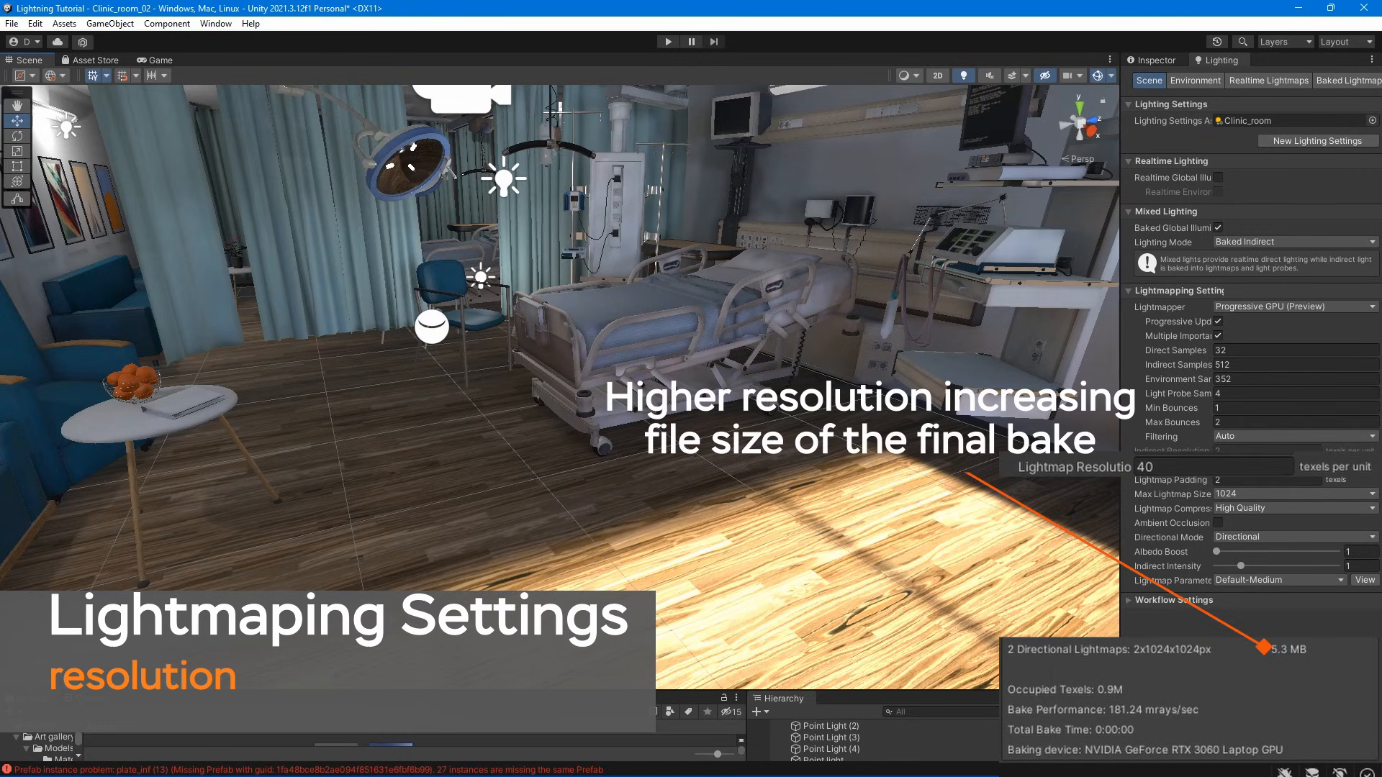
Enter 60 texels per unit for Lightmap Resolution and point out Lightmap Padding
type("60")
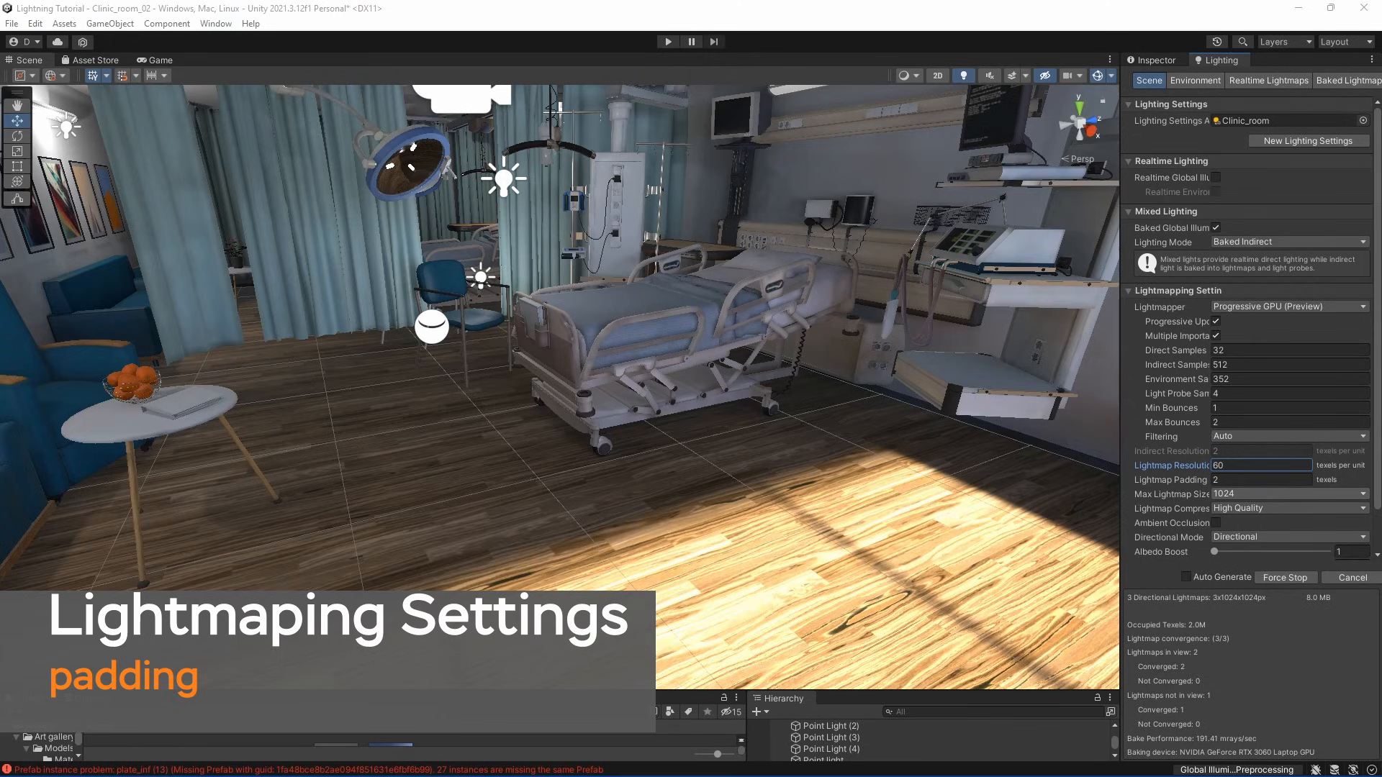
left_click(1287, 494)
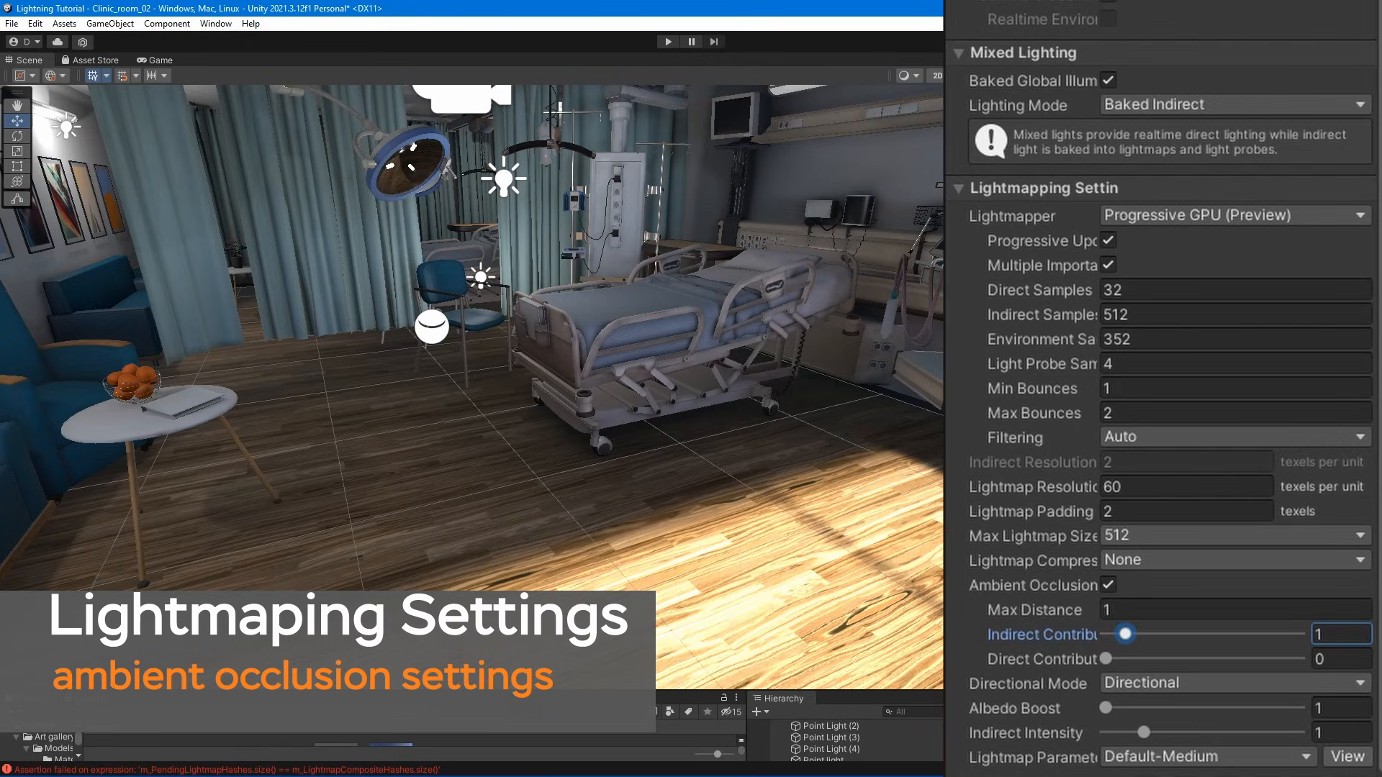
Raise the ambient occlusion Indirect Contribution slider toward 3.68
left_click_drag(1123, 633, 1177, 633)
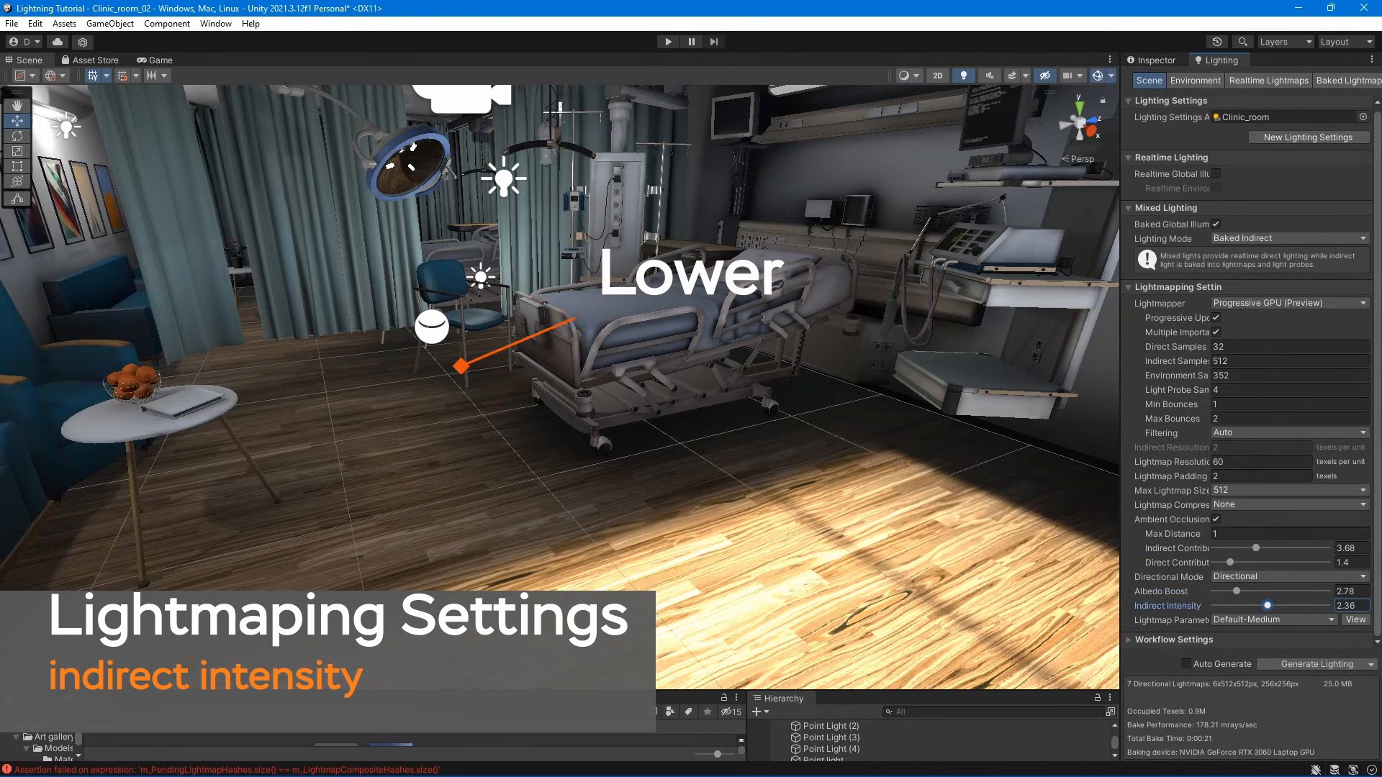
Nudge Indirect Intensity to 2.55 and pick a Lightmap Parameters preset
left_click_drag(1267, 606, 1273, 606)
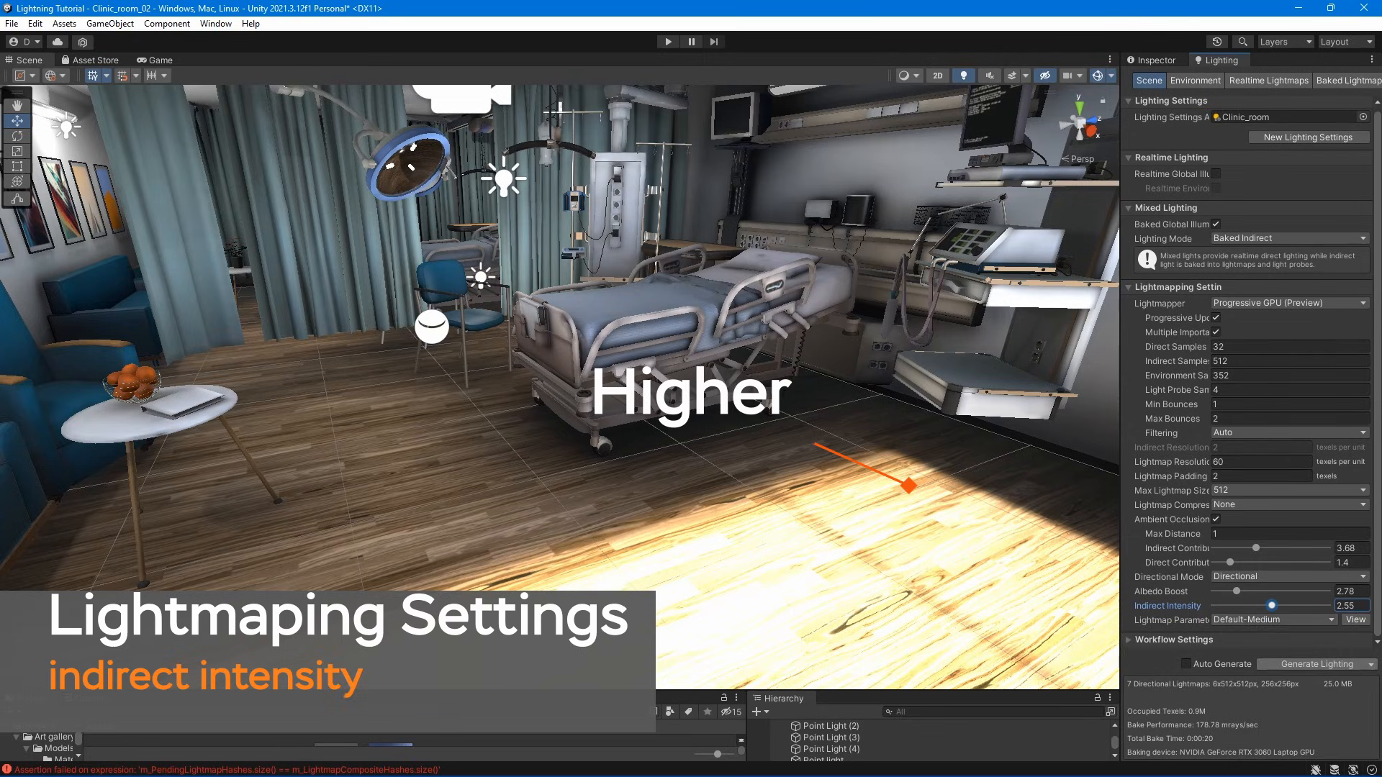
left_click(1273, 620)
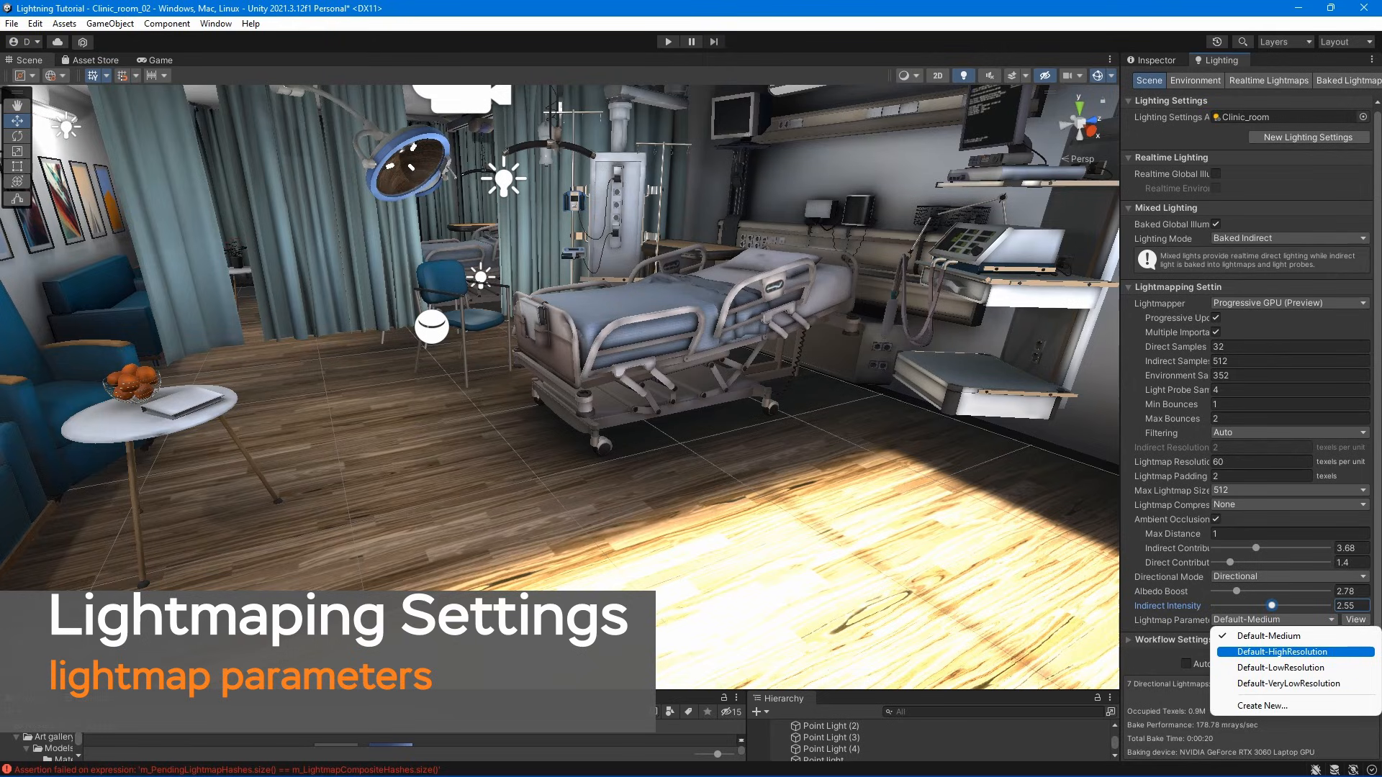
left_click(1293, 652)
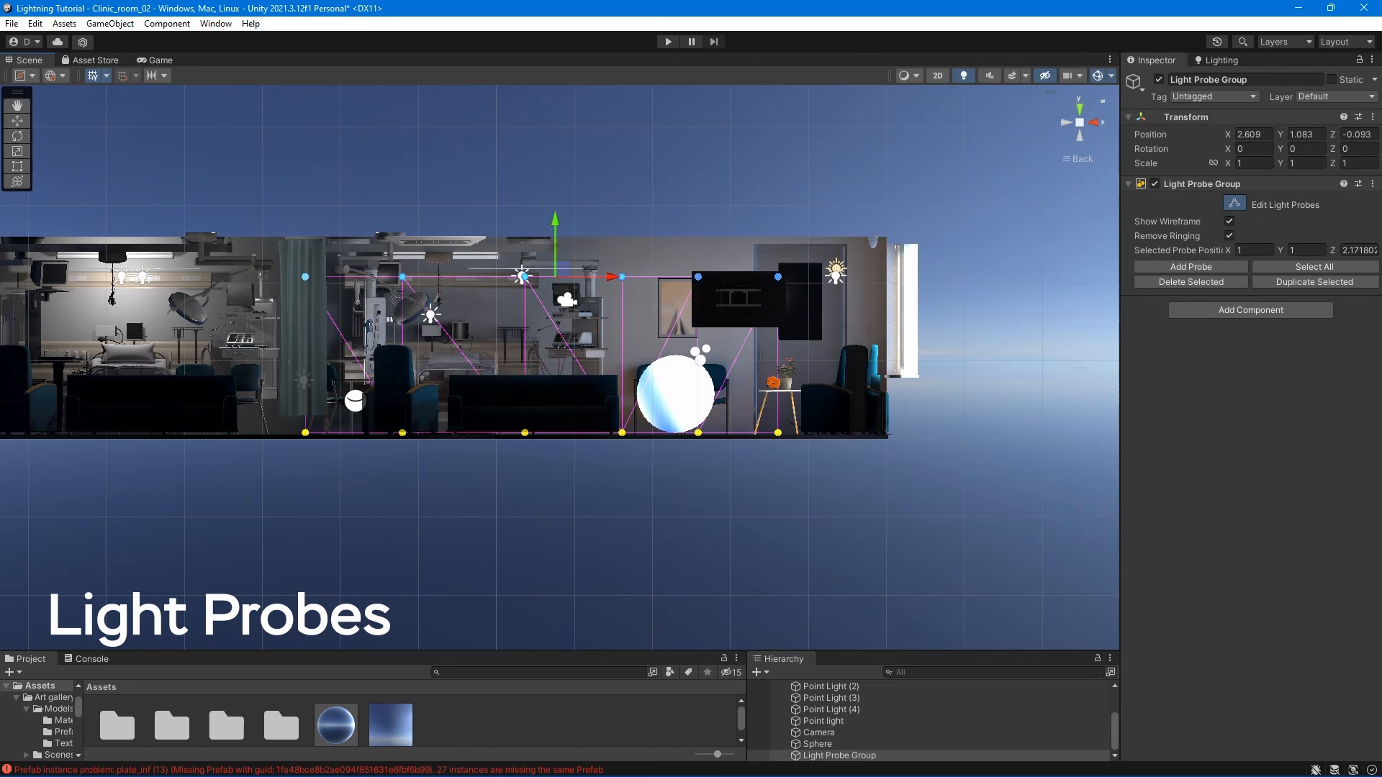
Select an individual probe in the Light Probe Group's network
left_click(1225, 59)
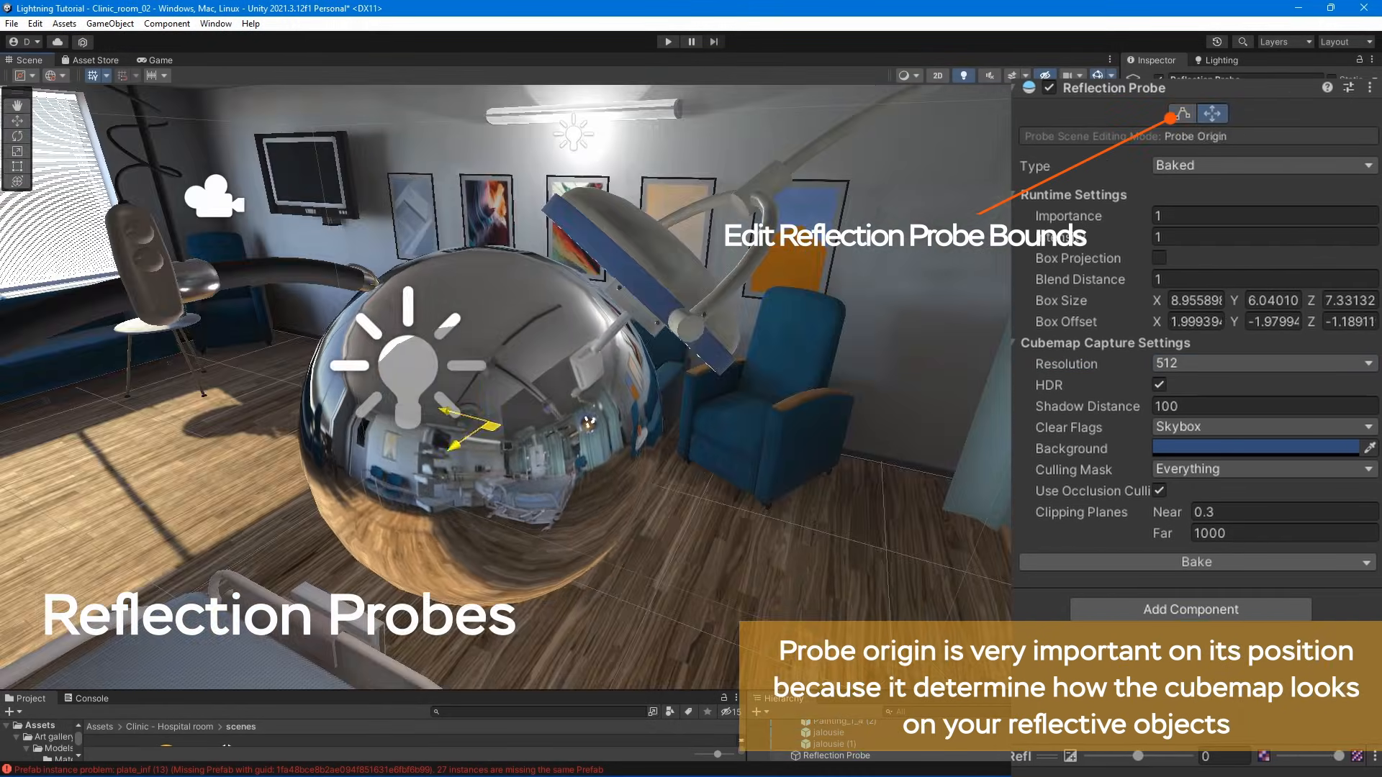
Edit the Reflection Probe's capture origin from the Inspector
left_click(1211, 113)
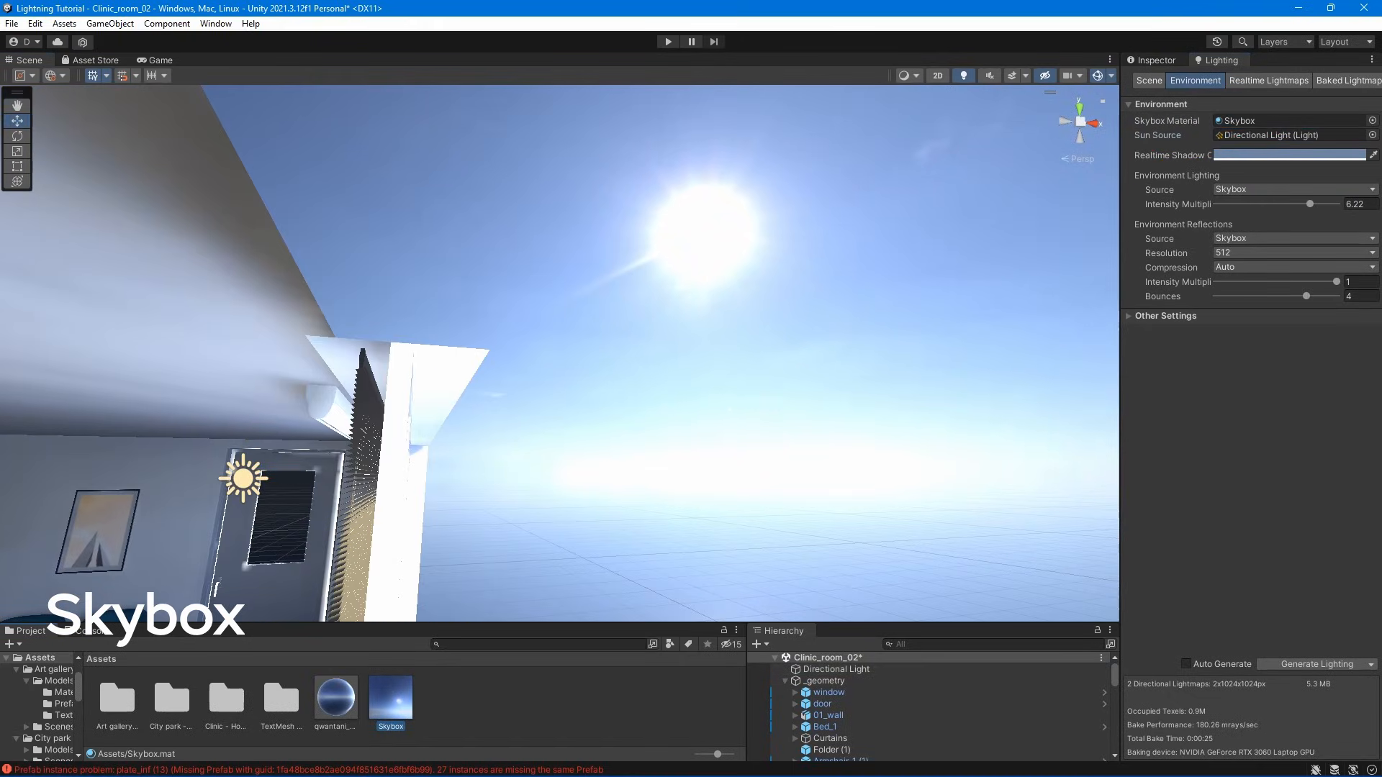
Open the Skybox material and drag its Rotation from 0 to 317
left_click(390, 696)
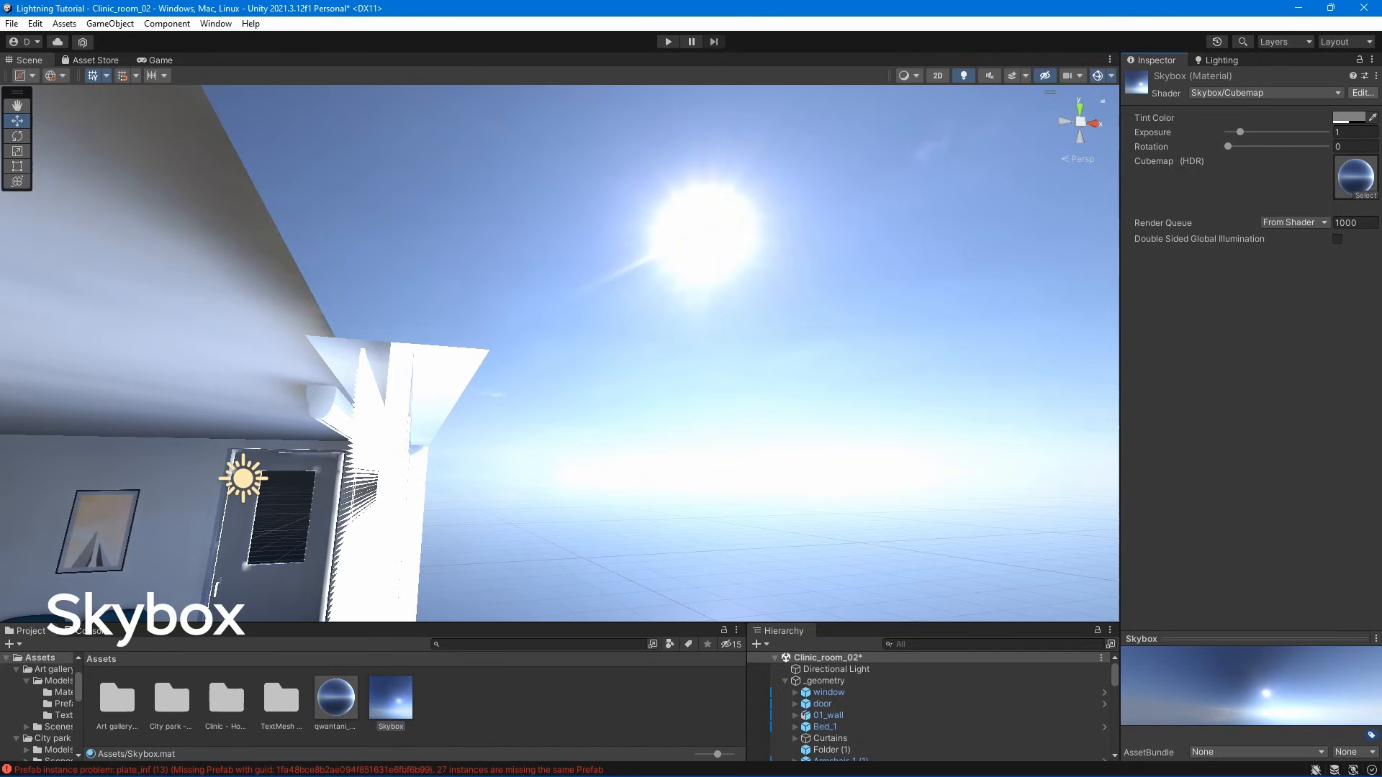
left_click_drag(1226, 147, 1233, 146)
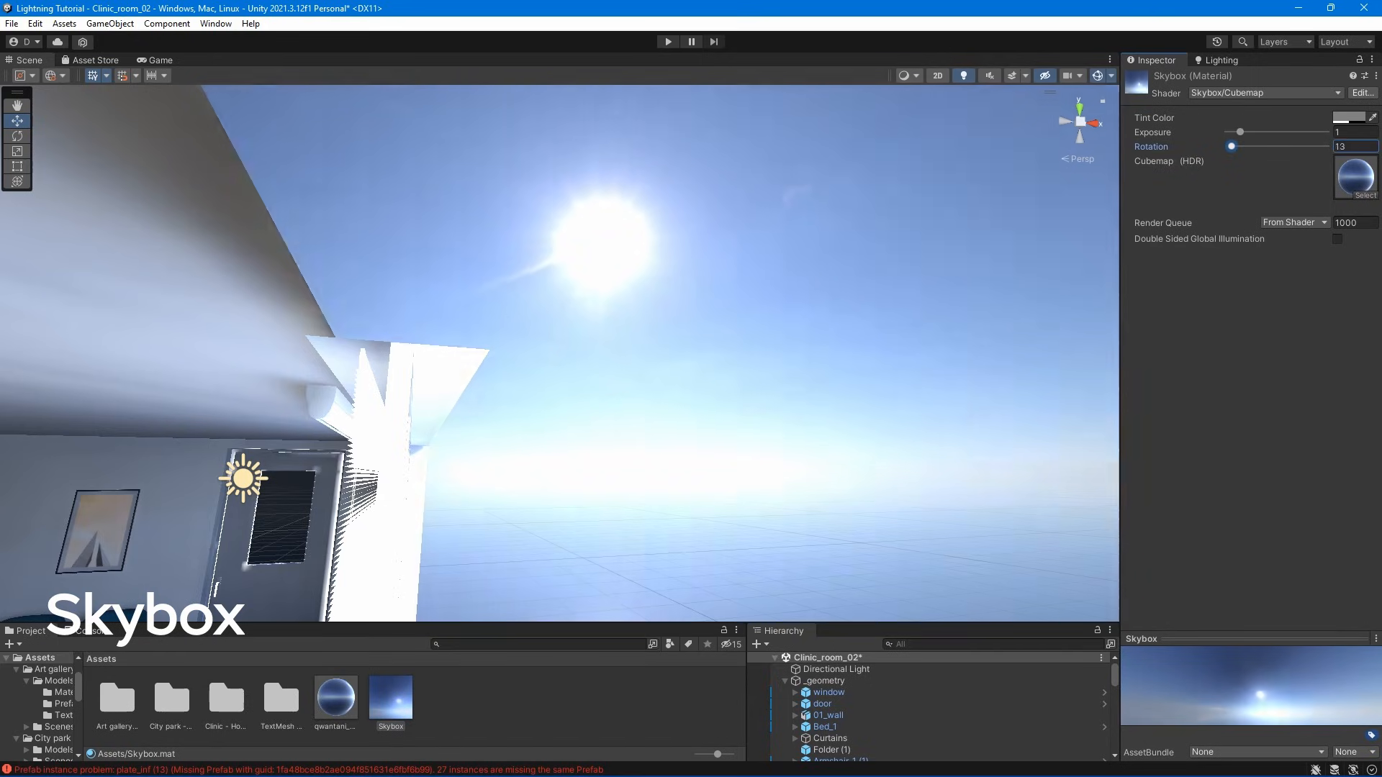
left_click_drag(1232, 146, 1311, 146)
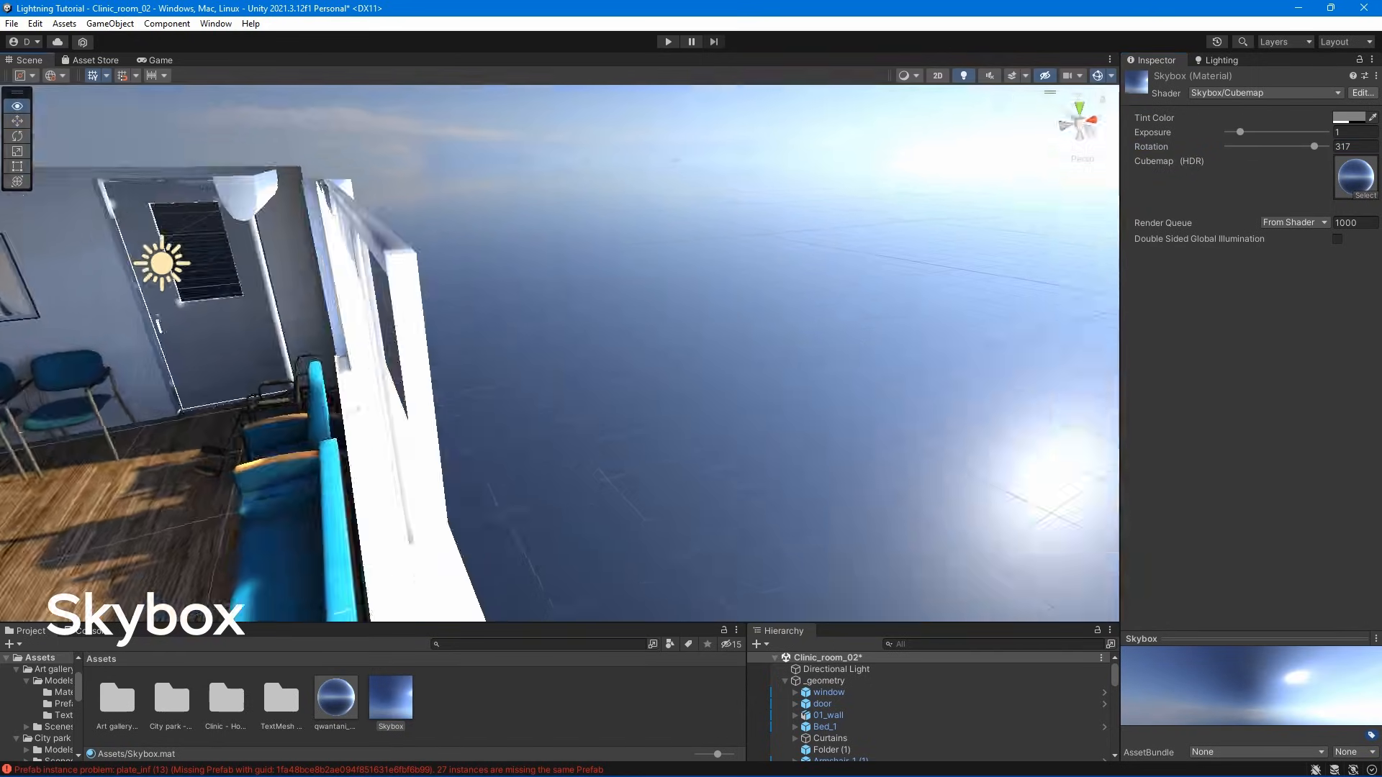